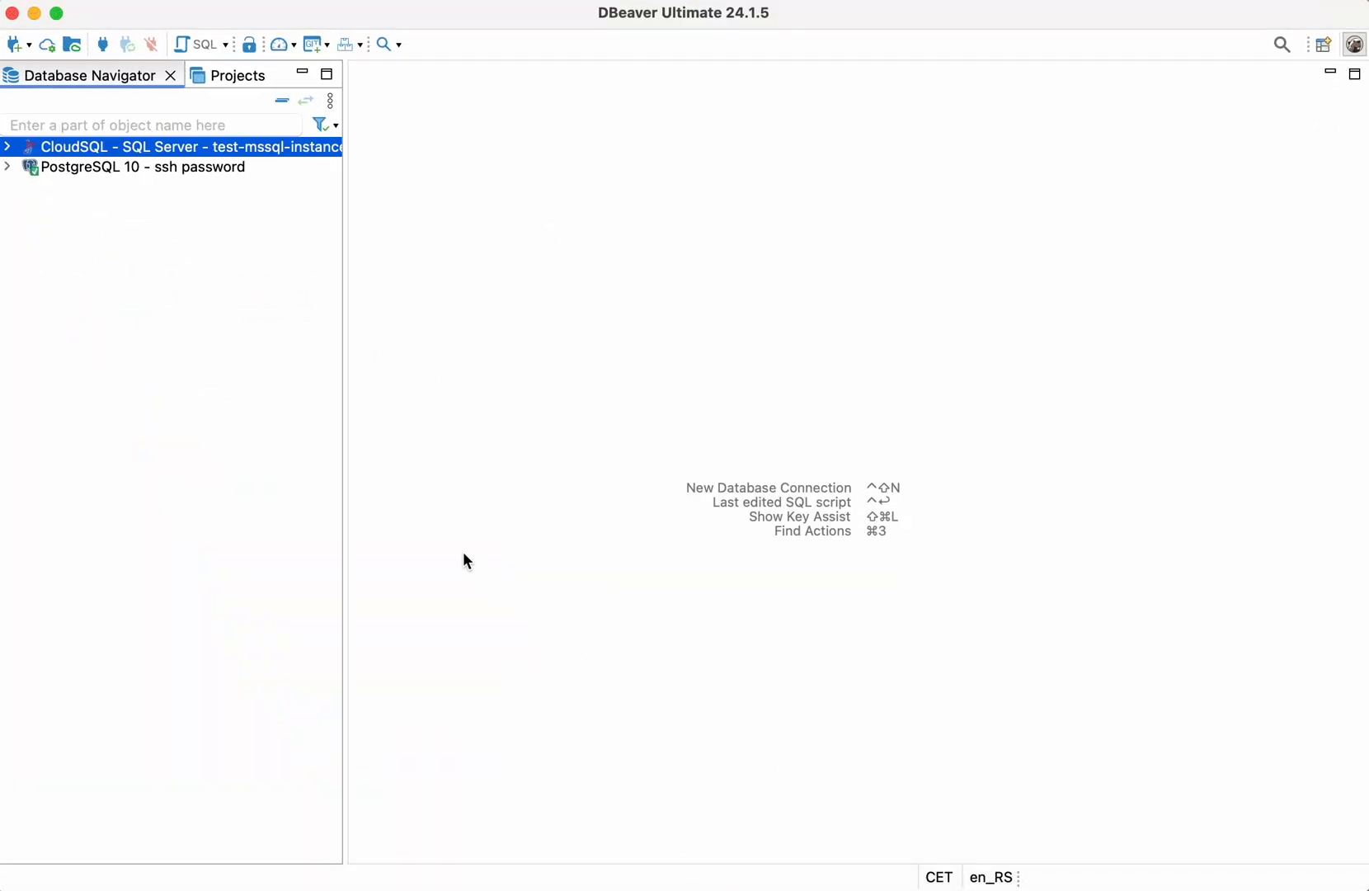
mouse_move(436, 522)
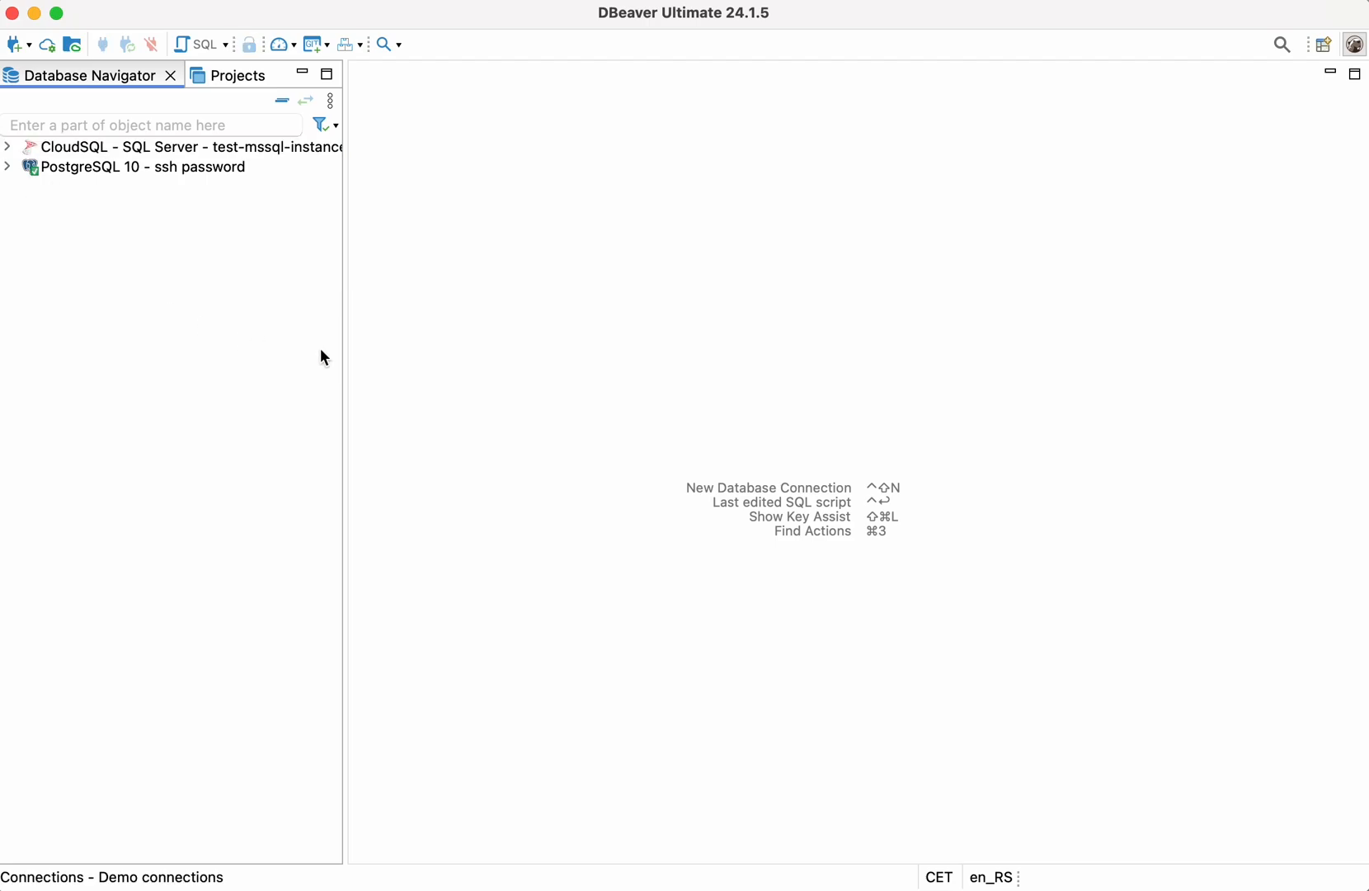
mouse_move(11, 155)
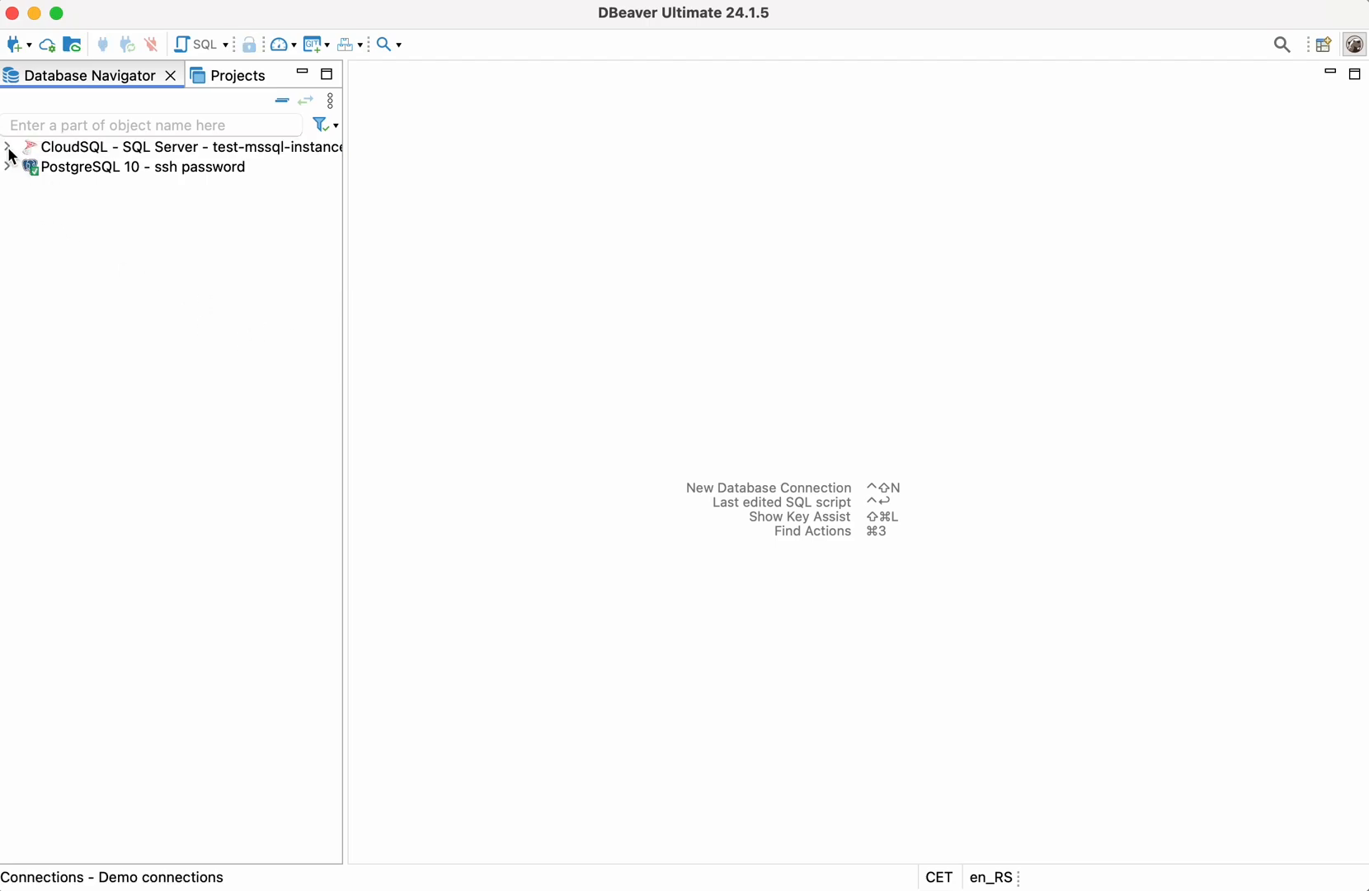
- Expand CloudSQL down to the Tables list of test's dbo schema
click(7, 147)
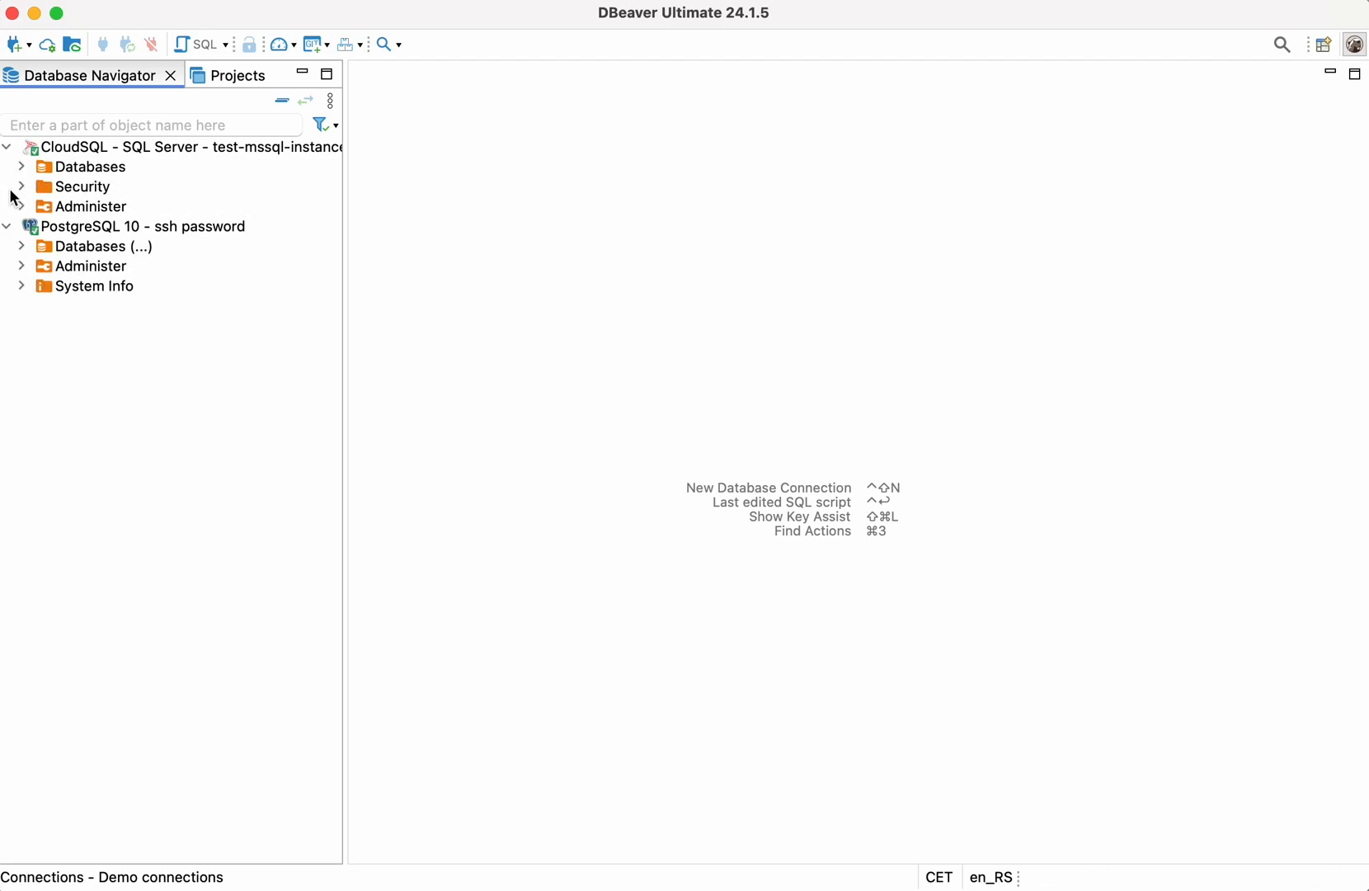
click(20, 167)
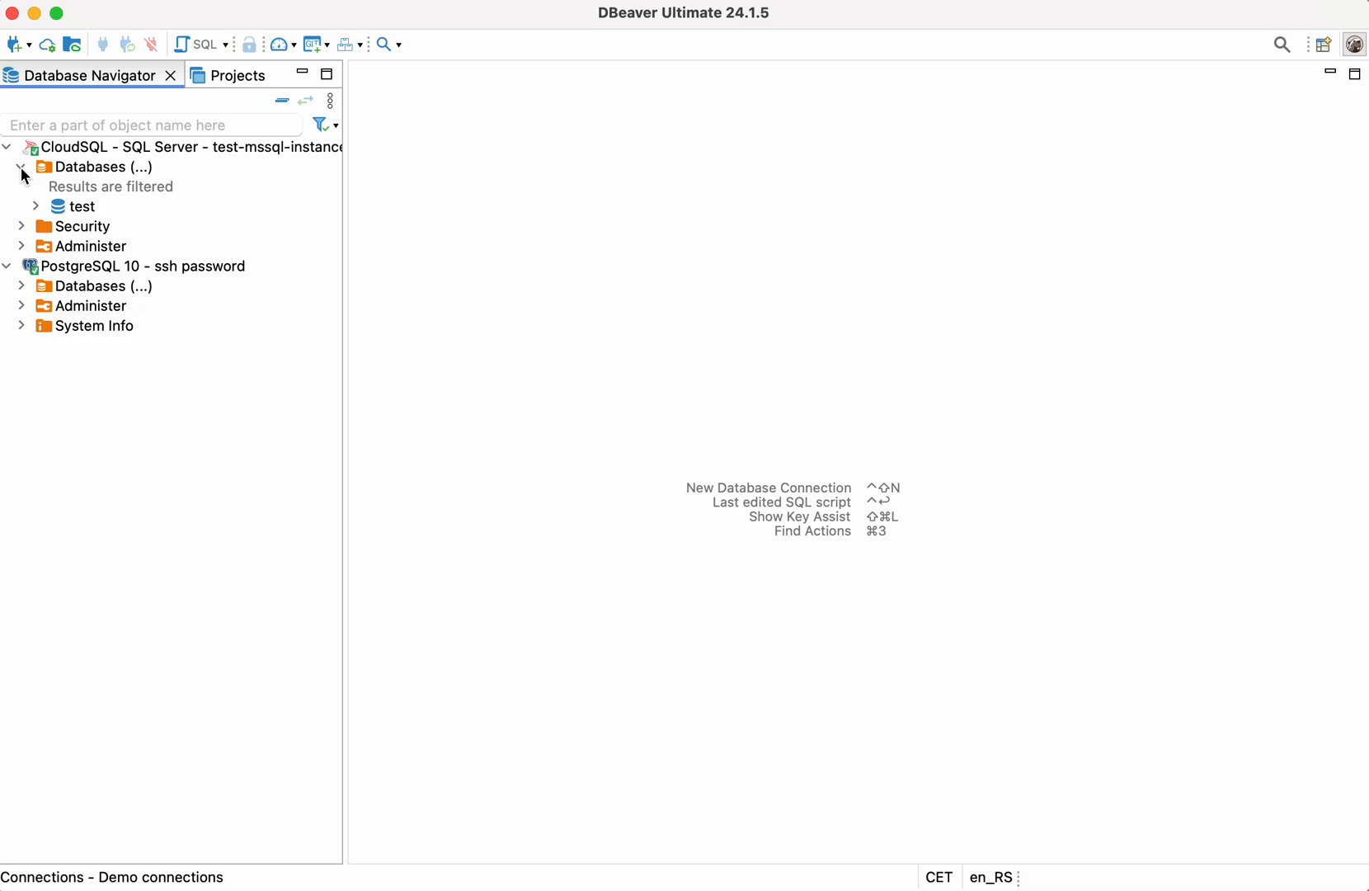
click(35, 206)
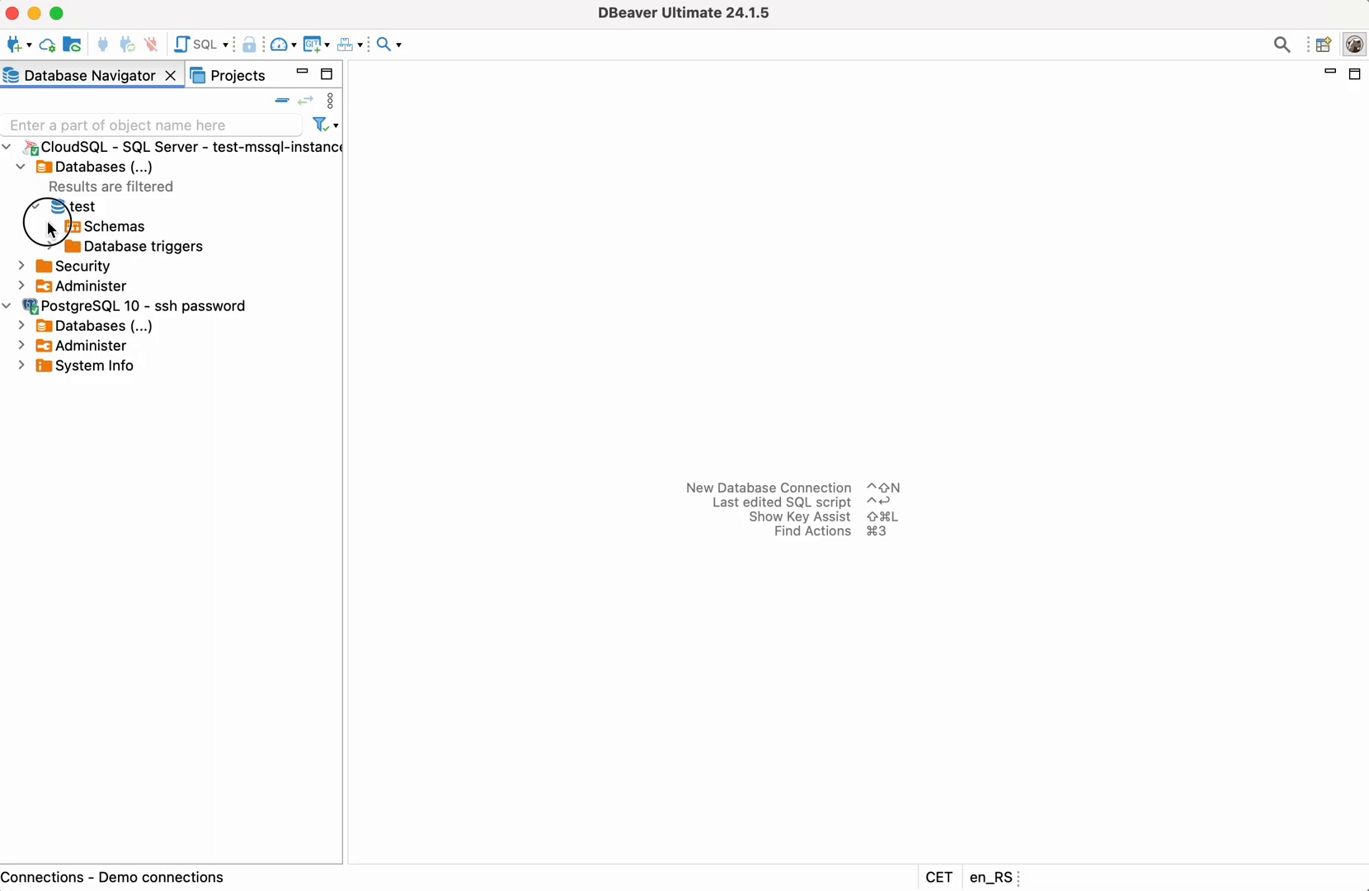
click(35, 206)
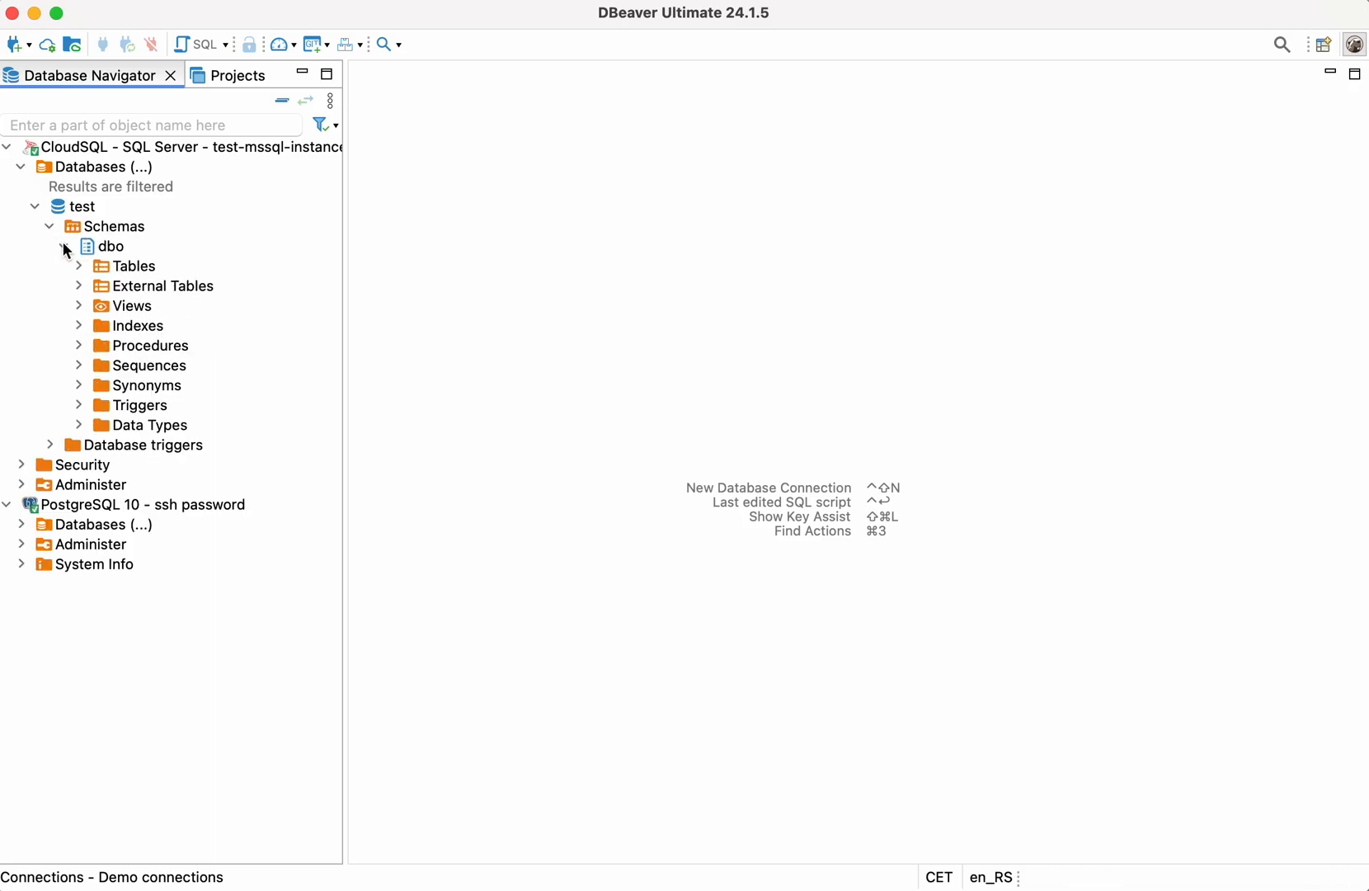
click(63, 246)
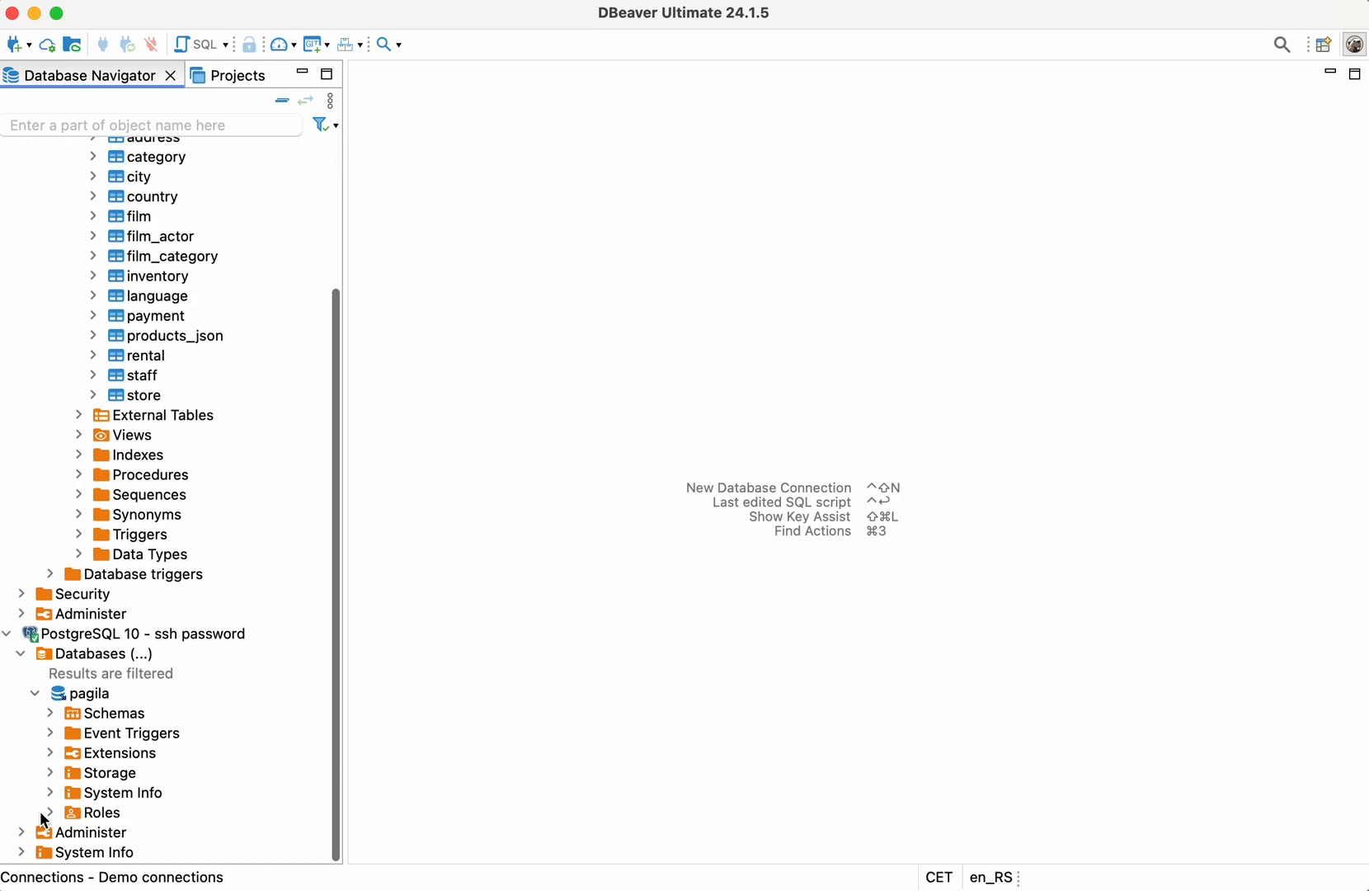
- Expand PostgreSQL pagila's public schema to list its tables
click(50, 713)
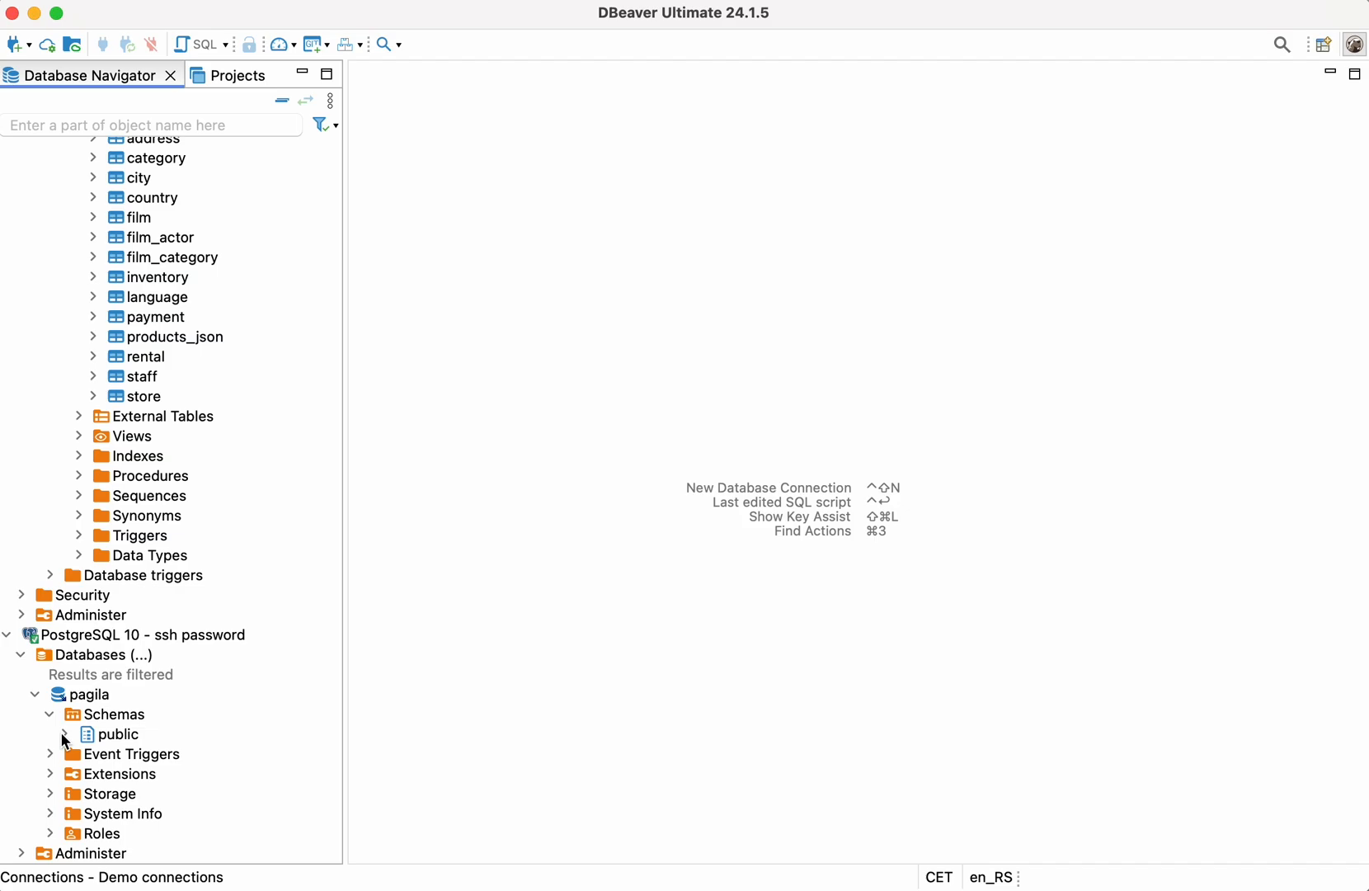
click(63, 733)
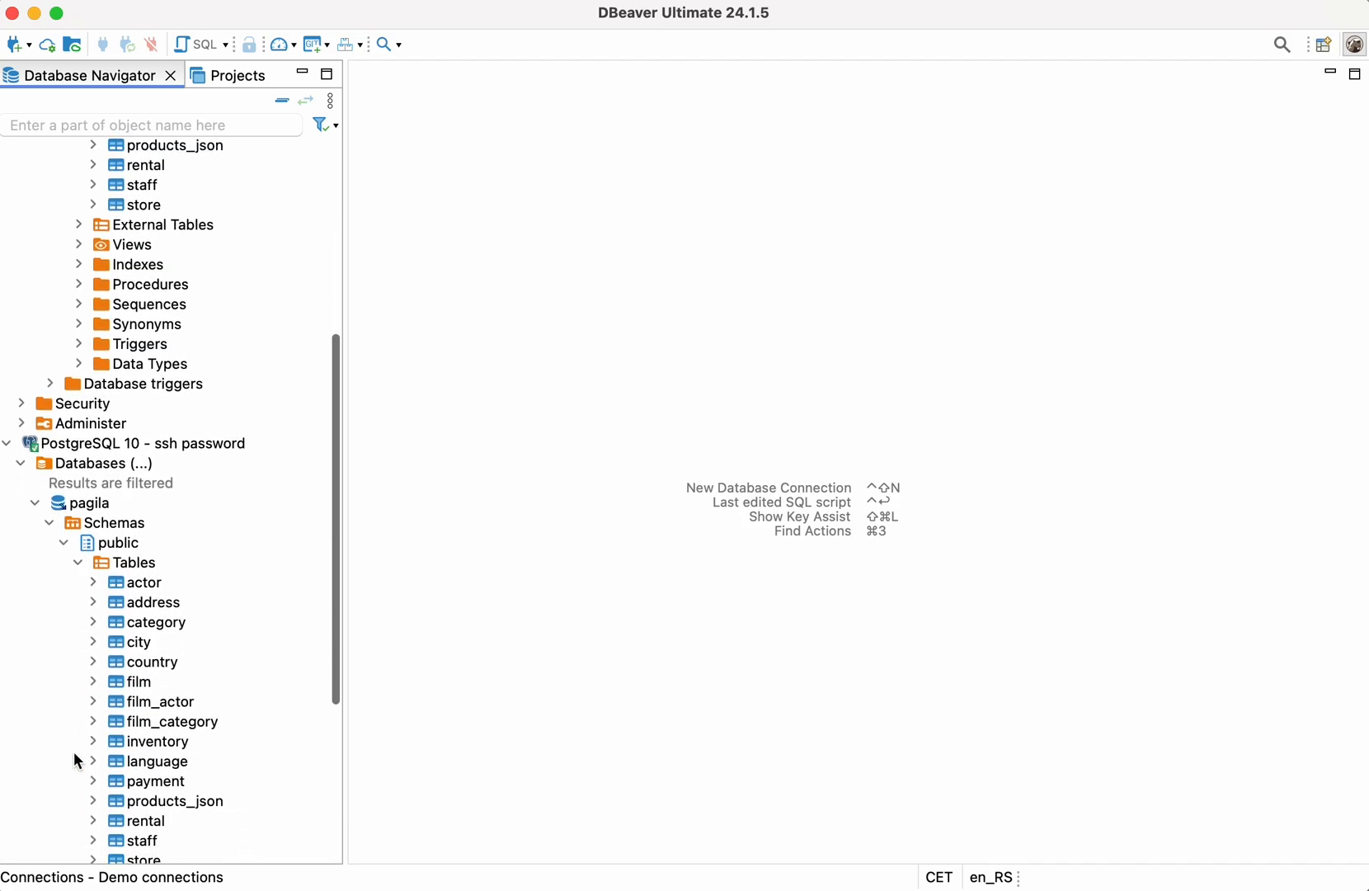
scroll(down, 3)
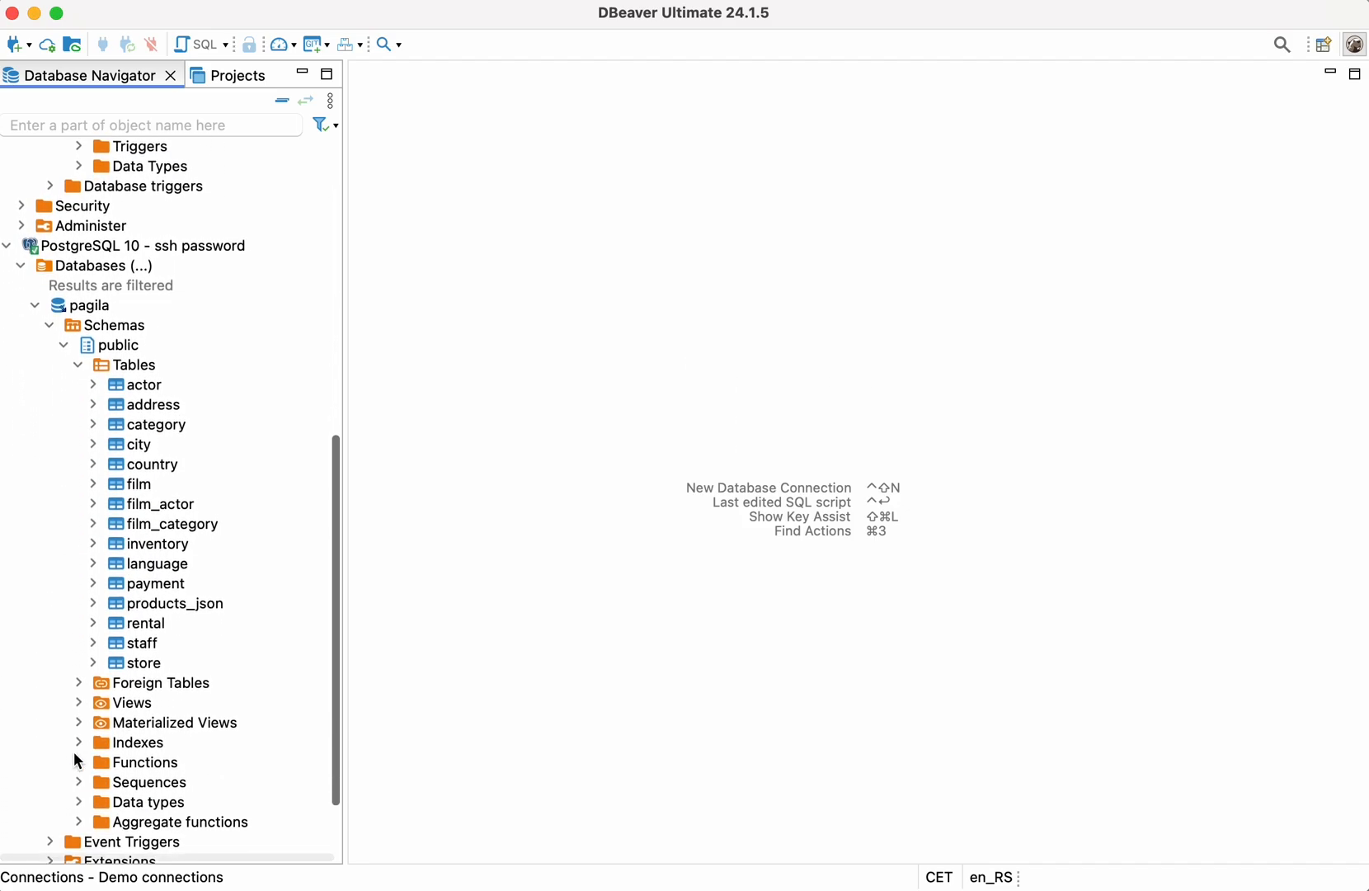
click(148, 246)
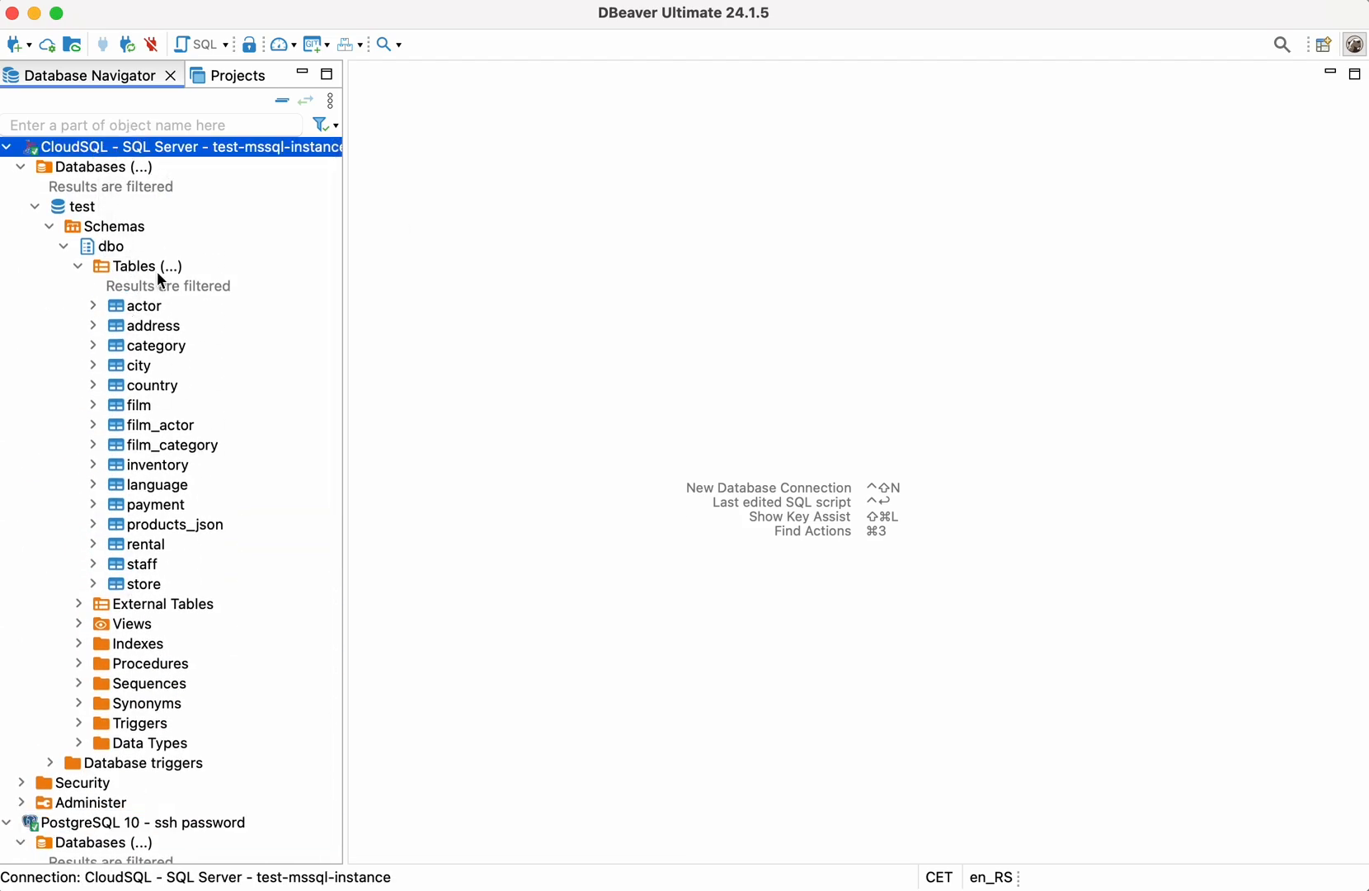
- Select the address table under SQL Server test's dbo Tables
scroll(down, 3)
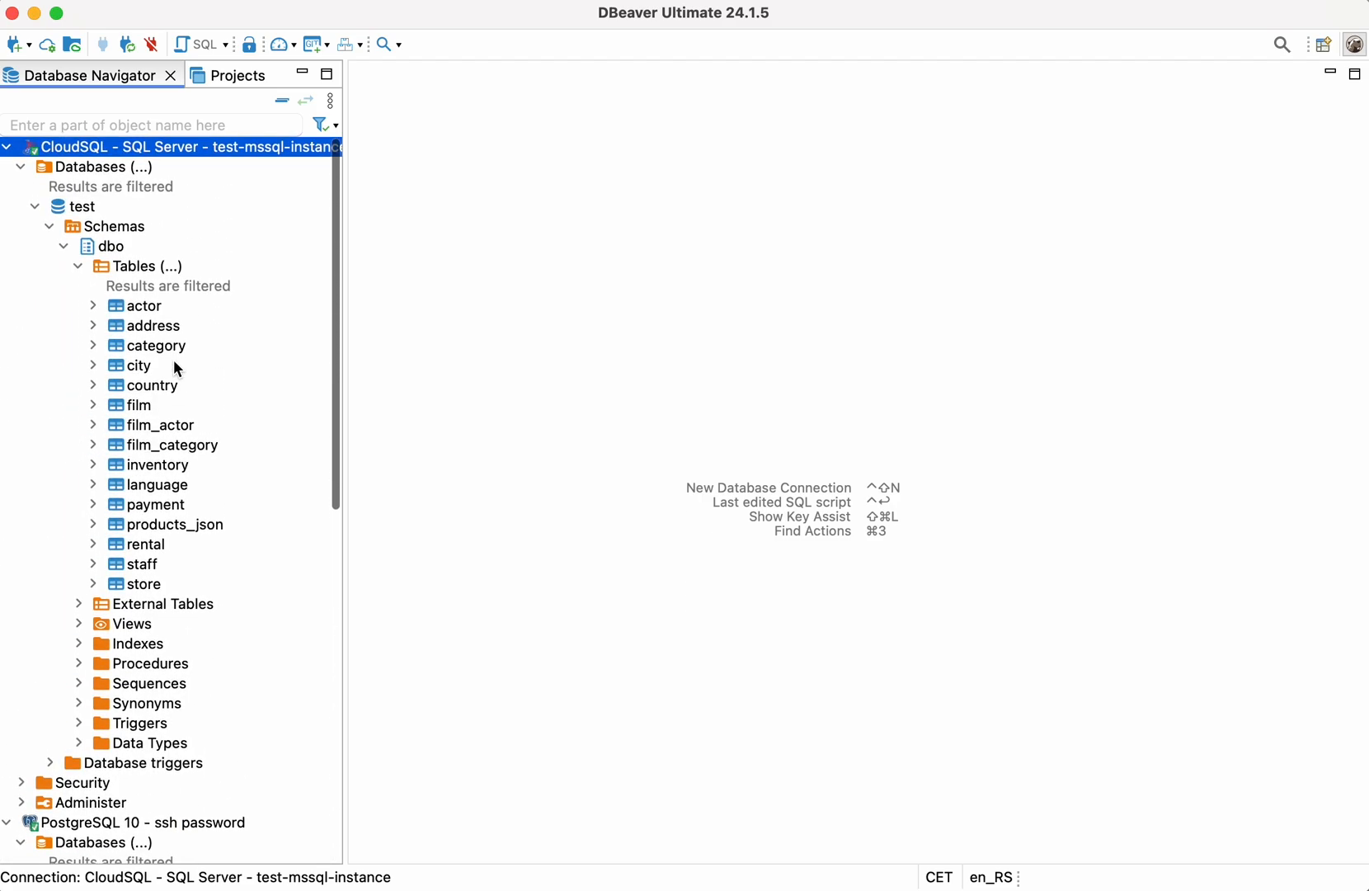
mouse_move(215, 330)
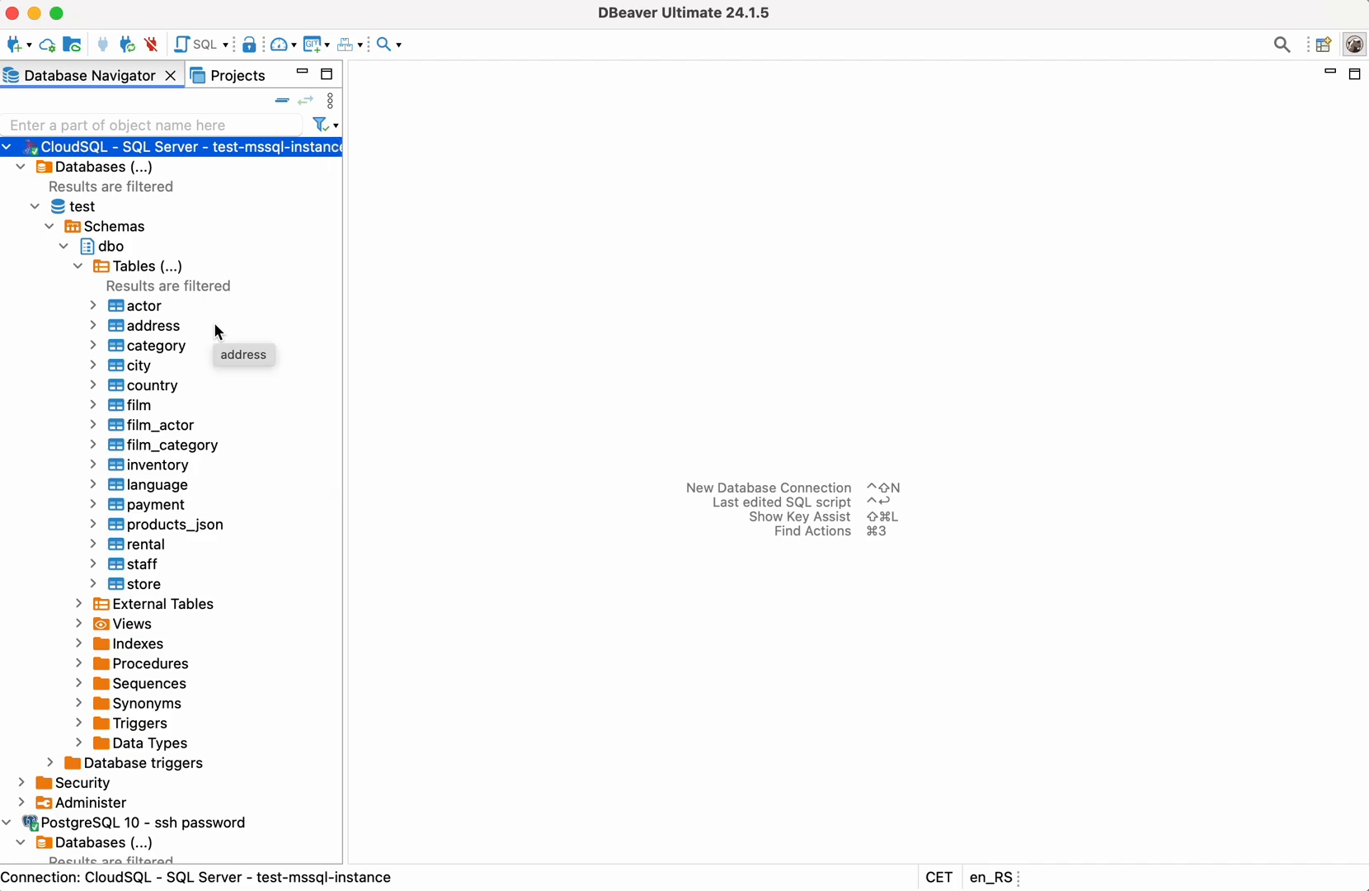
click(150, 326)
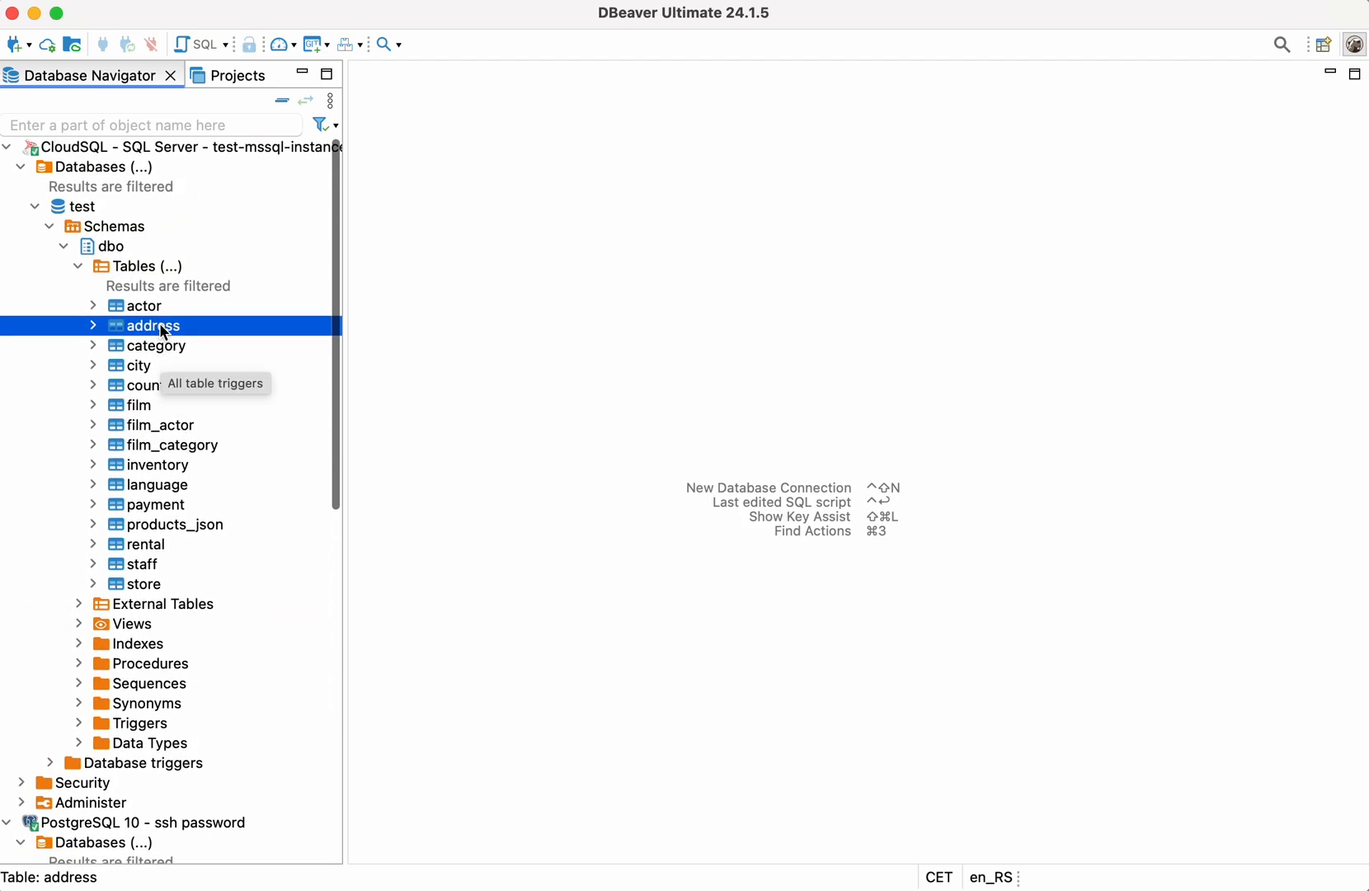
click(153, 325)
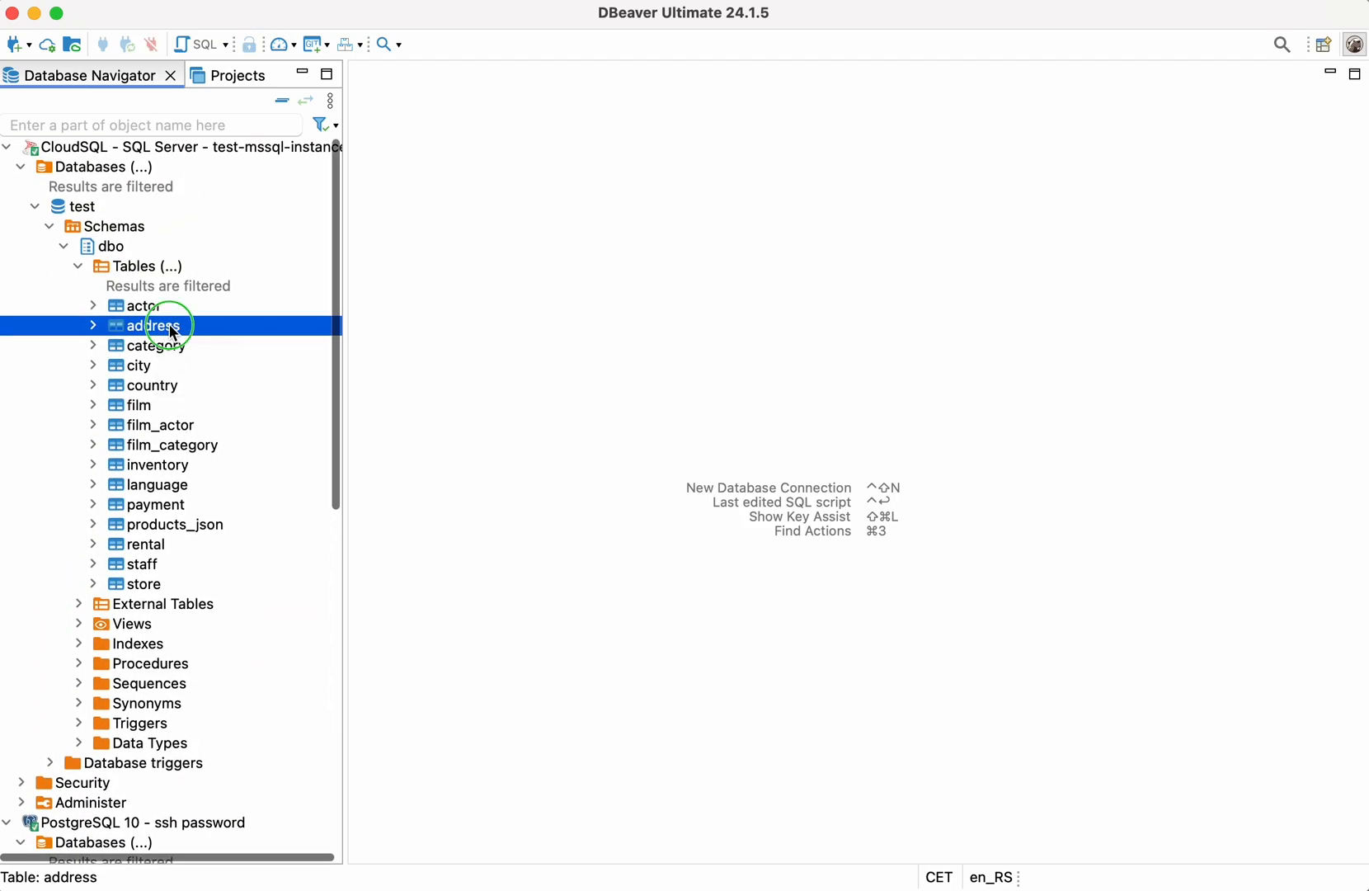
- Launch Data Compare pairing pagila public.address as source with dbo.address as target
right_click(148, 325)
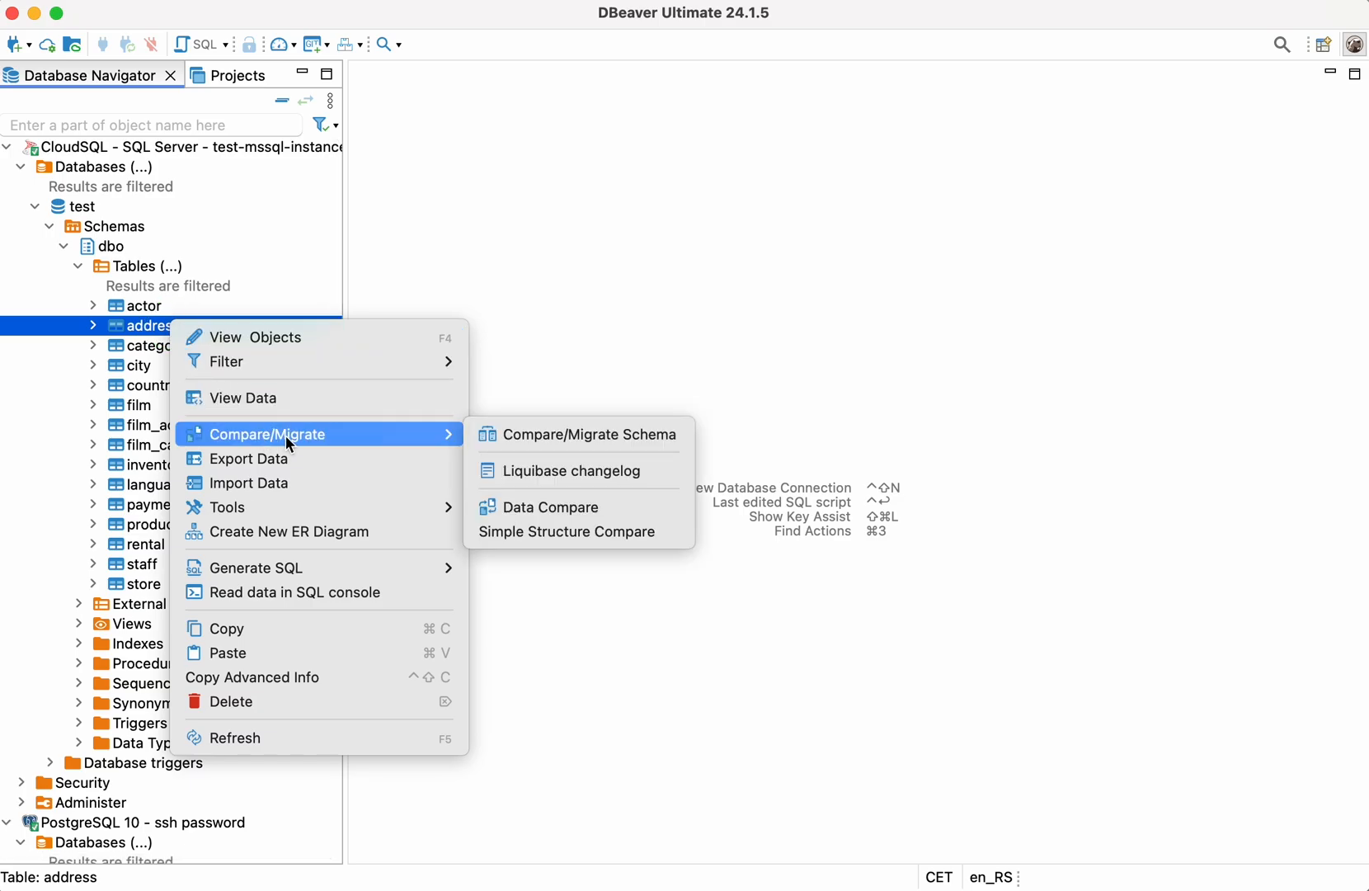
mouse_move(550, 507)
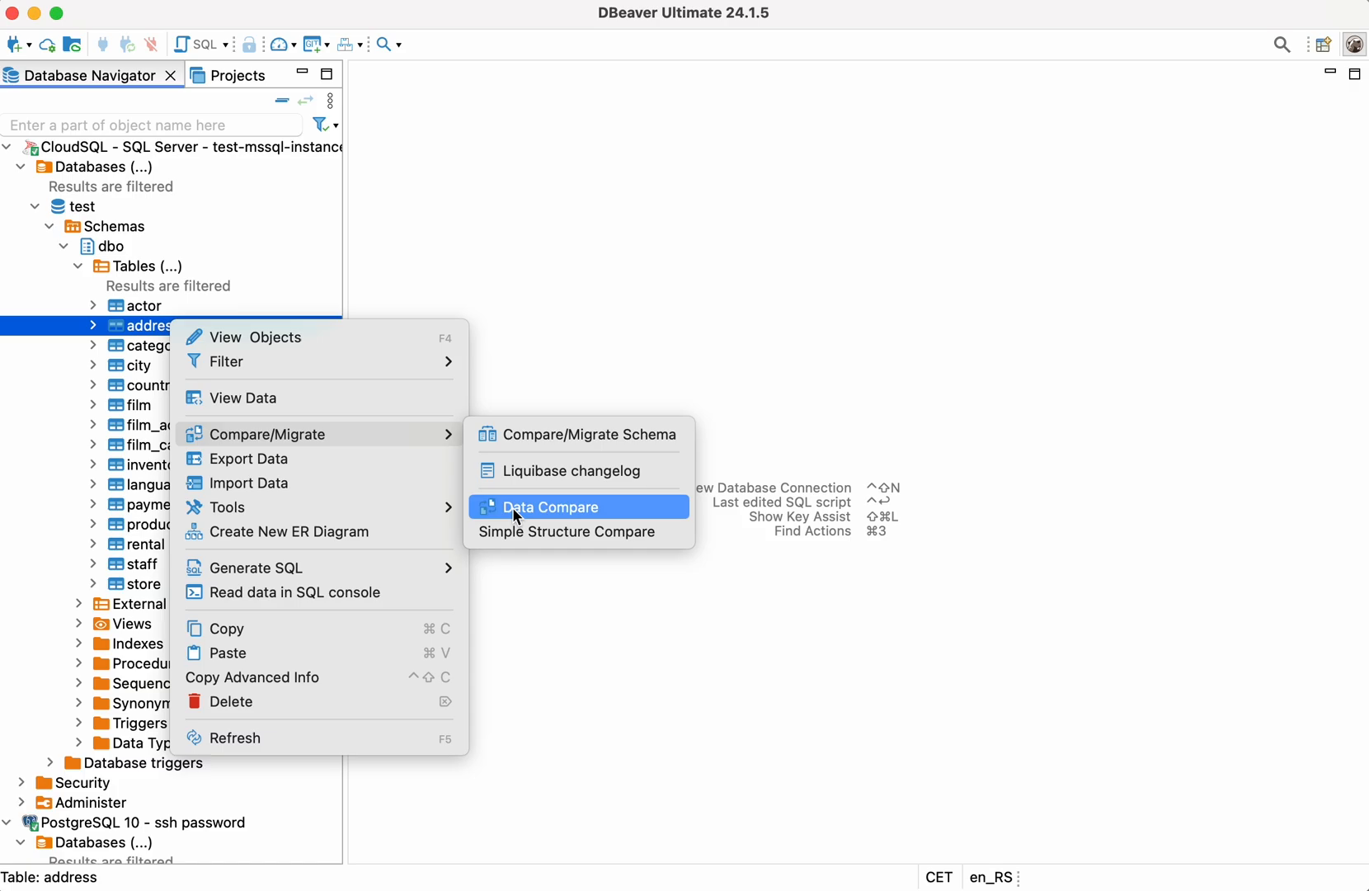
click(550, 506)
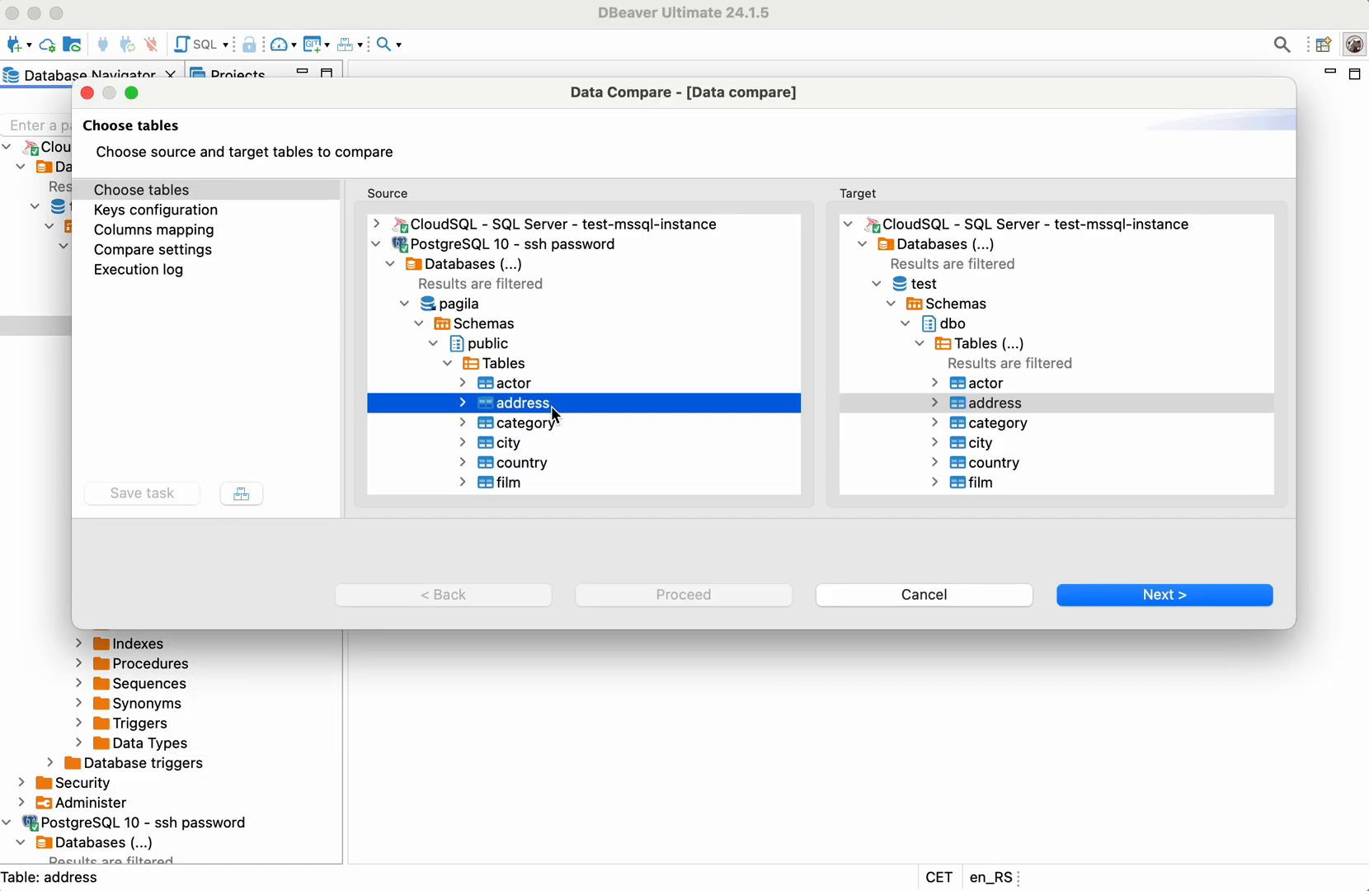
mouse_move(1104, 629)
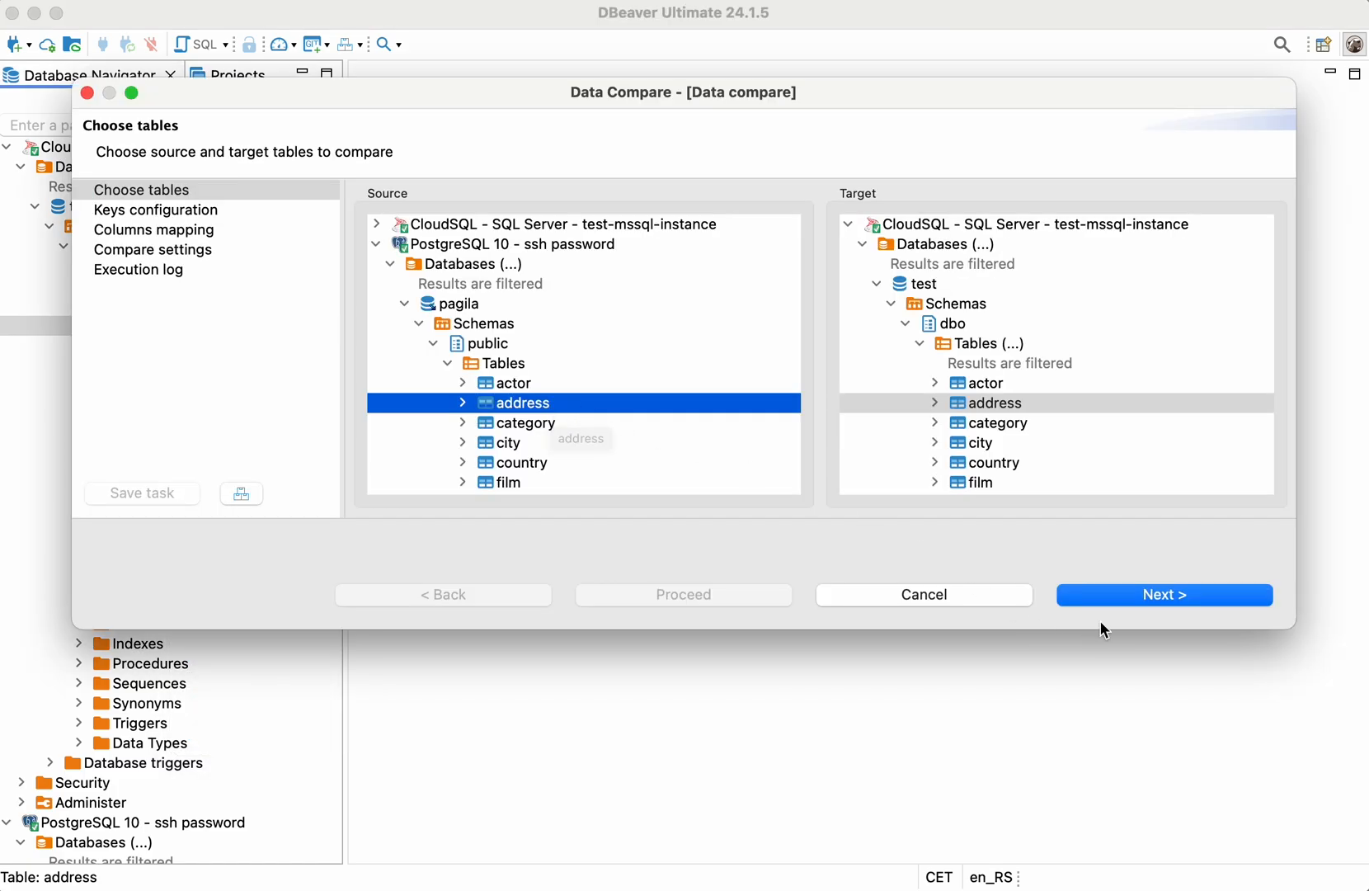
mouse_move(1126, 599)
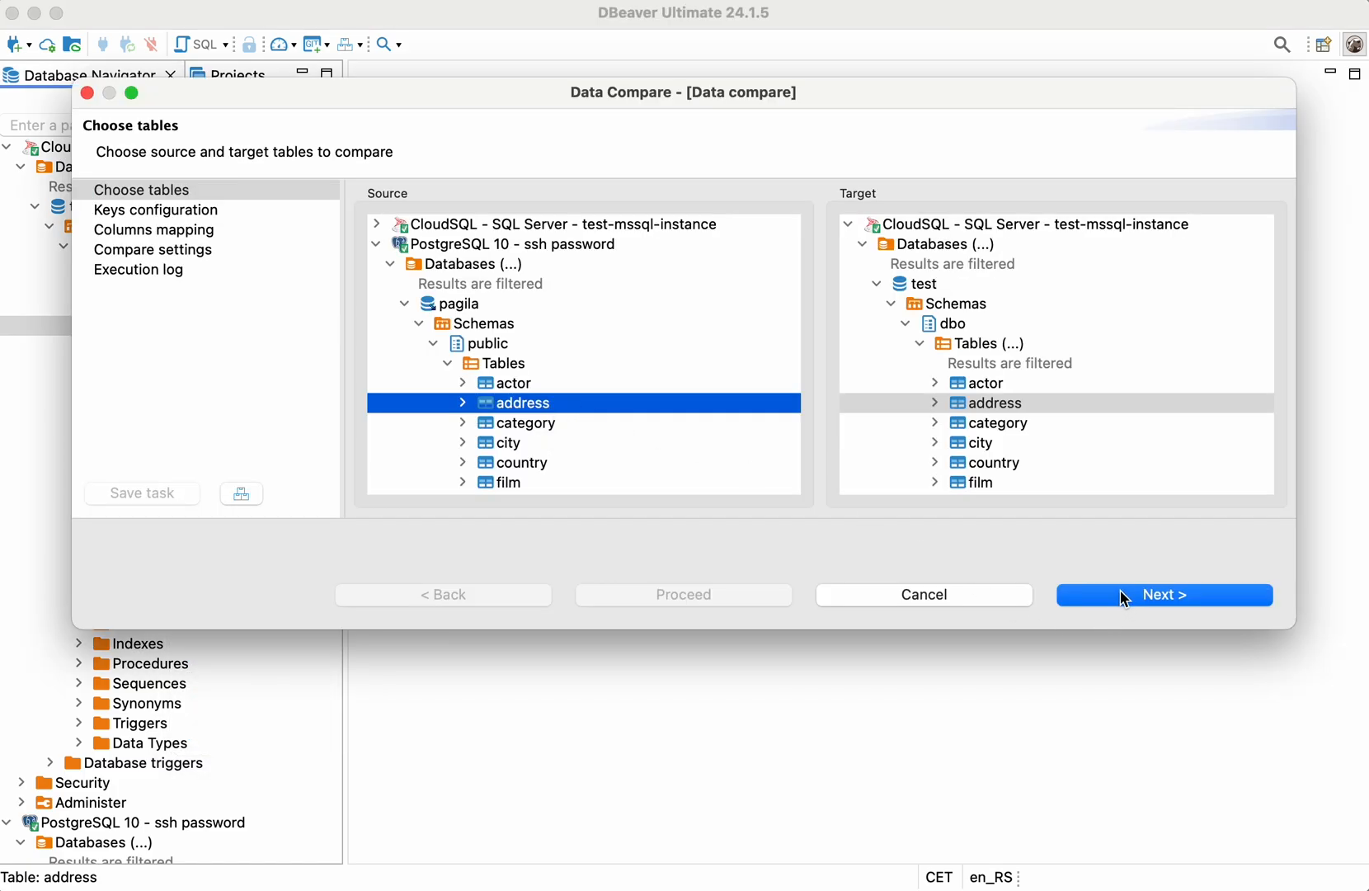
- Tick address_id as the target key column in Keys configuration and continue
click(1163, 595)
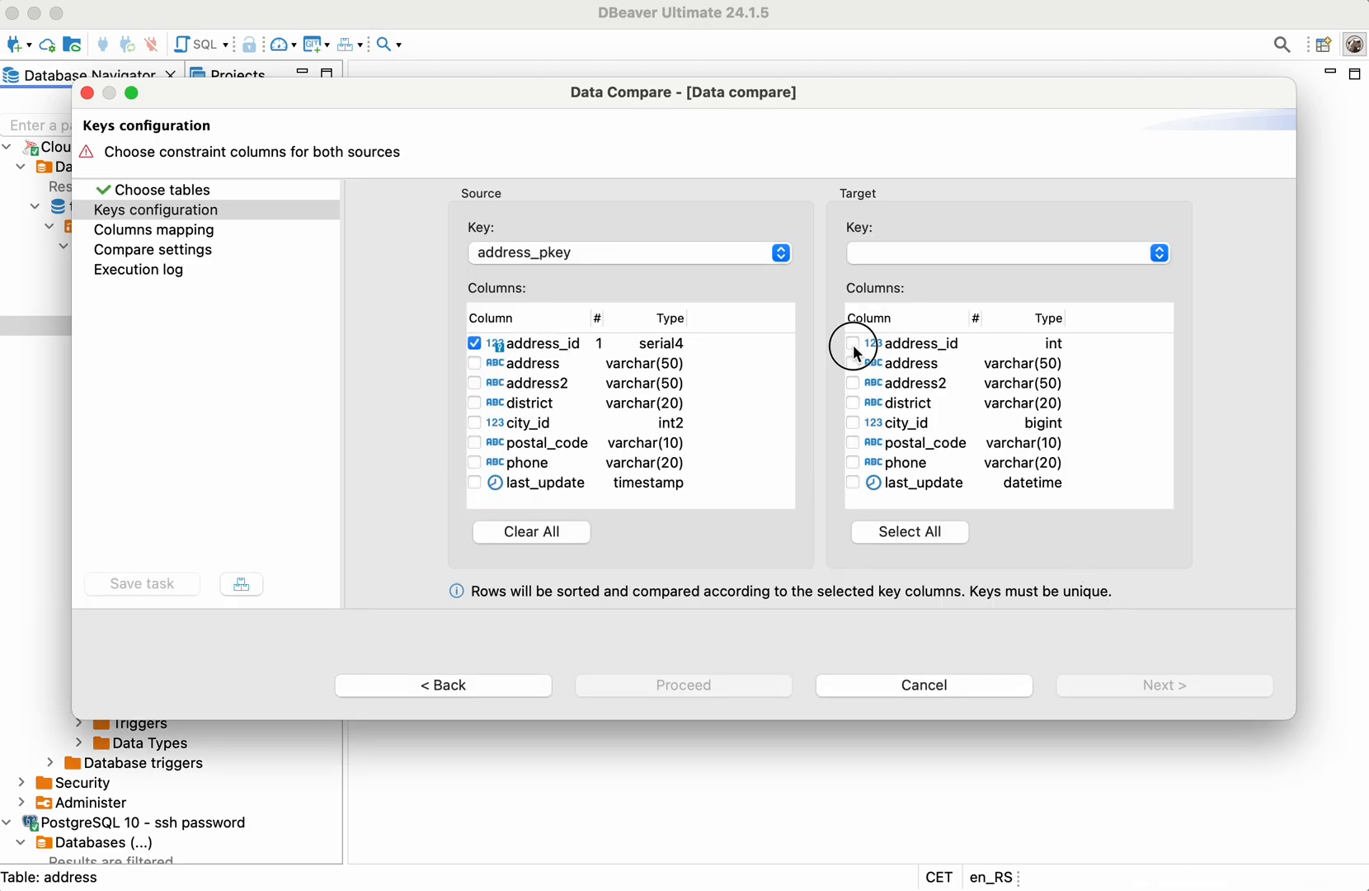
click(852, 343)
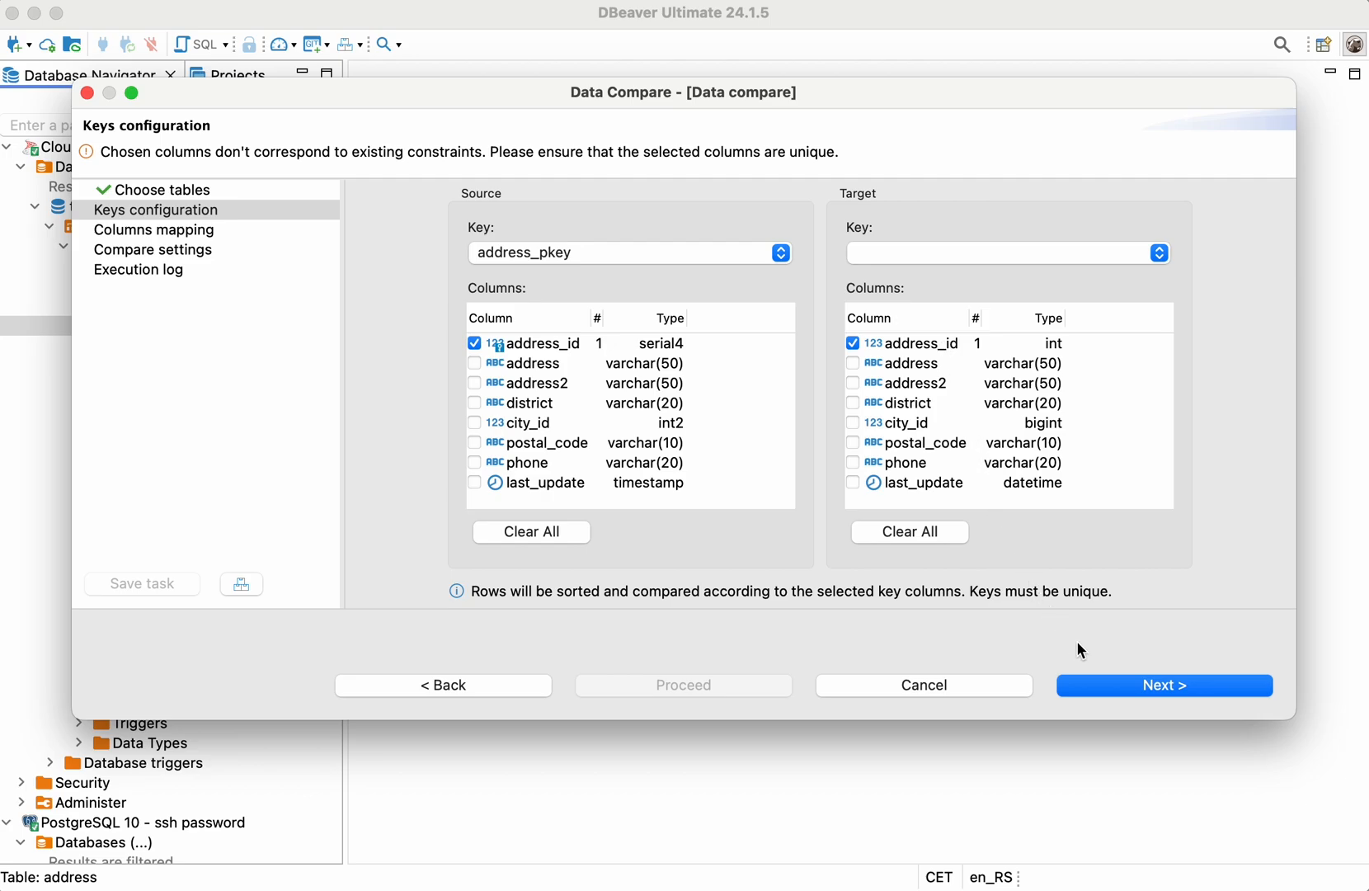
mouse_move(1125, 695)
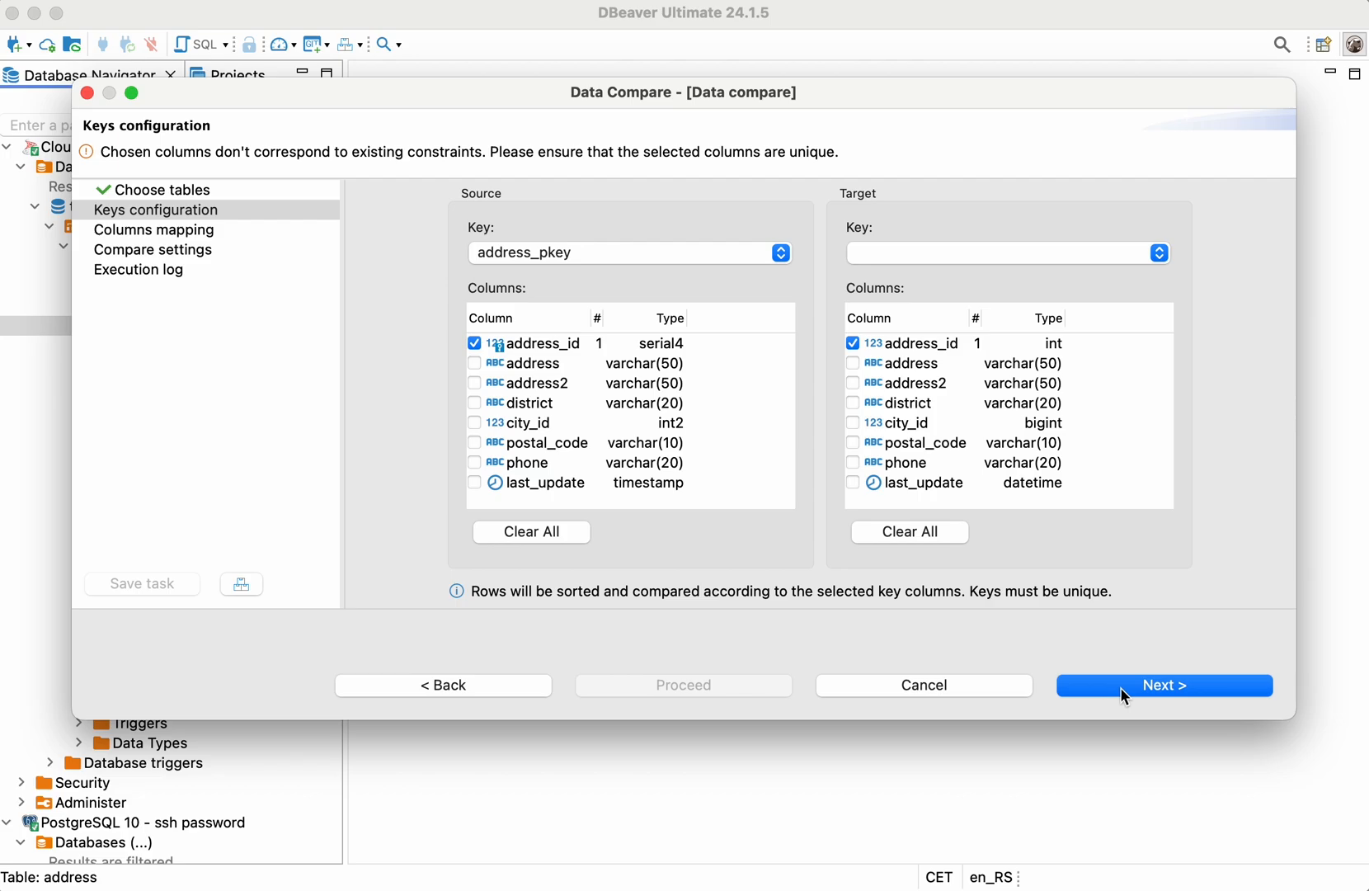
click(1163, 684)
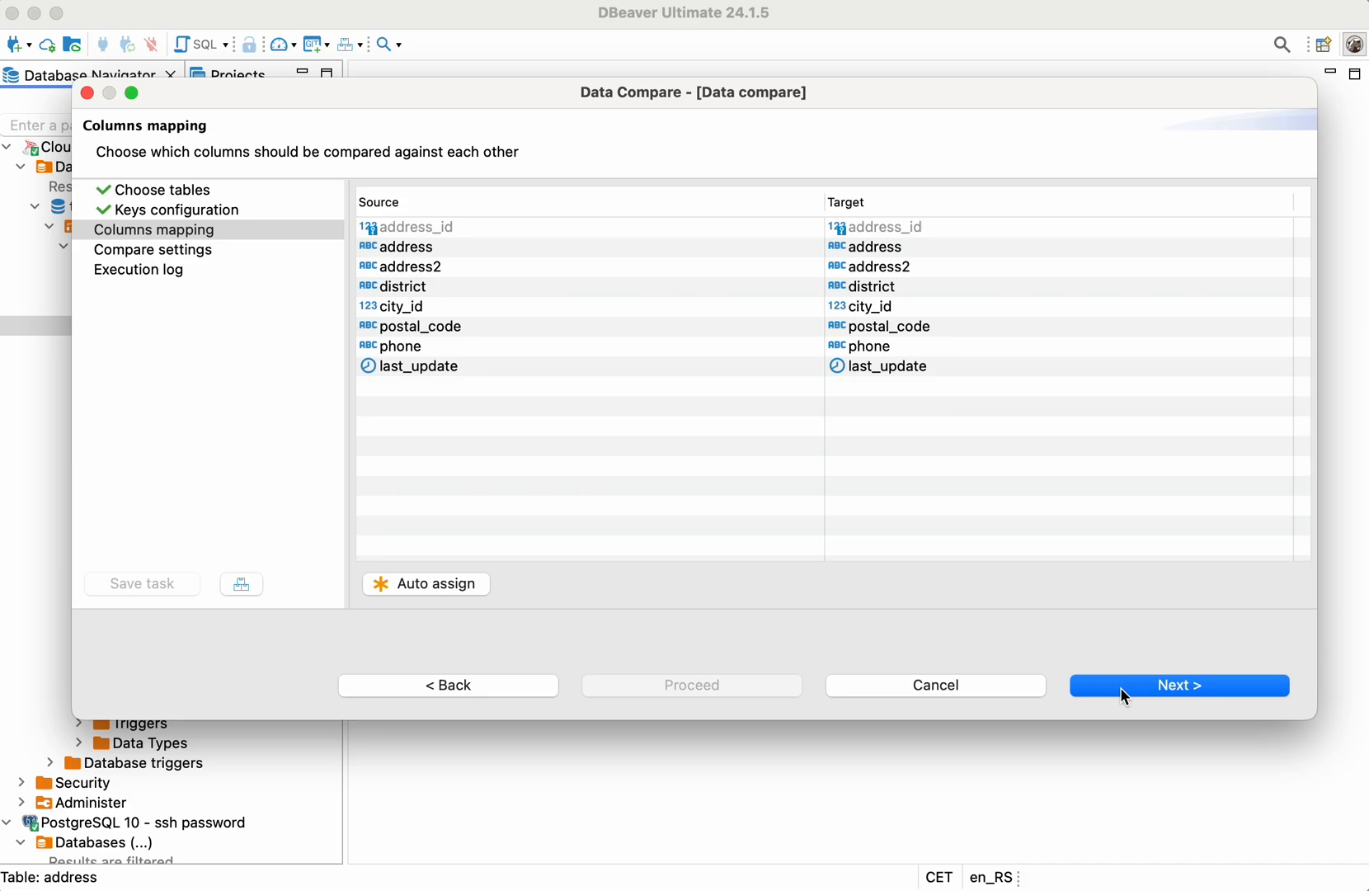
mouse_move(1120, 693)
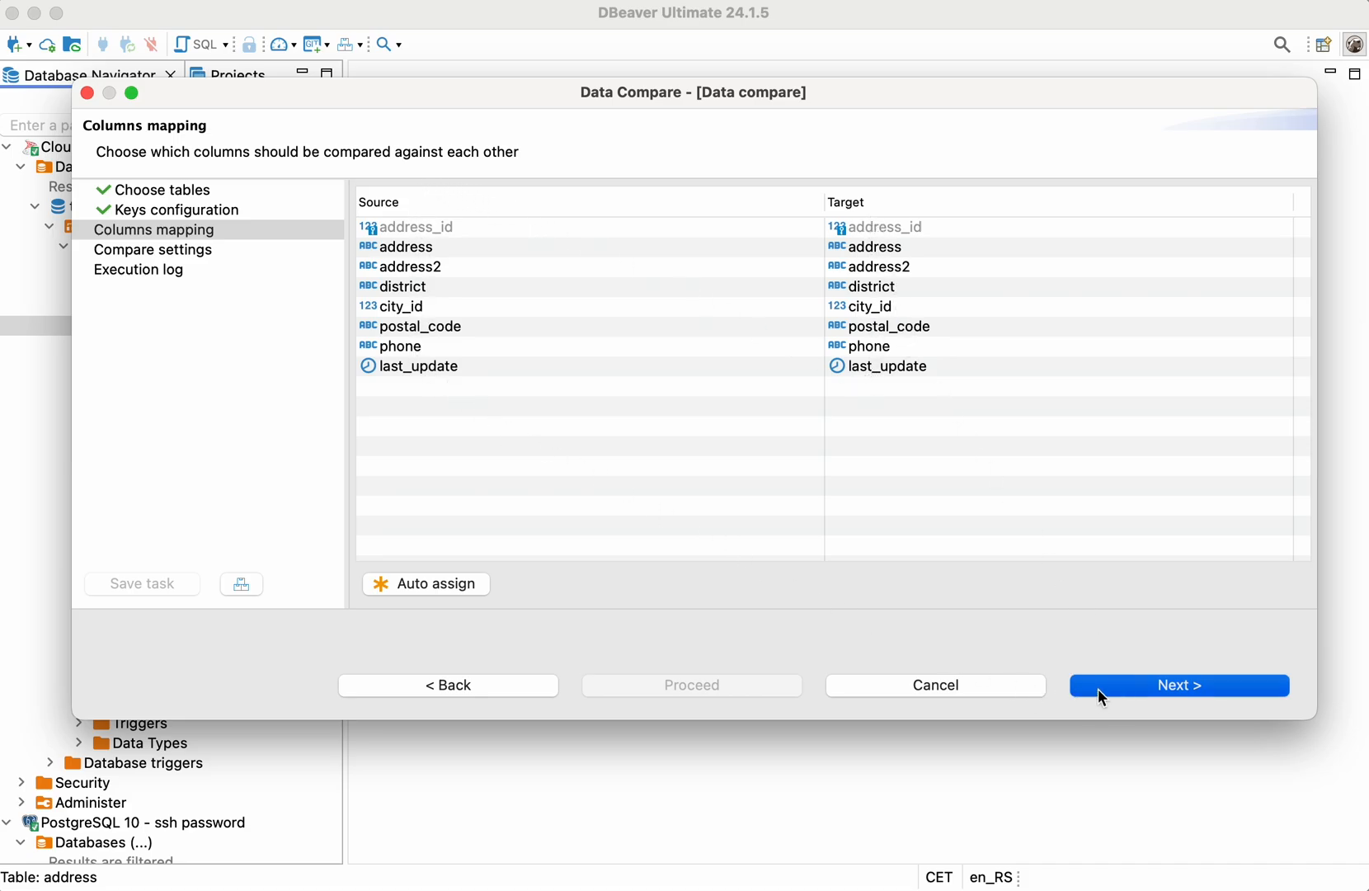
- Accept the all-paired column mapping and advance to Compare settings
click(1177, 684)
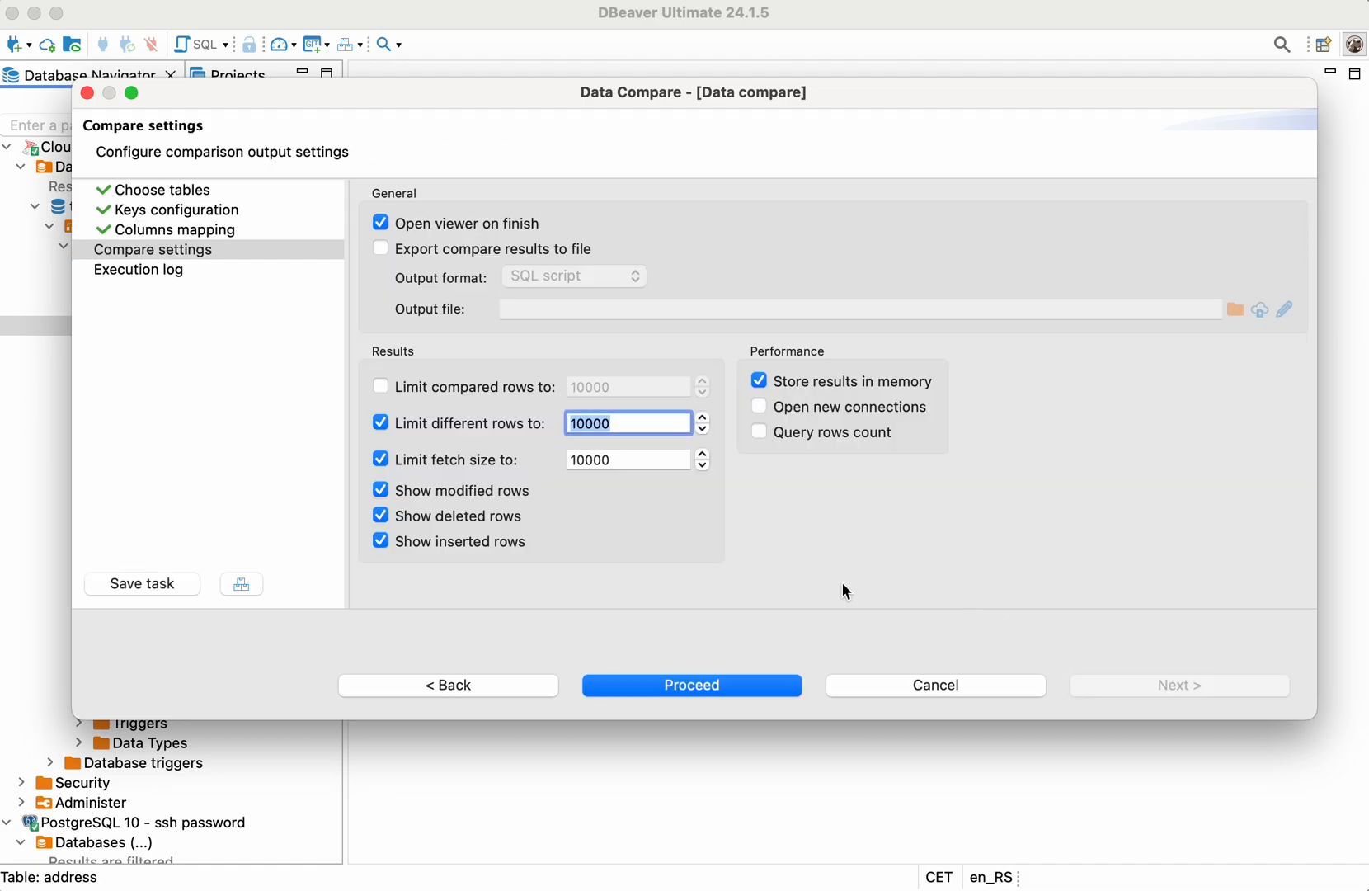
mouse_move(819, 592)
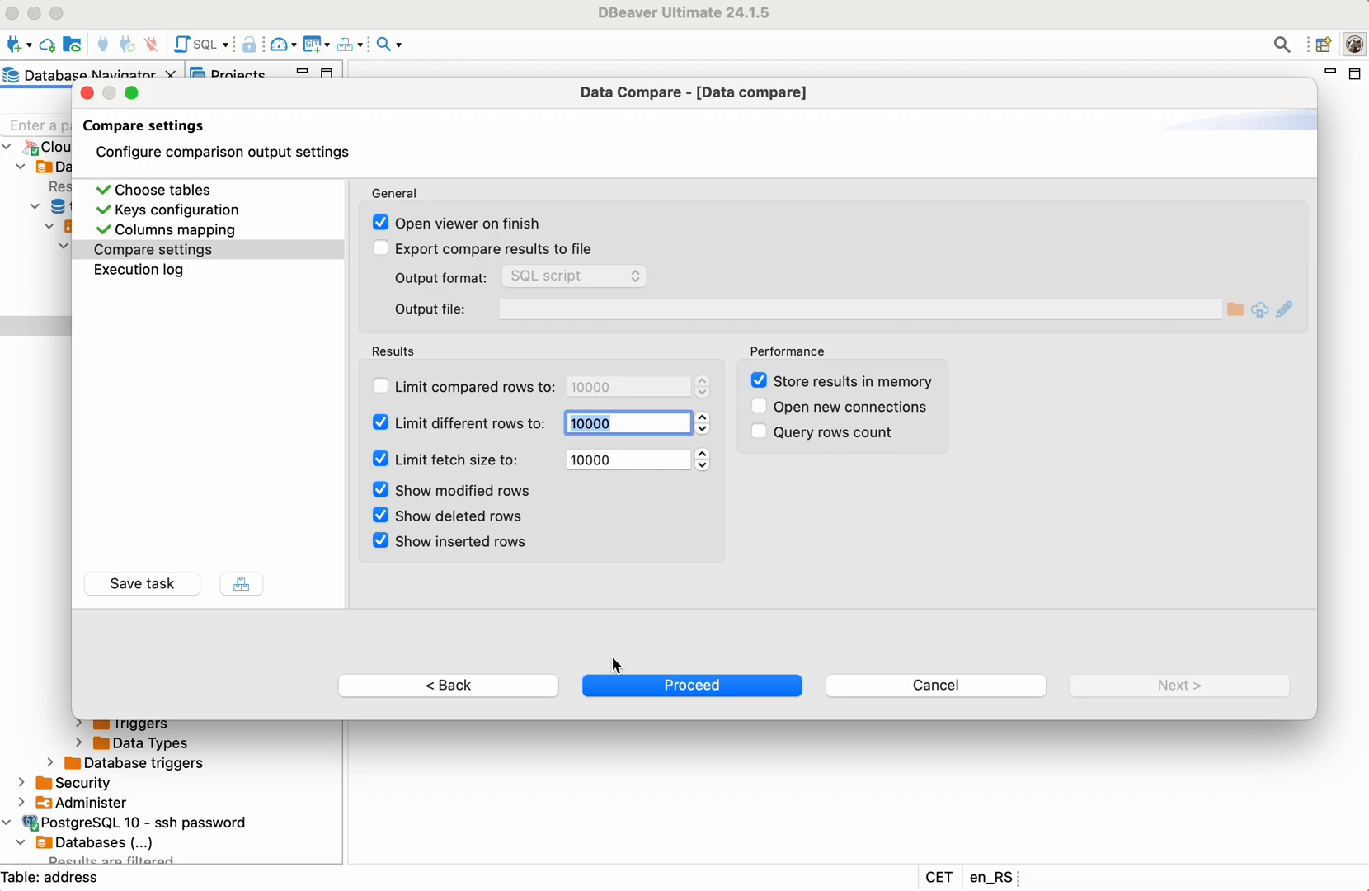
mouse_move(399, 299)
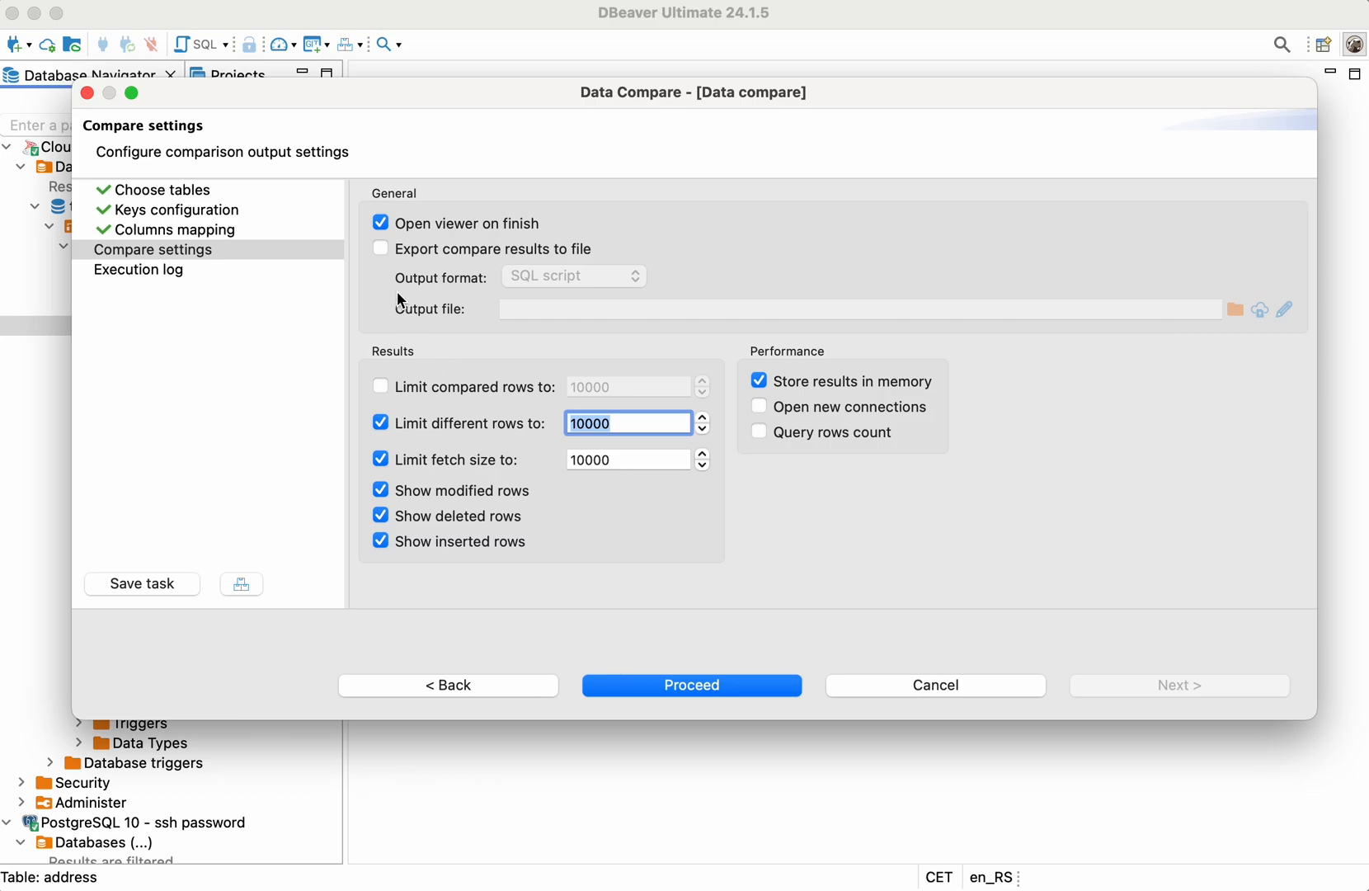
click(381, 249)
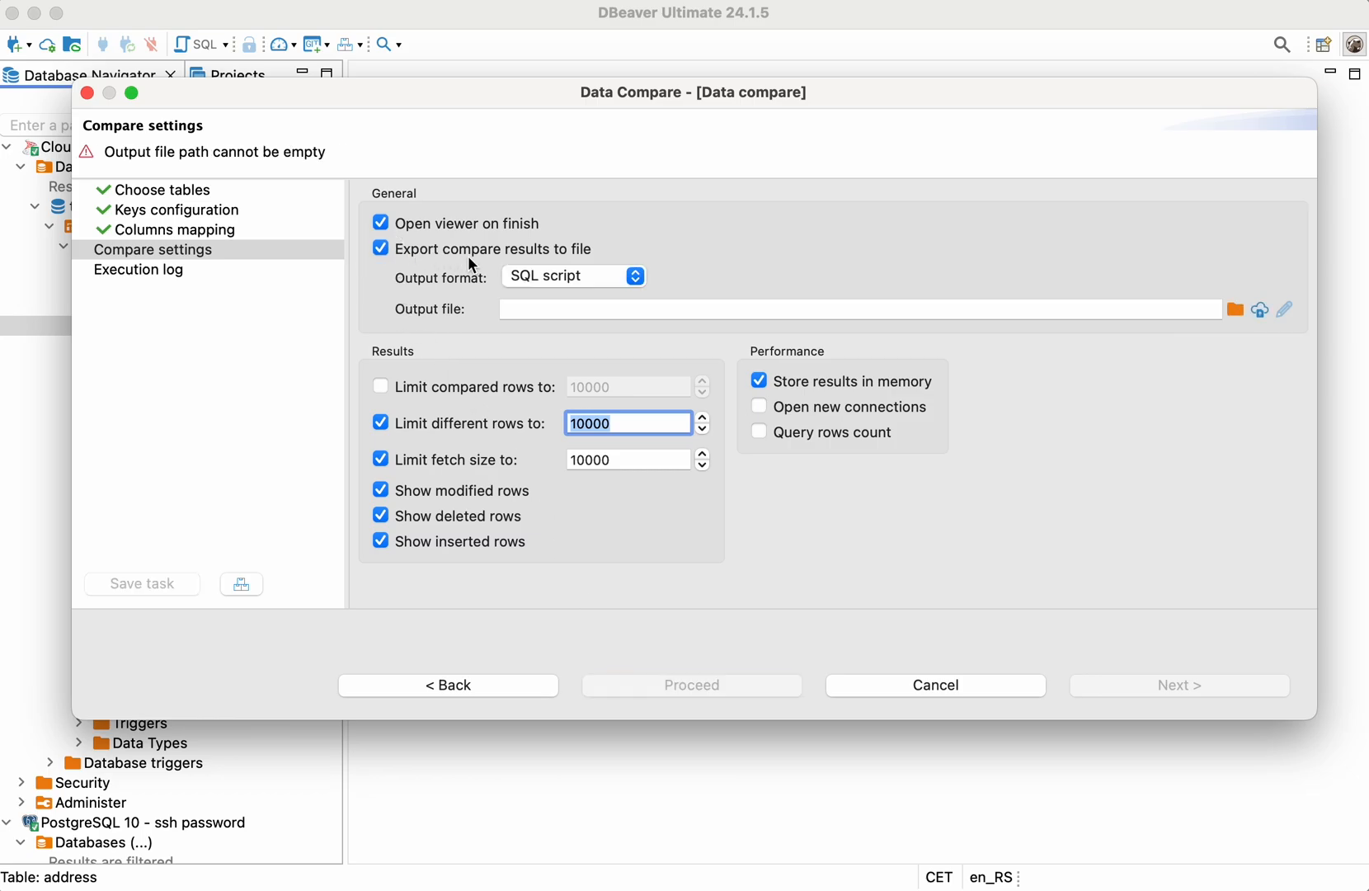
mouse_move(497, 317)
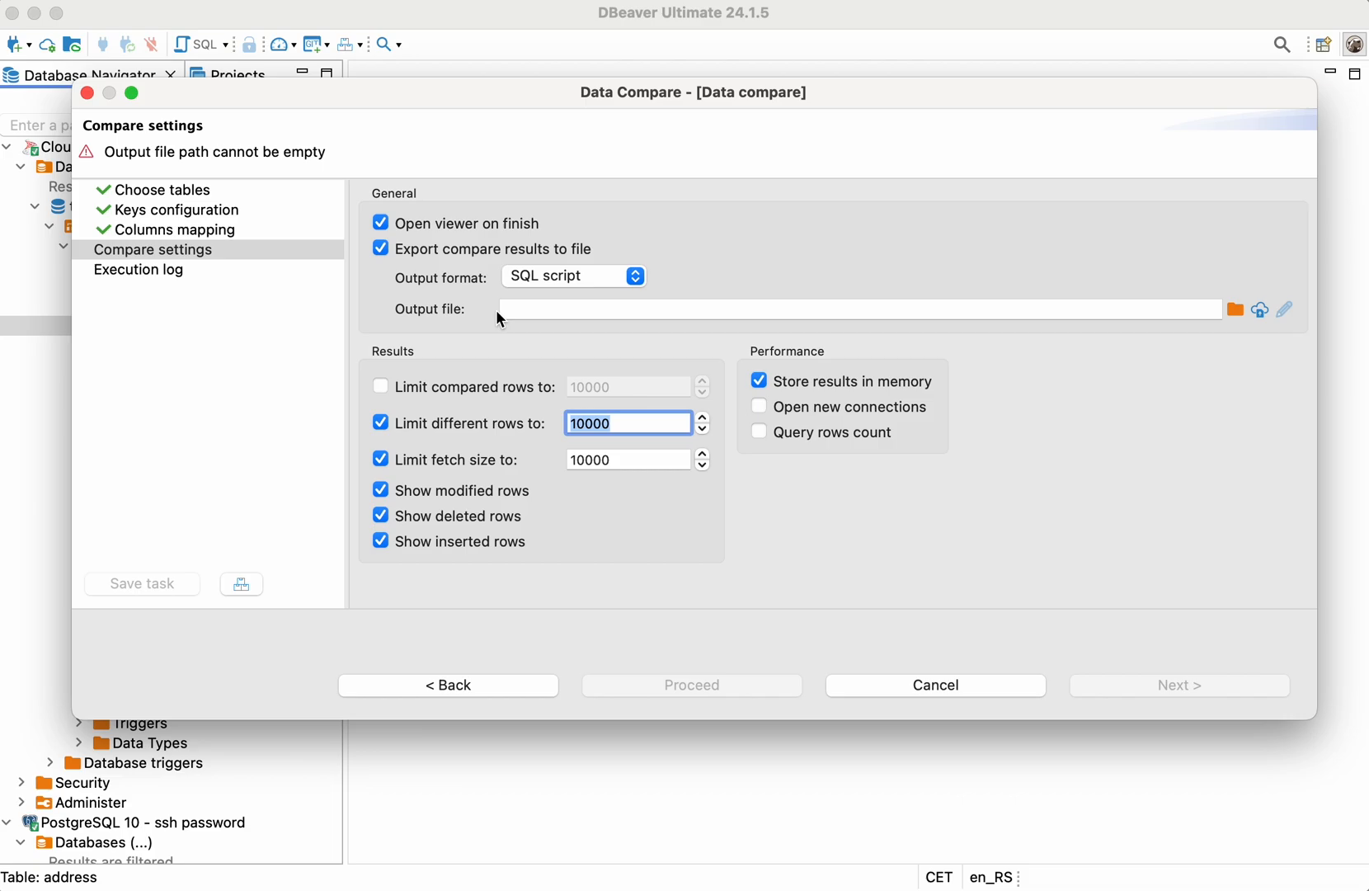
click(380, 249)
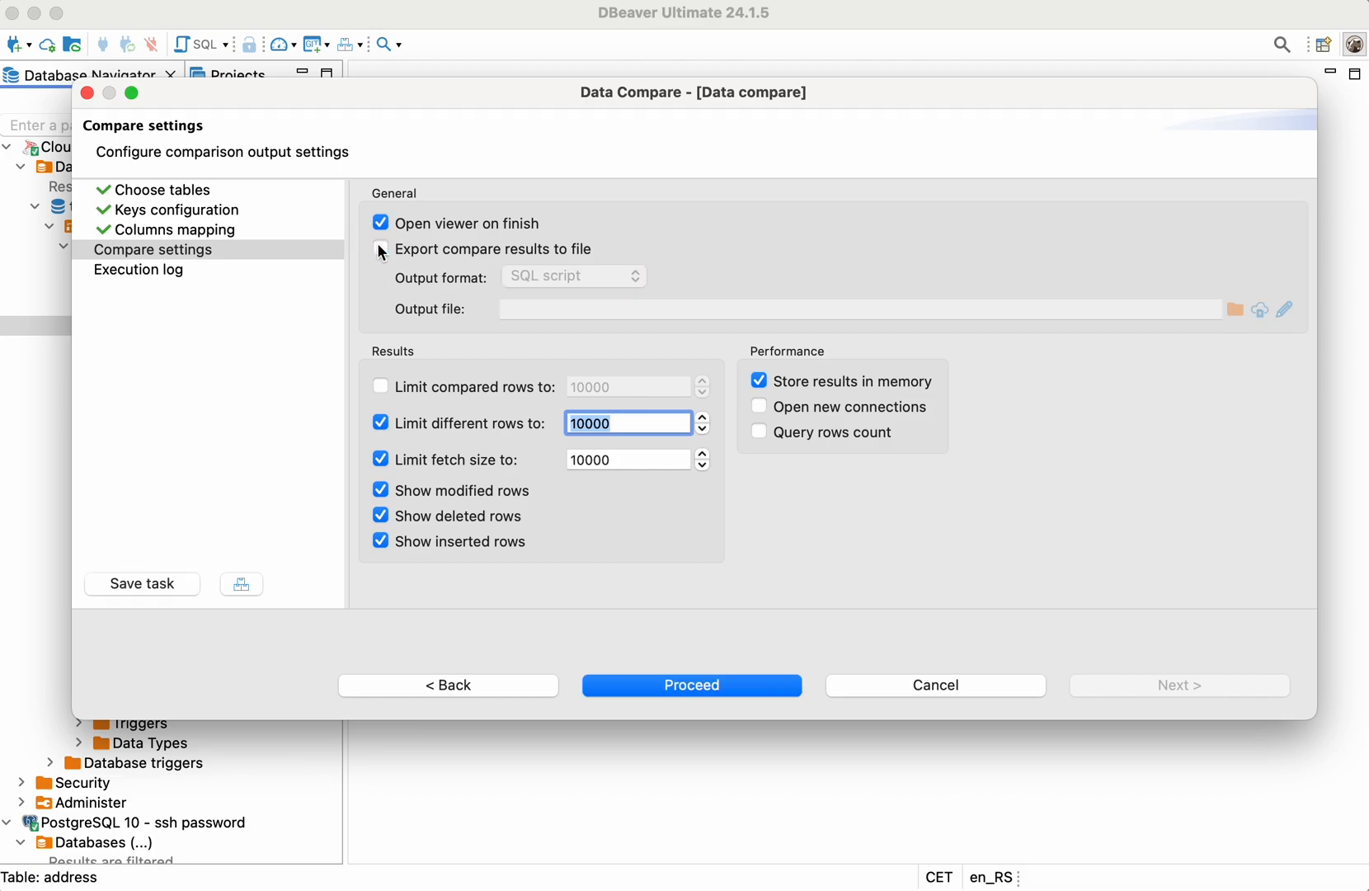
click(380, 248)
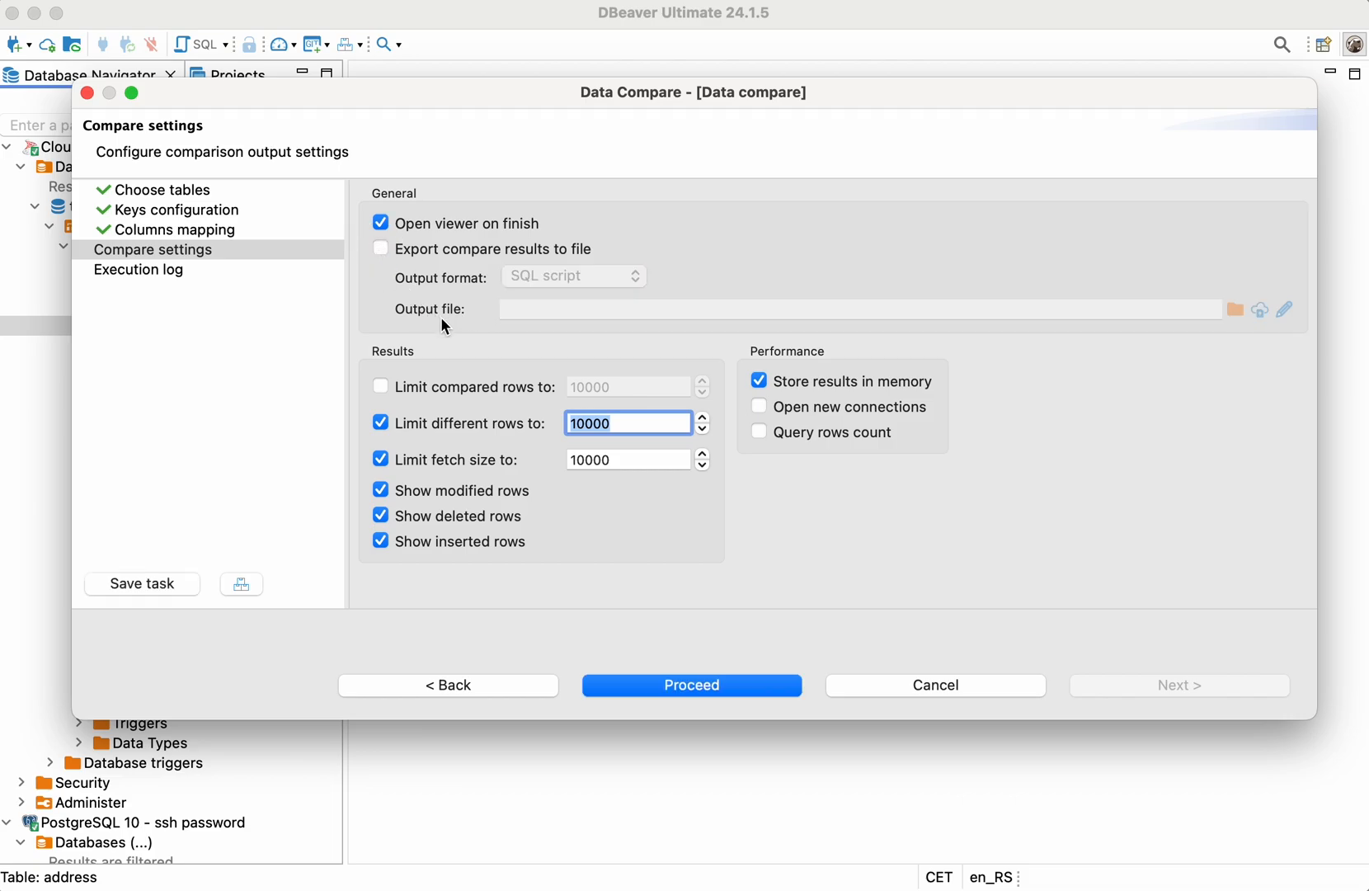
mouse_move(522, 354)
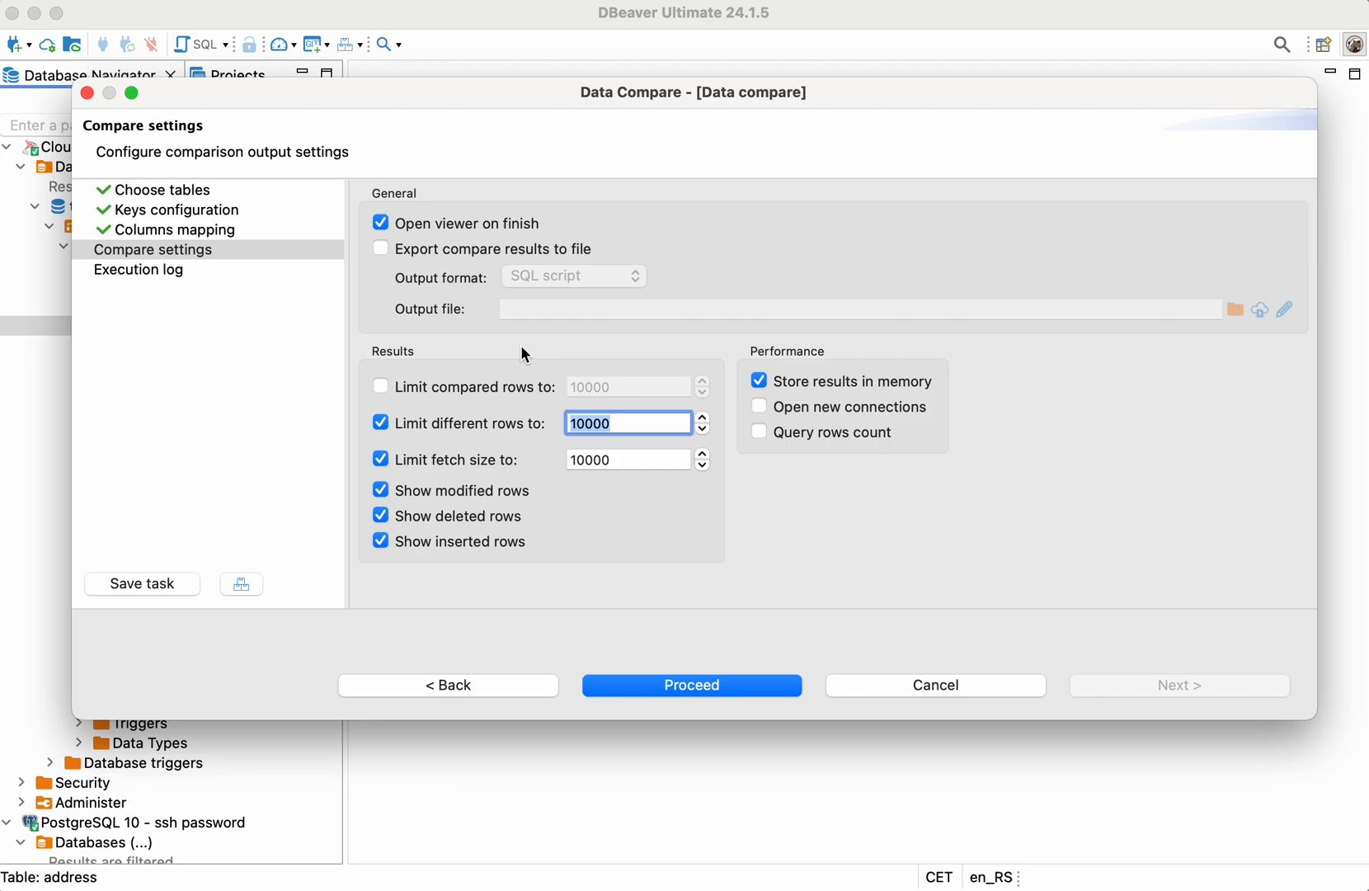
mouse_move(707, 618)
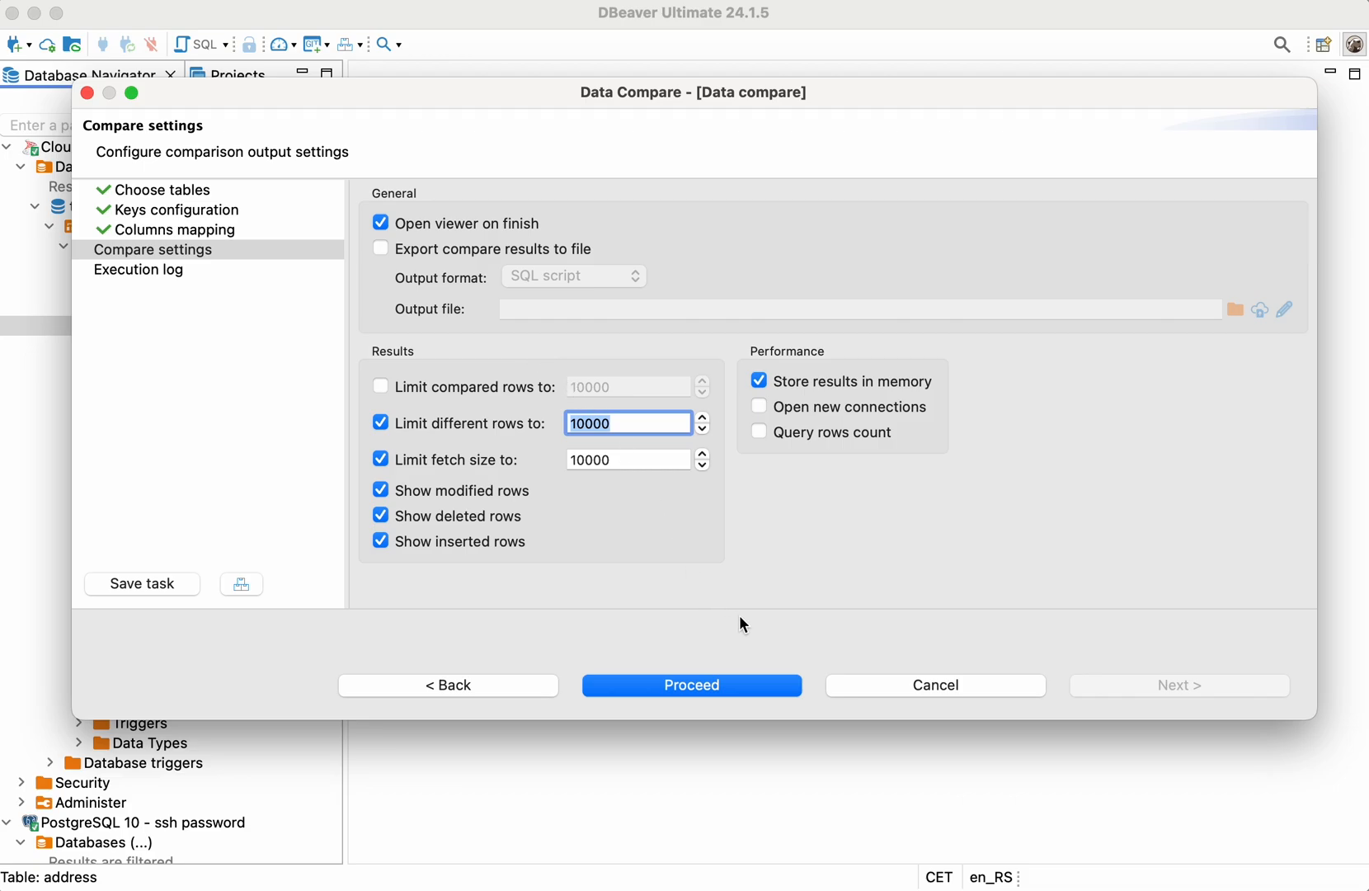
mouse_move(757, 622)
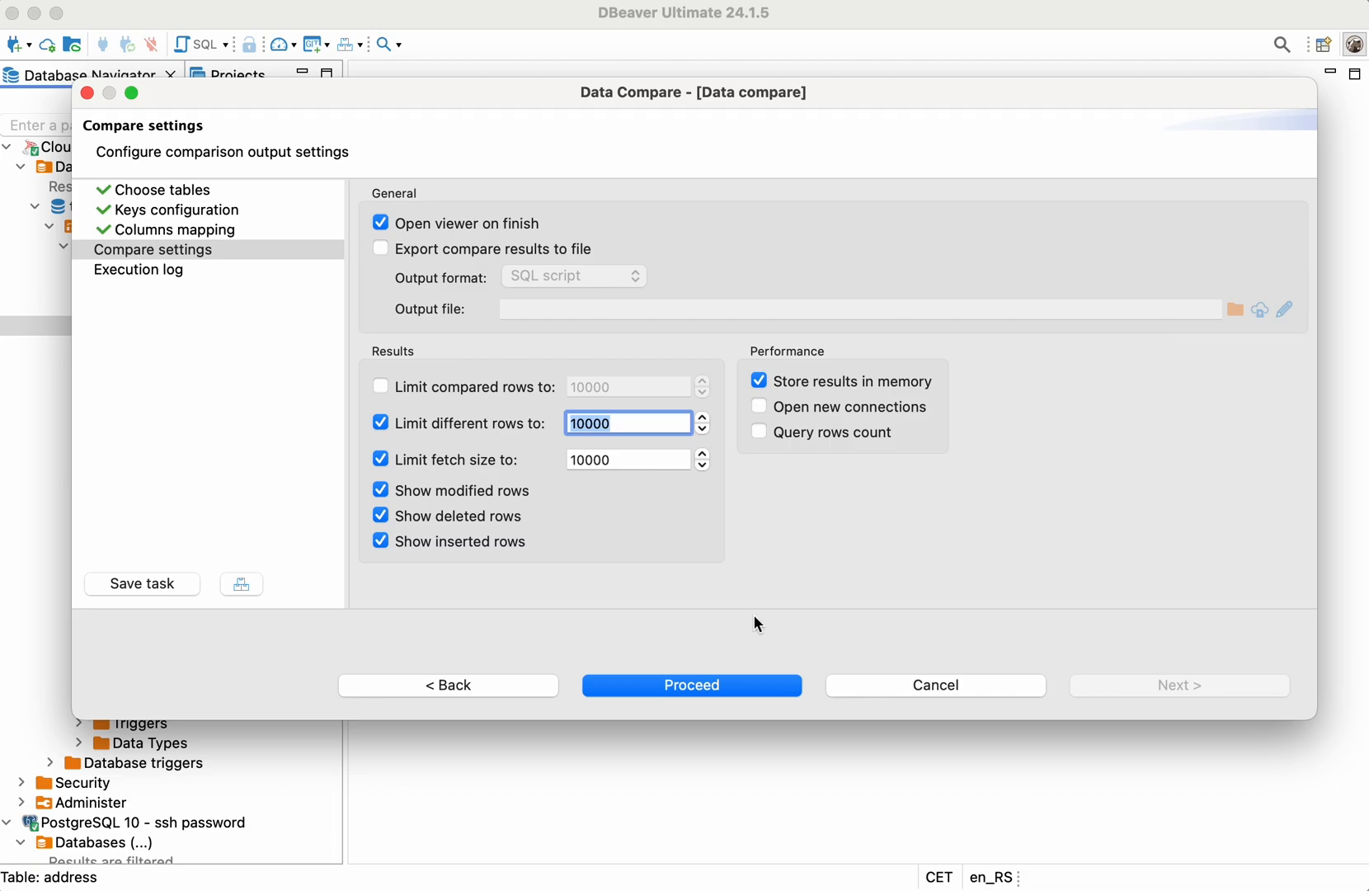
mouse_move(739, 531)
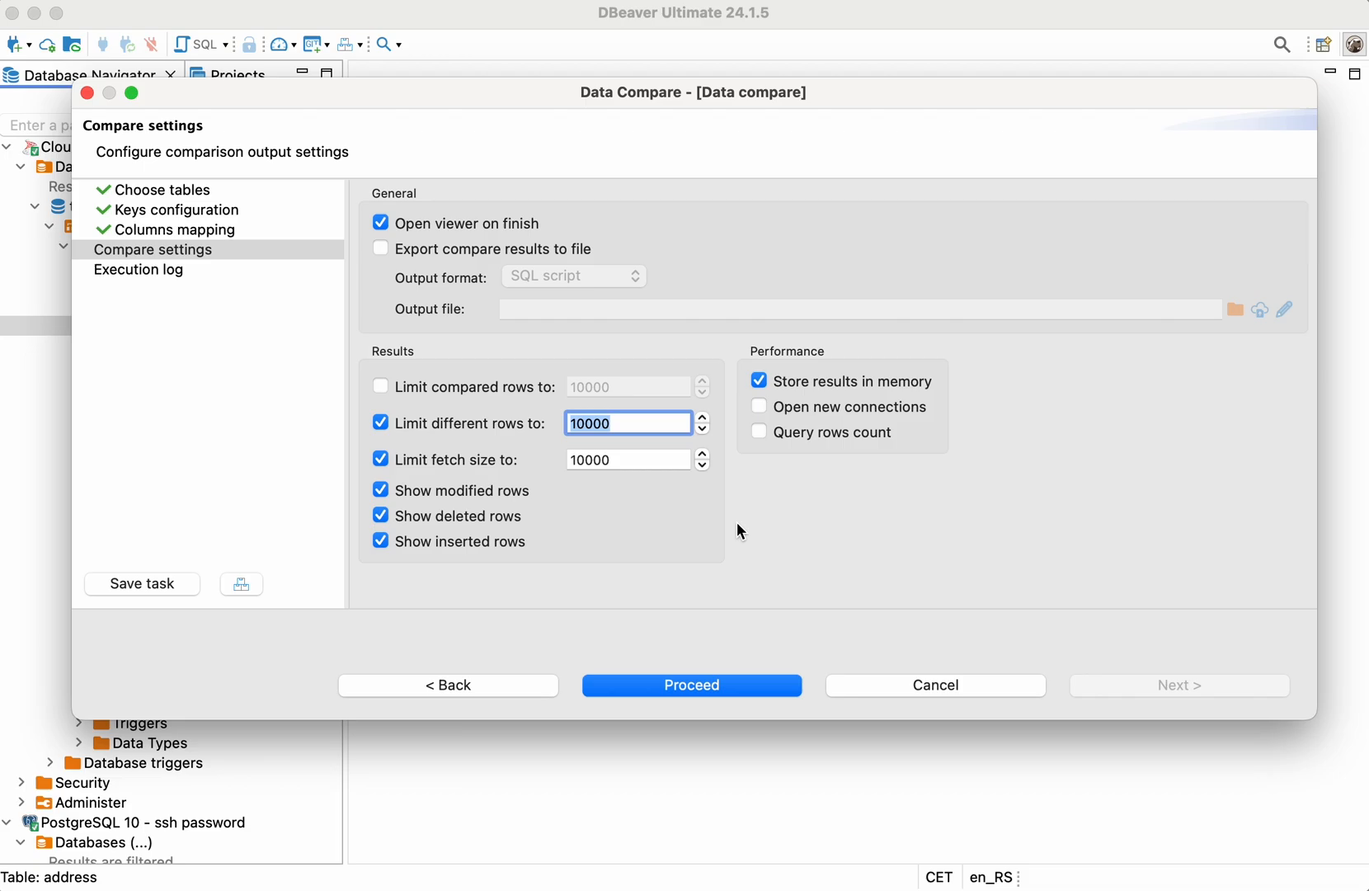
mouse_move(699, 546)
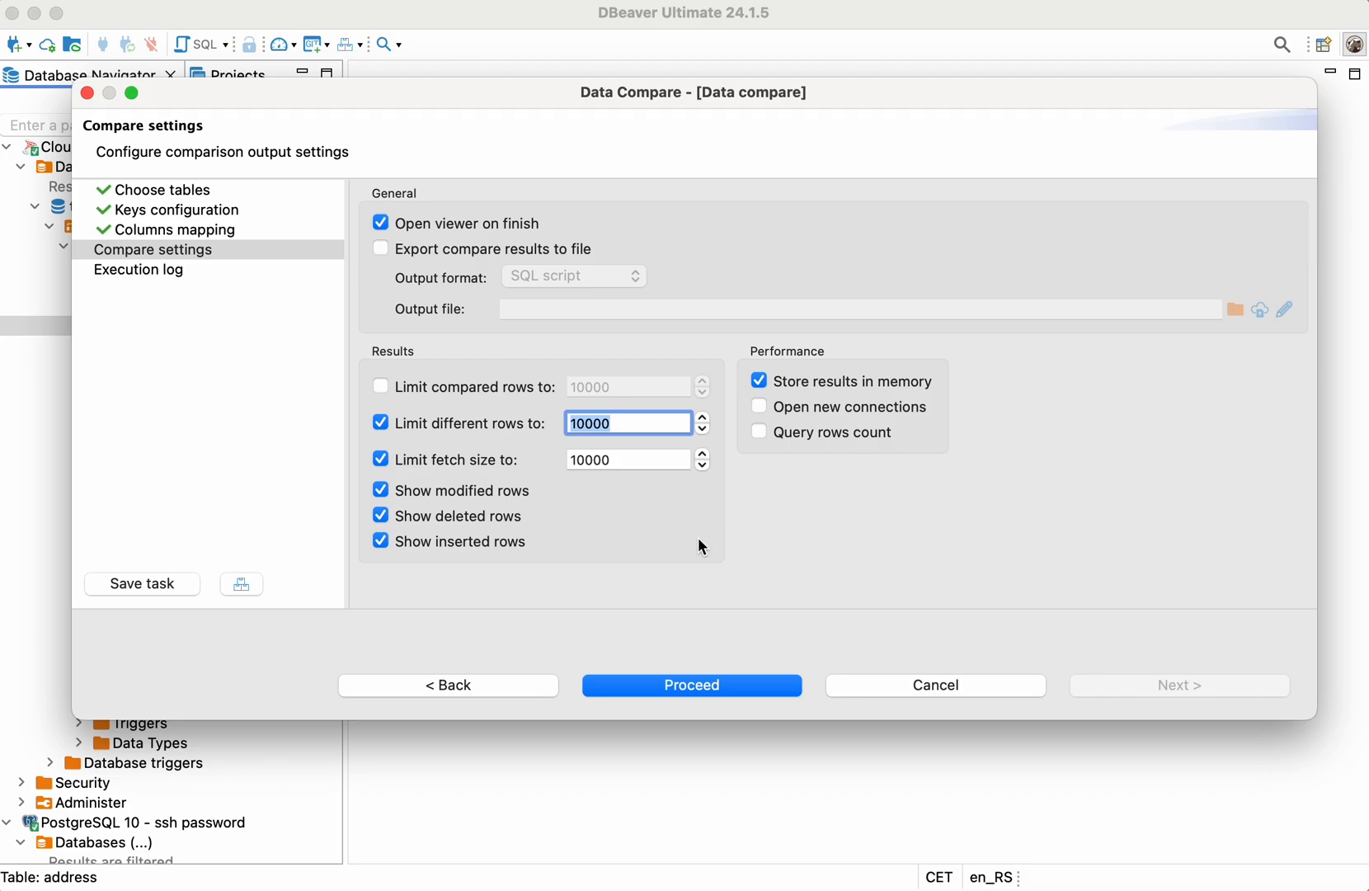
mouse_move(478, 496)
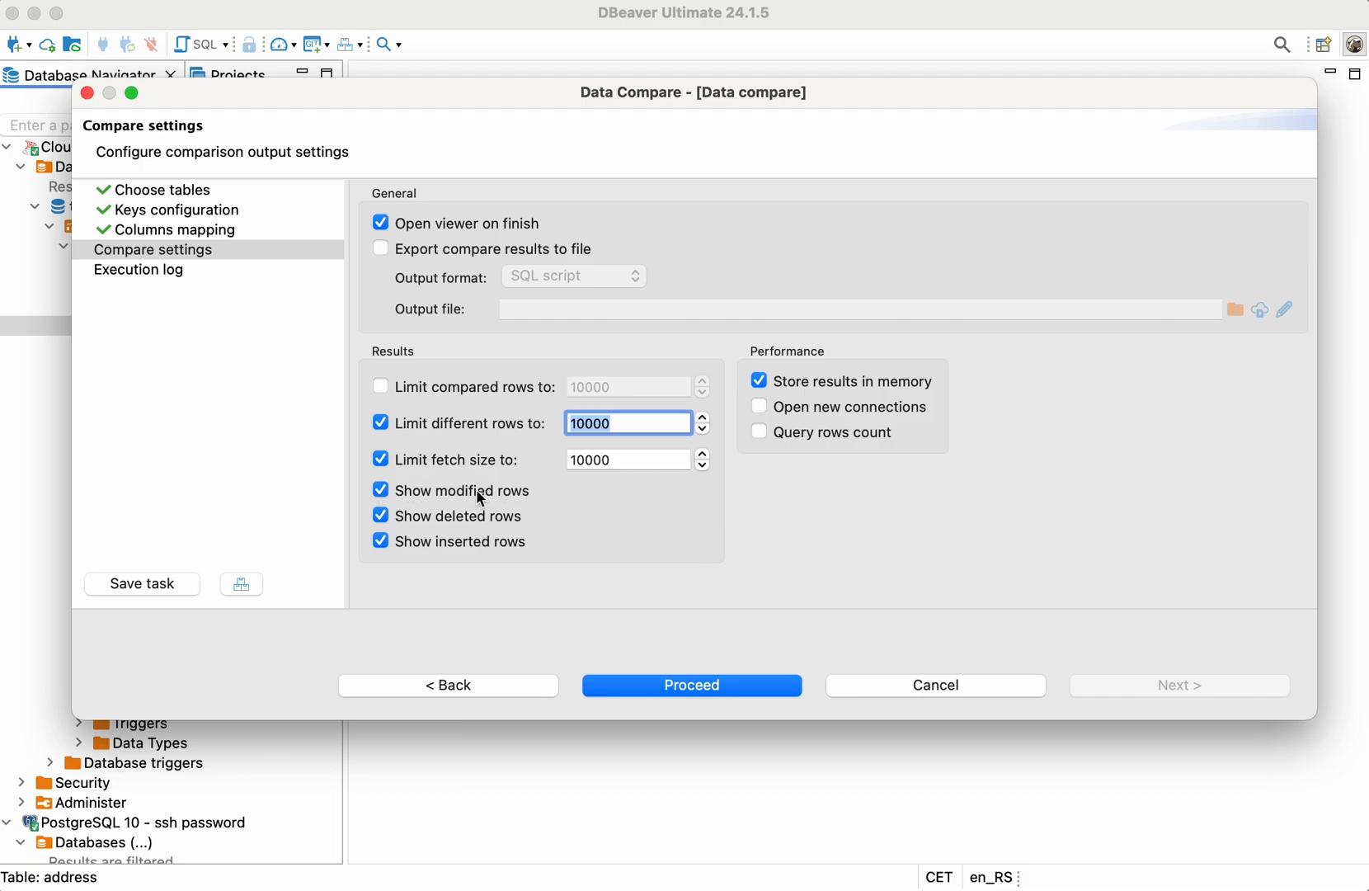
mouse_move(489, 495)
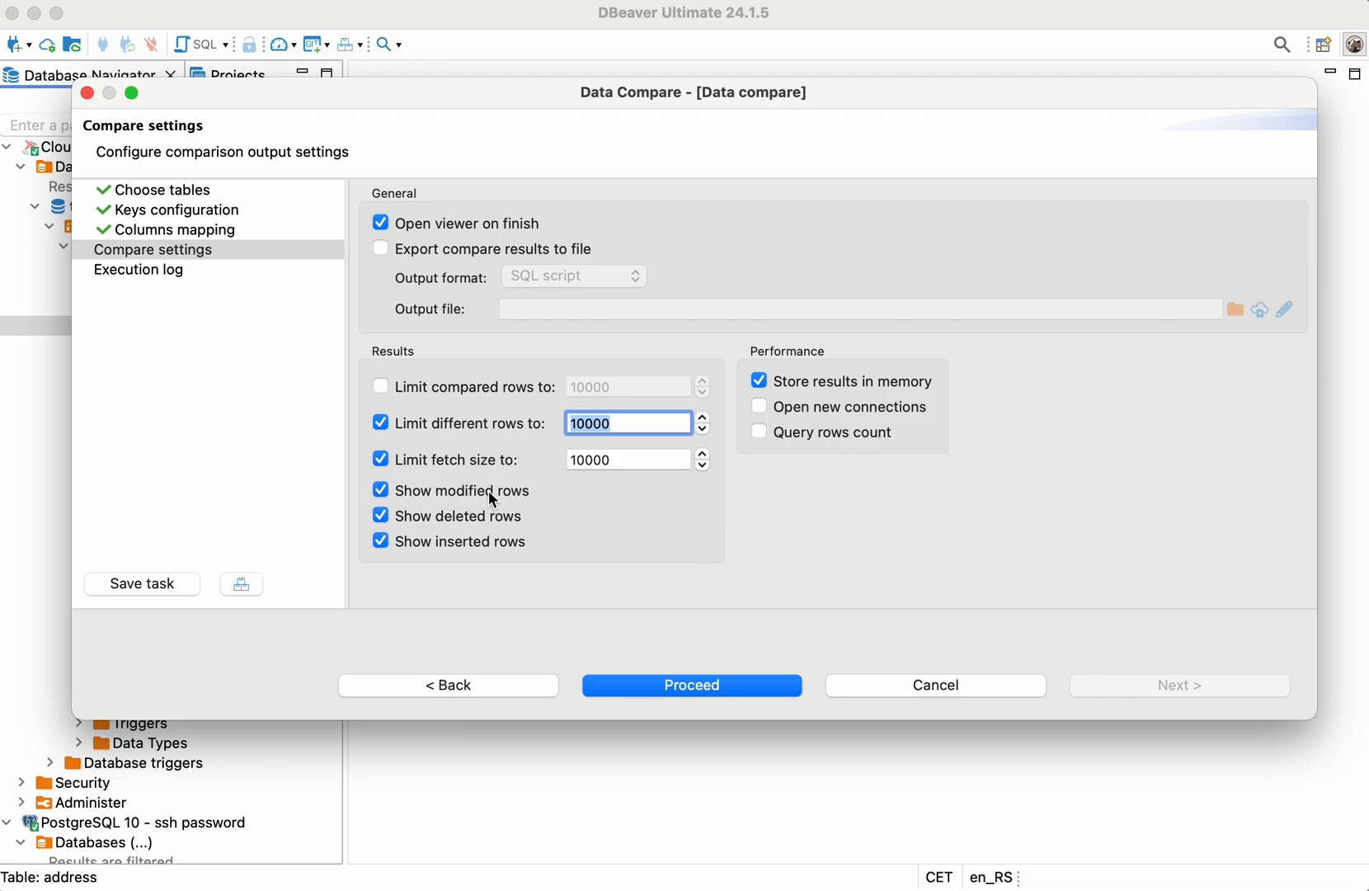
mouse_move(565, 500)
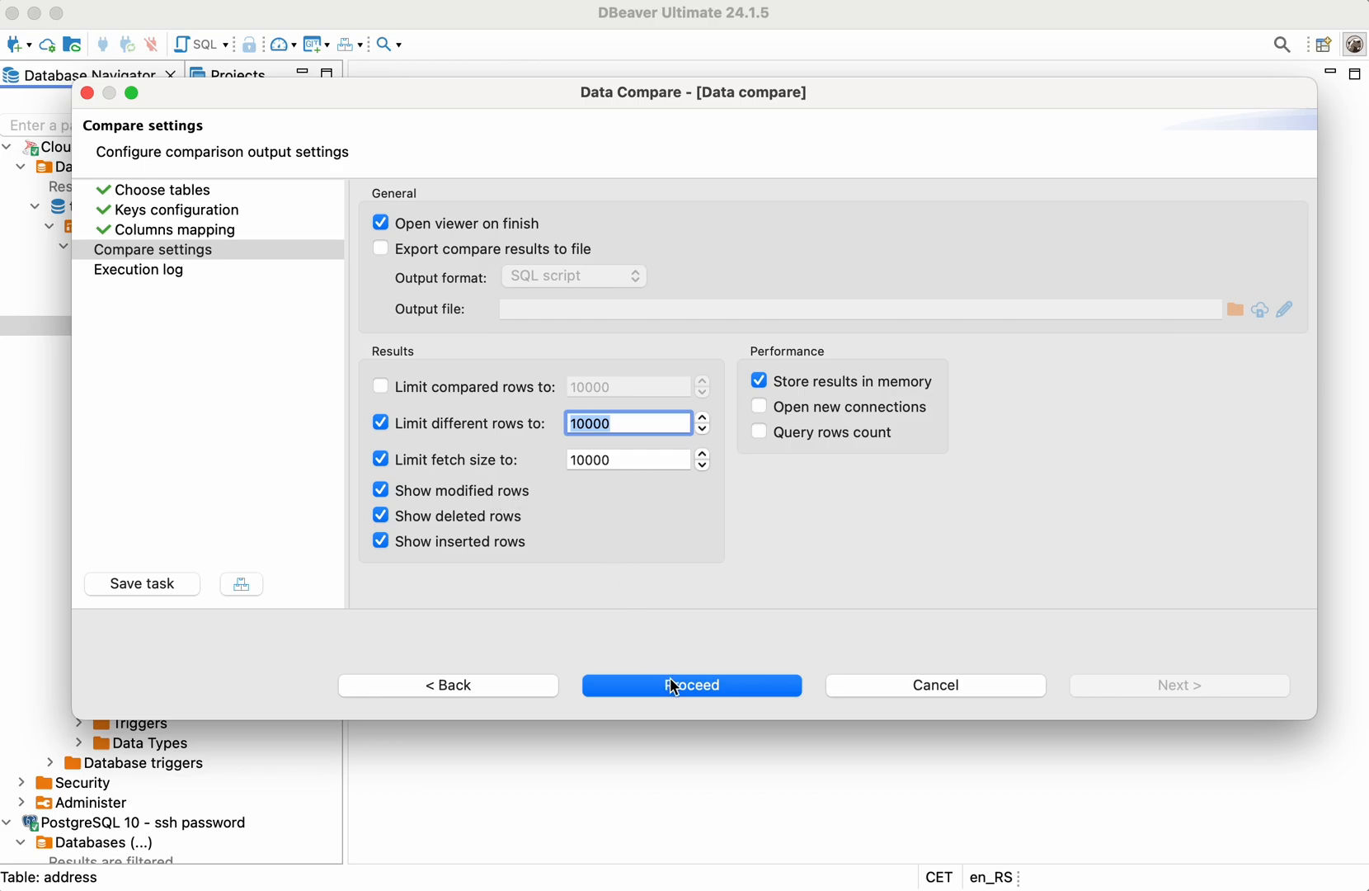
- Run the data compare with default Compare settings via Proceed
click(690, 685)
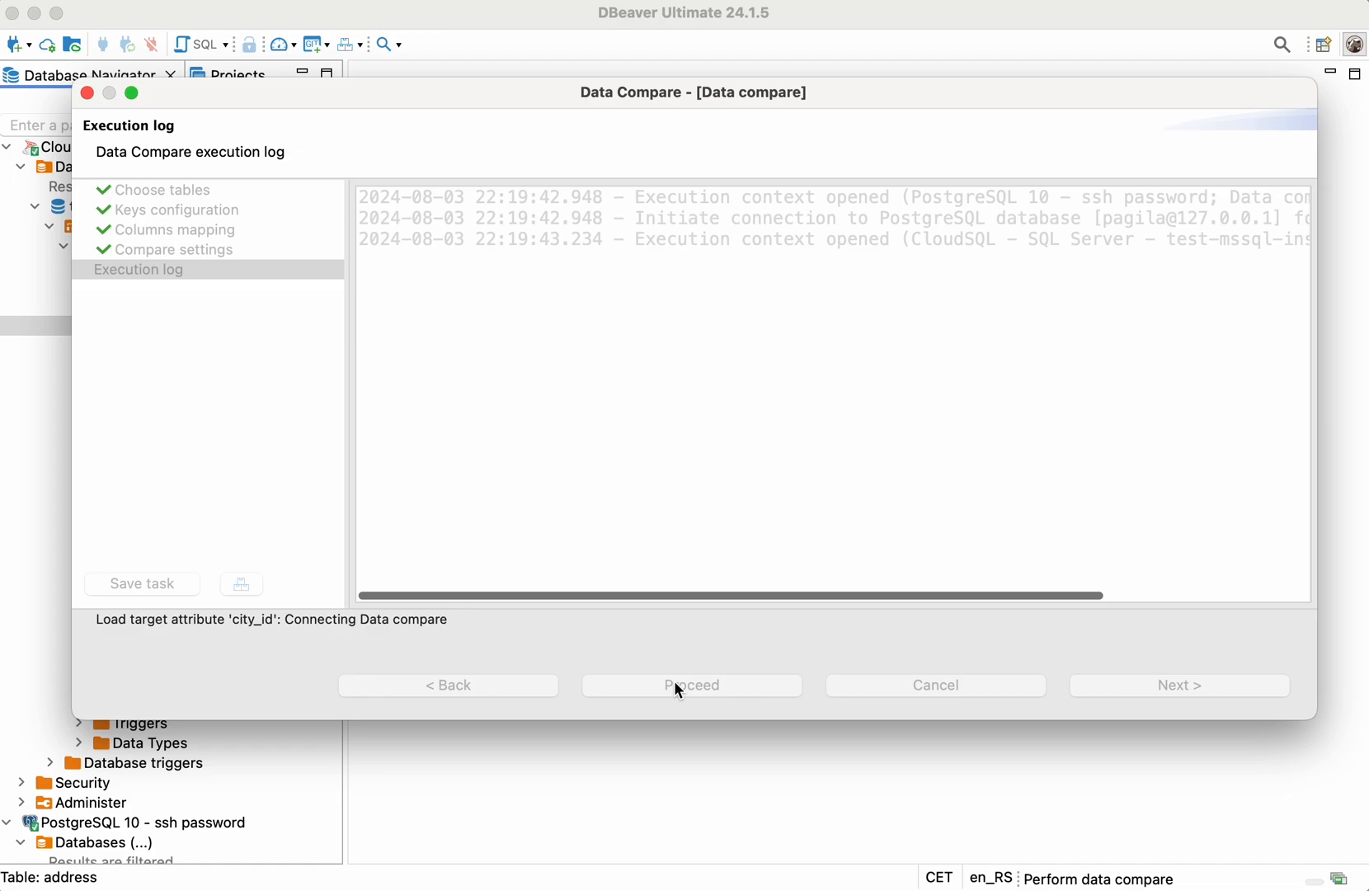
- Open the comparison viewer showing 4 source rows versus 3 target rows
click(690, 685)
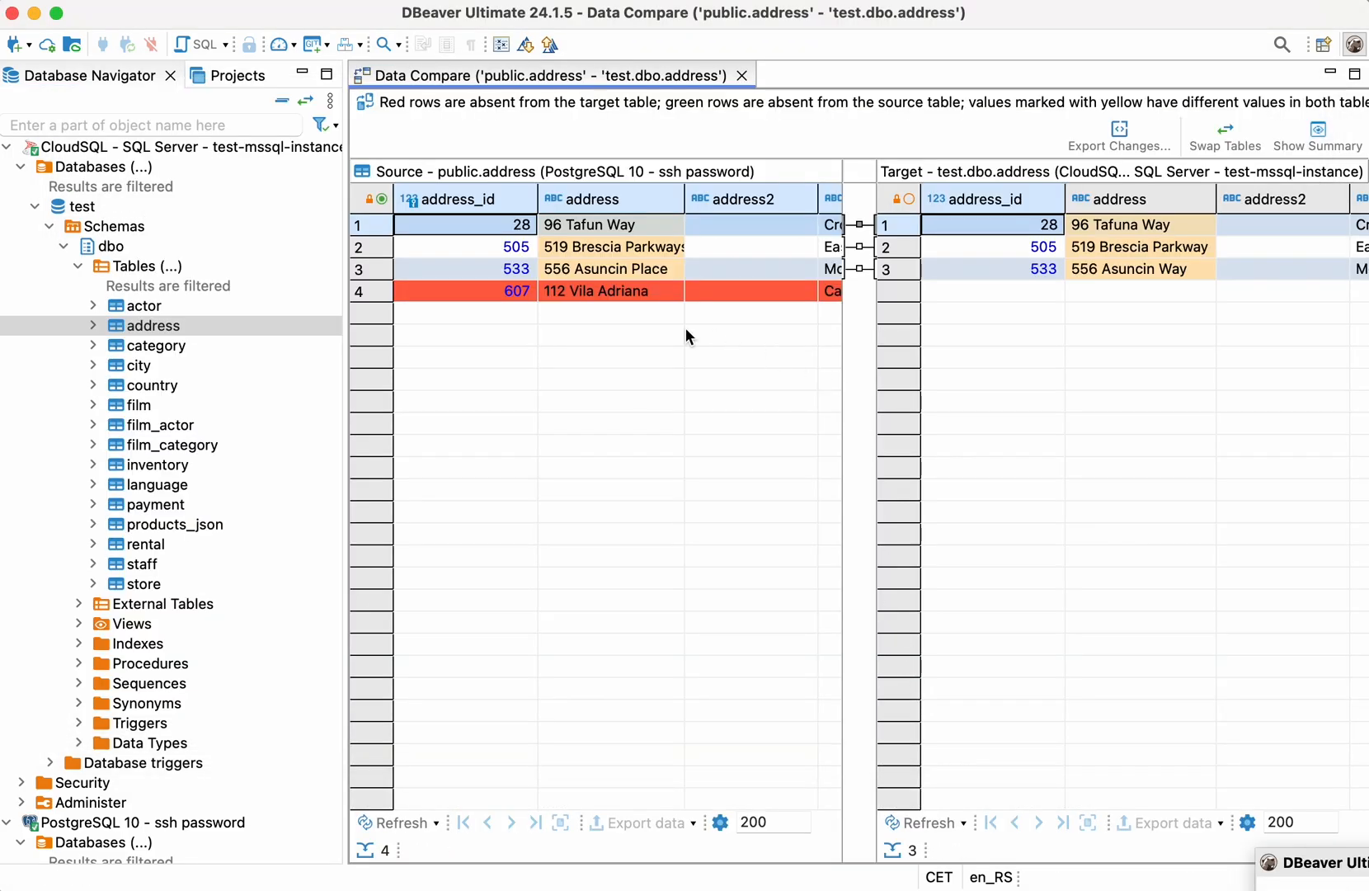
mouse_move(609, 262)
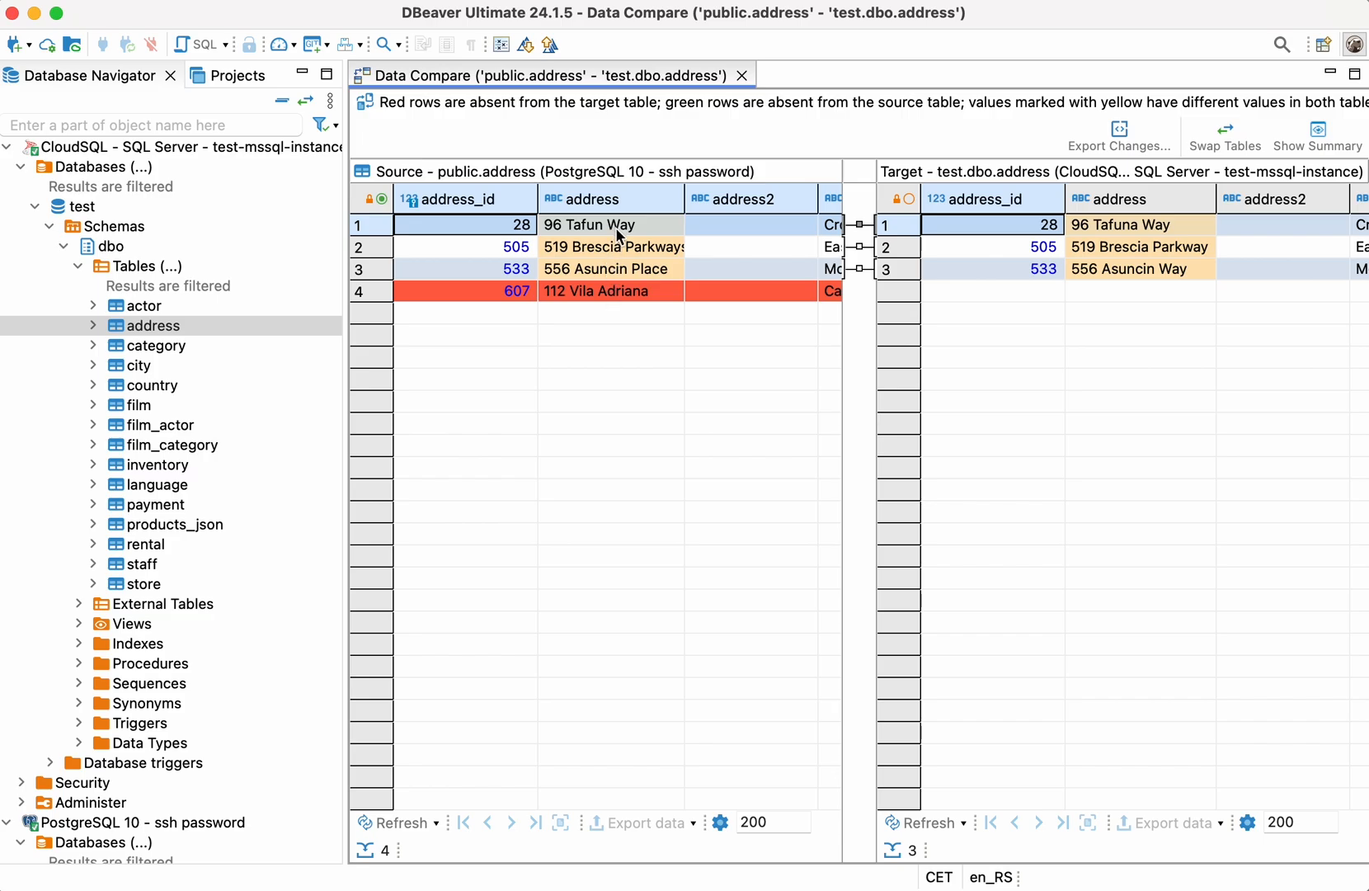
mouse_move(645, 306)
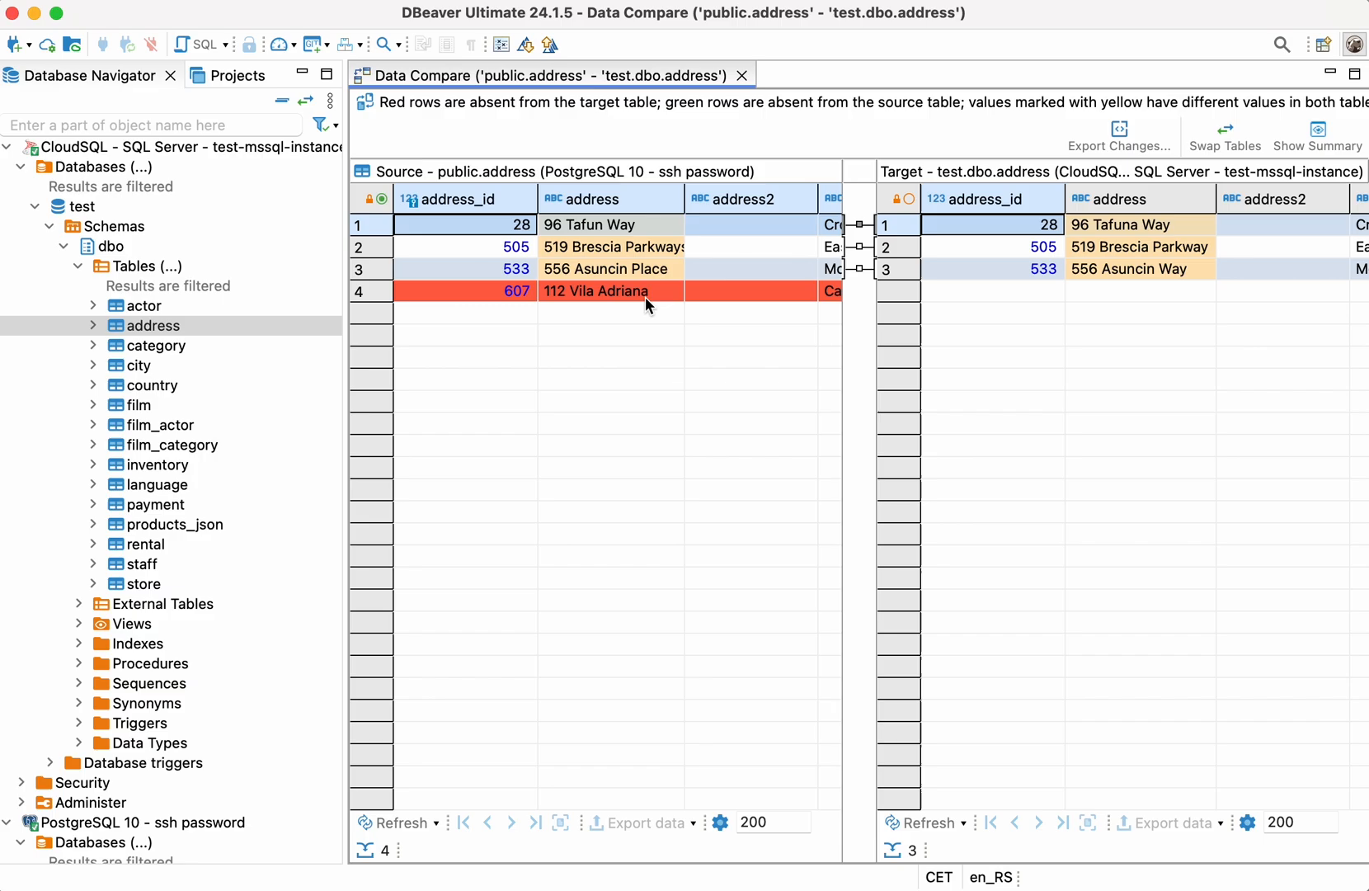
mouse_move(714, 305)
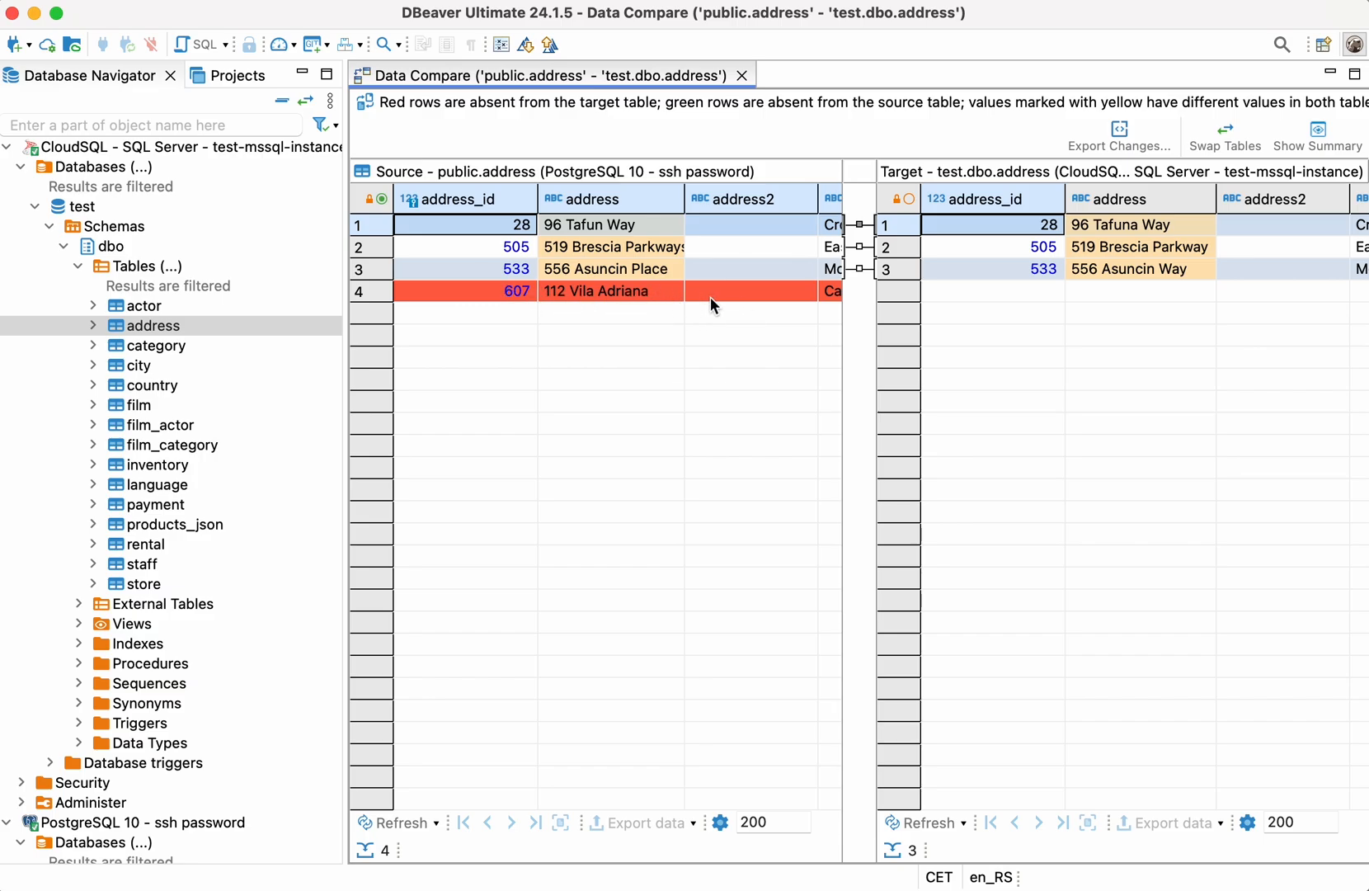
mouse_move(705, 315)
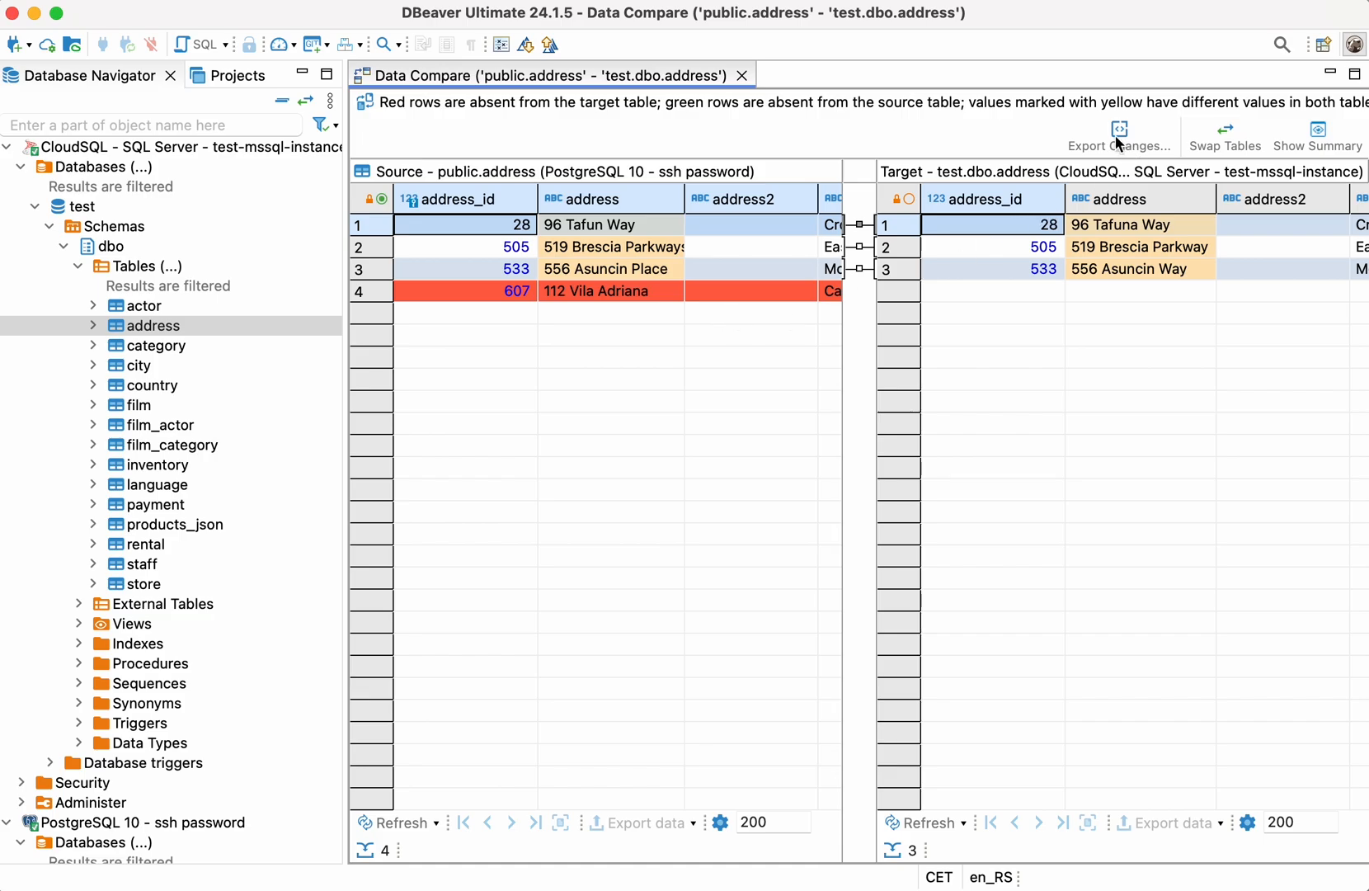
mouse_move(1120, 131)
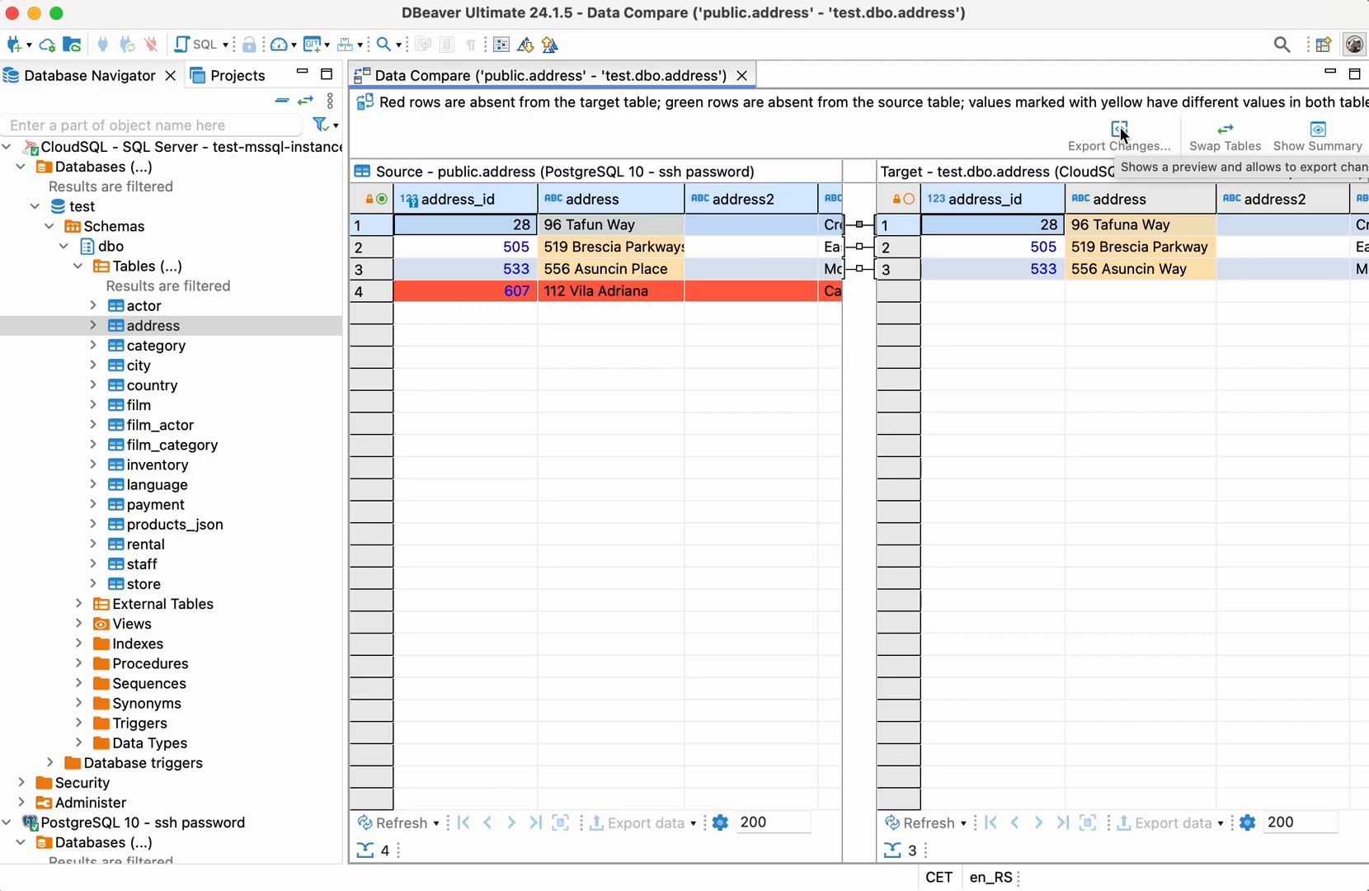
- Preview the UPDATE and DELETE sync statements in Export Changes, then close it
click(1119, 135)
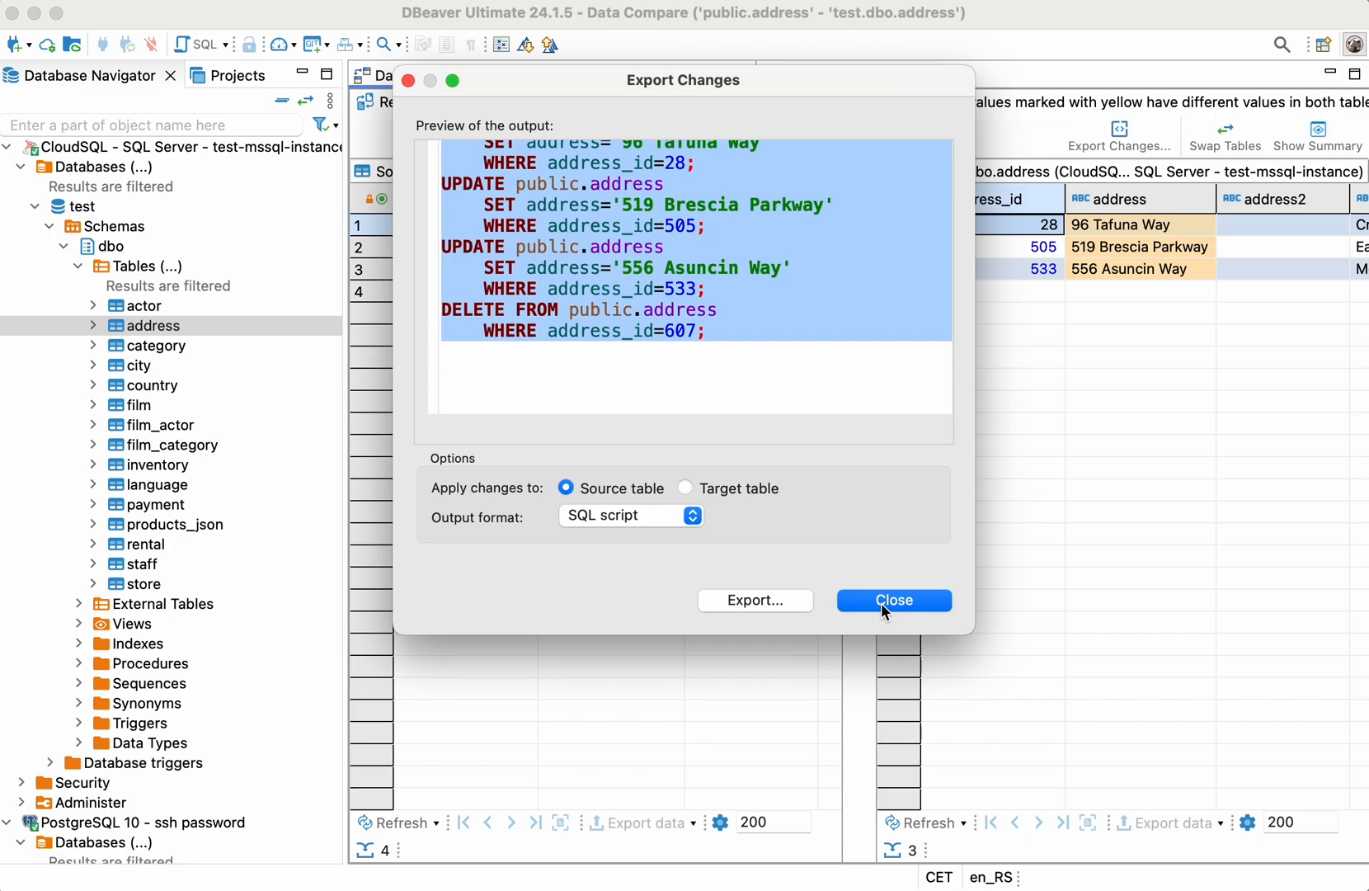
click(892, 599)
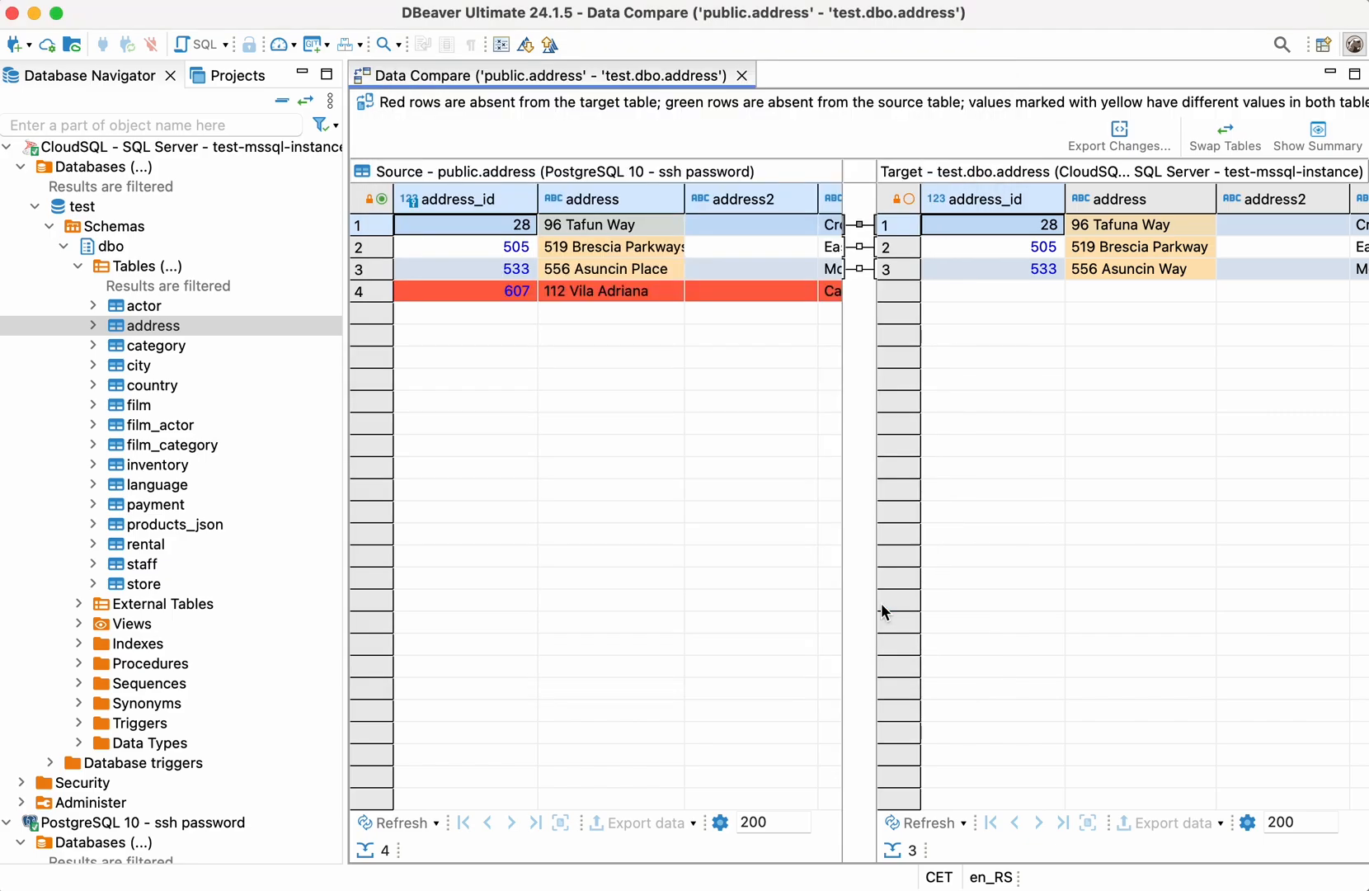
mouse_move(159, 174)
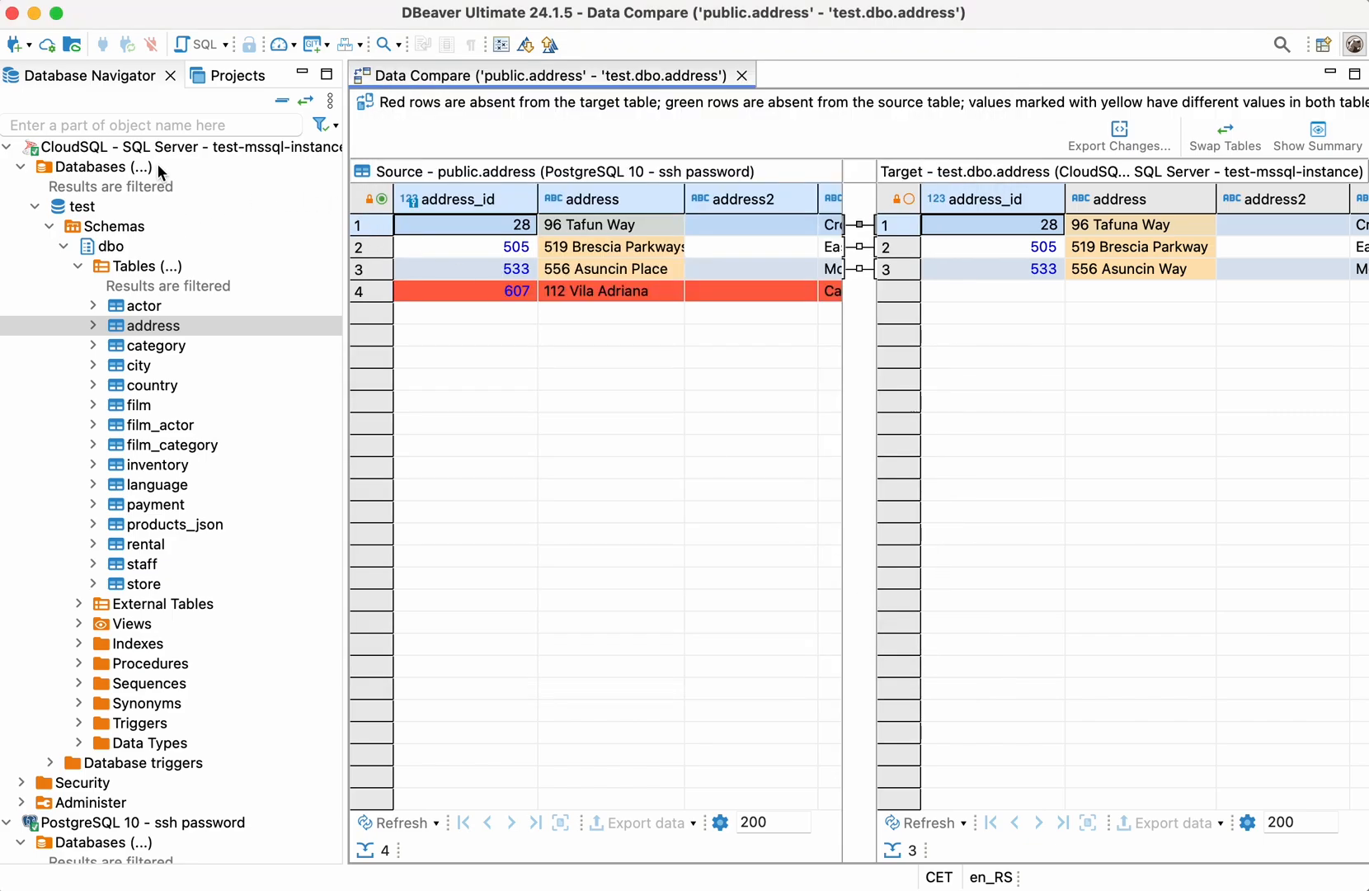
- Run the last edited SQL Server sync script, updating 4 rows in test.dbo.address
right_click(175, 146)
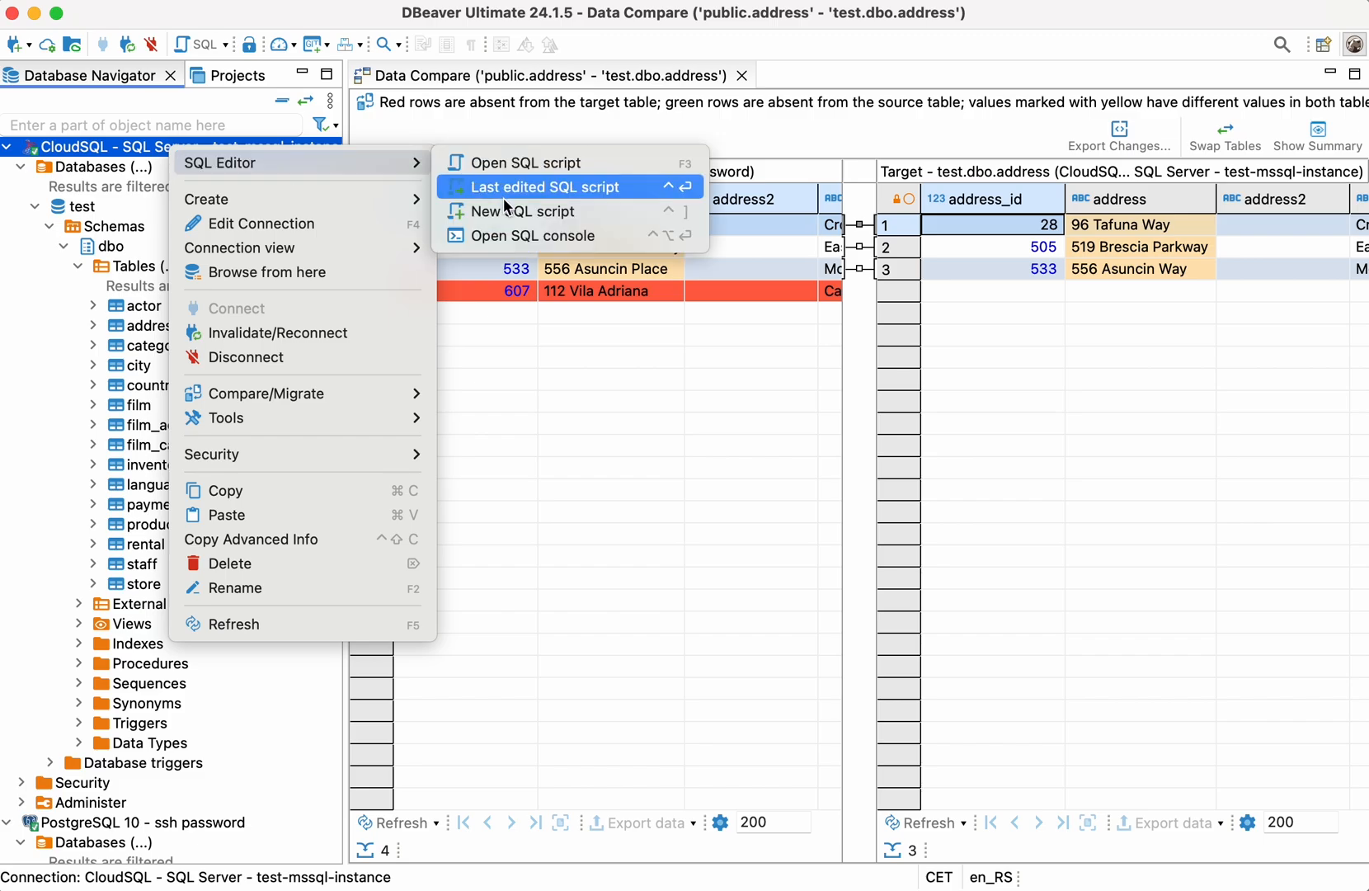
click(541, 187)
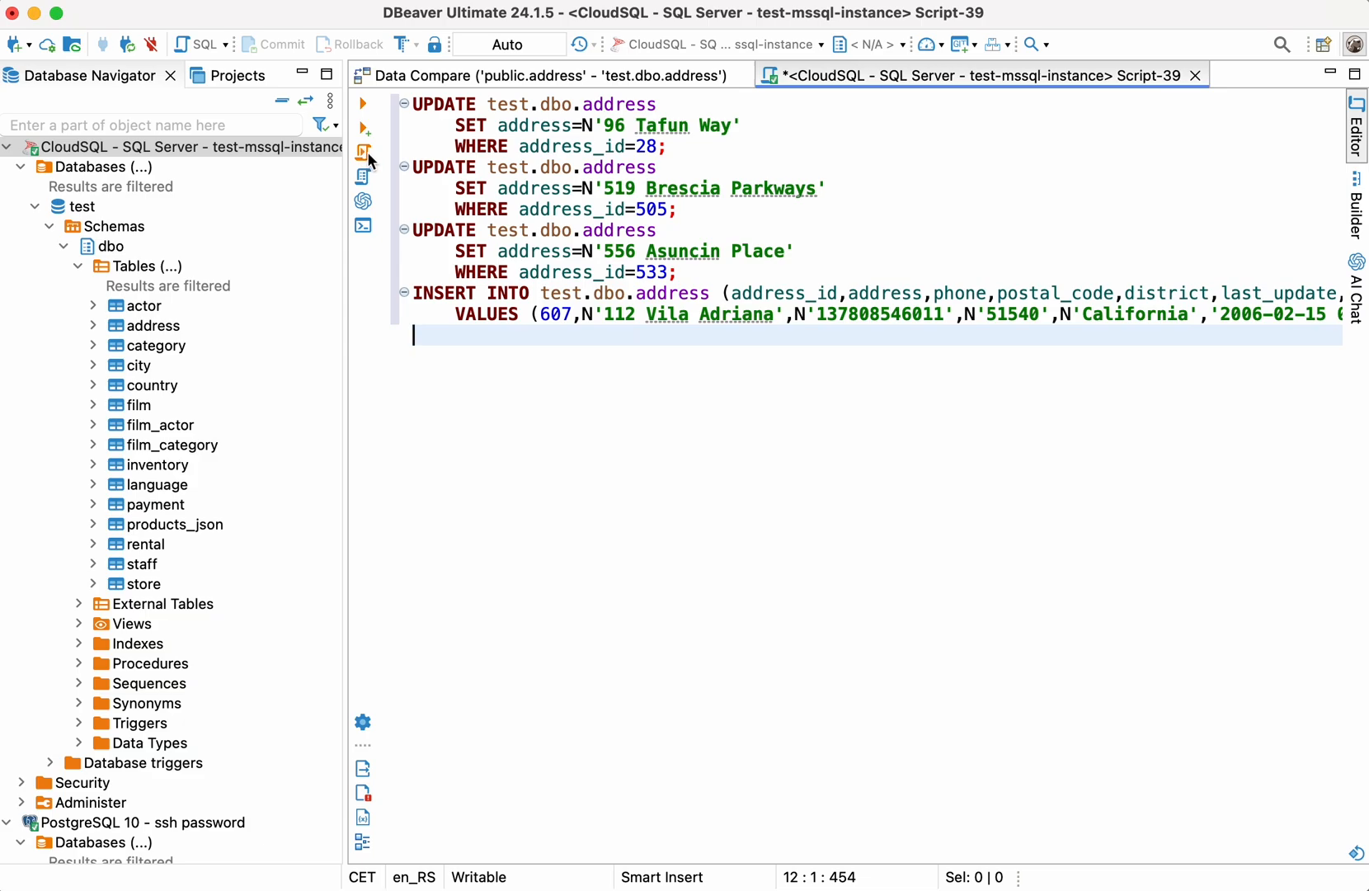
click(361, 103)
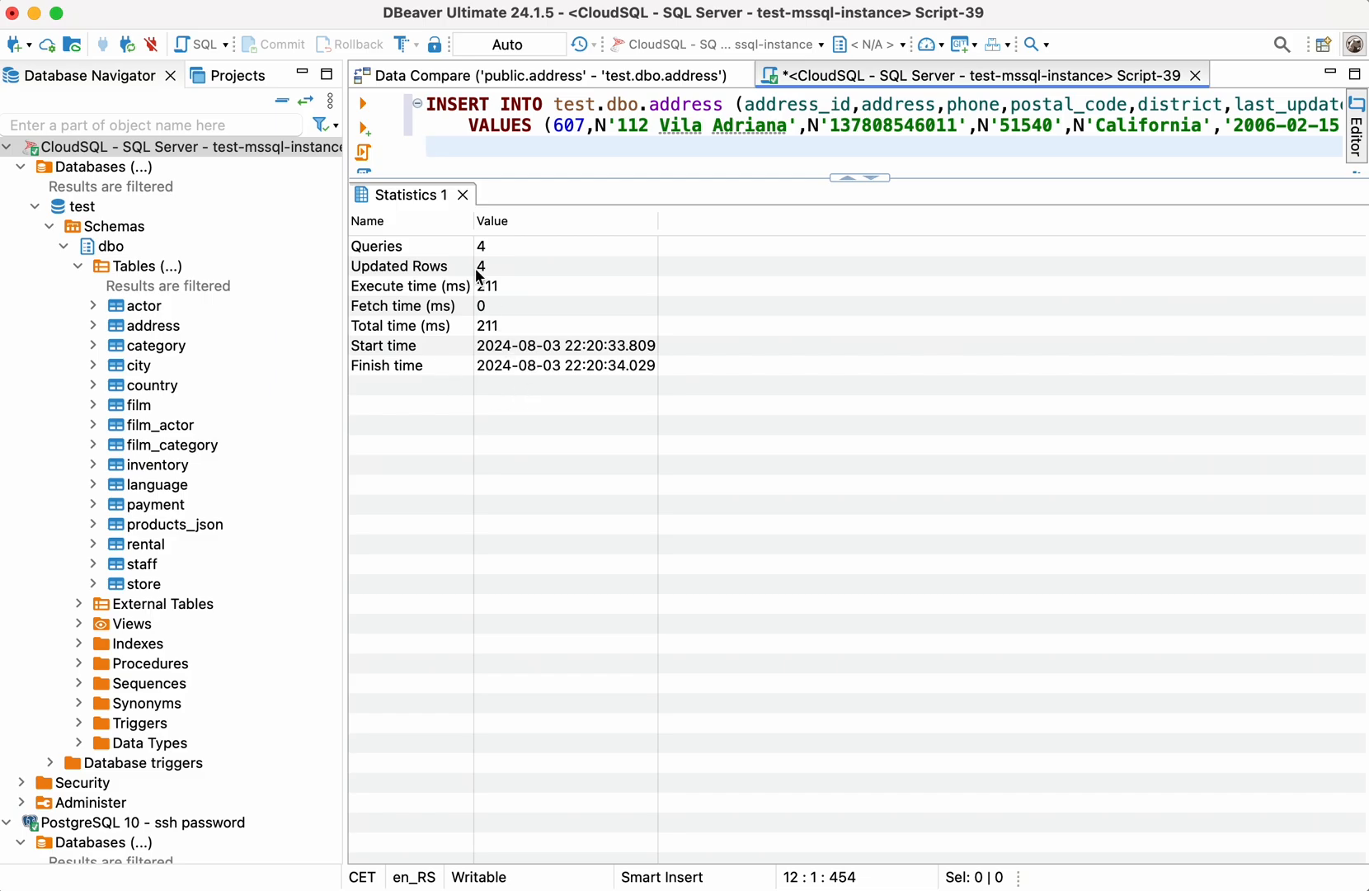
mouse_move(463, 195)
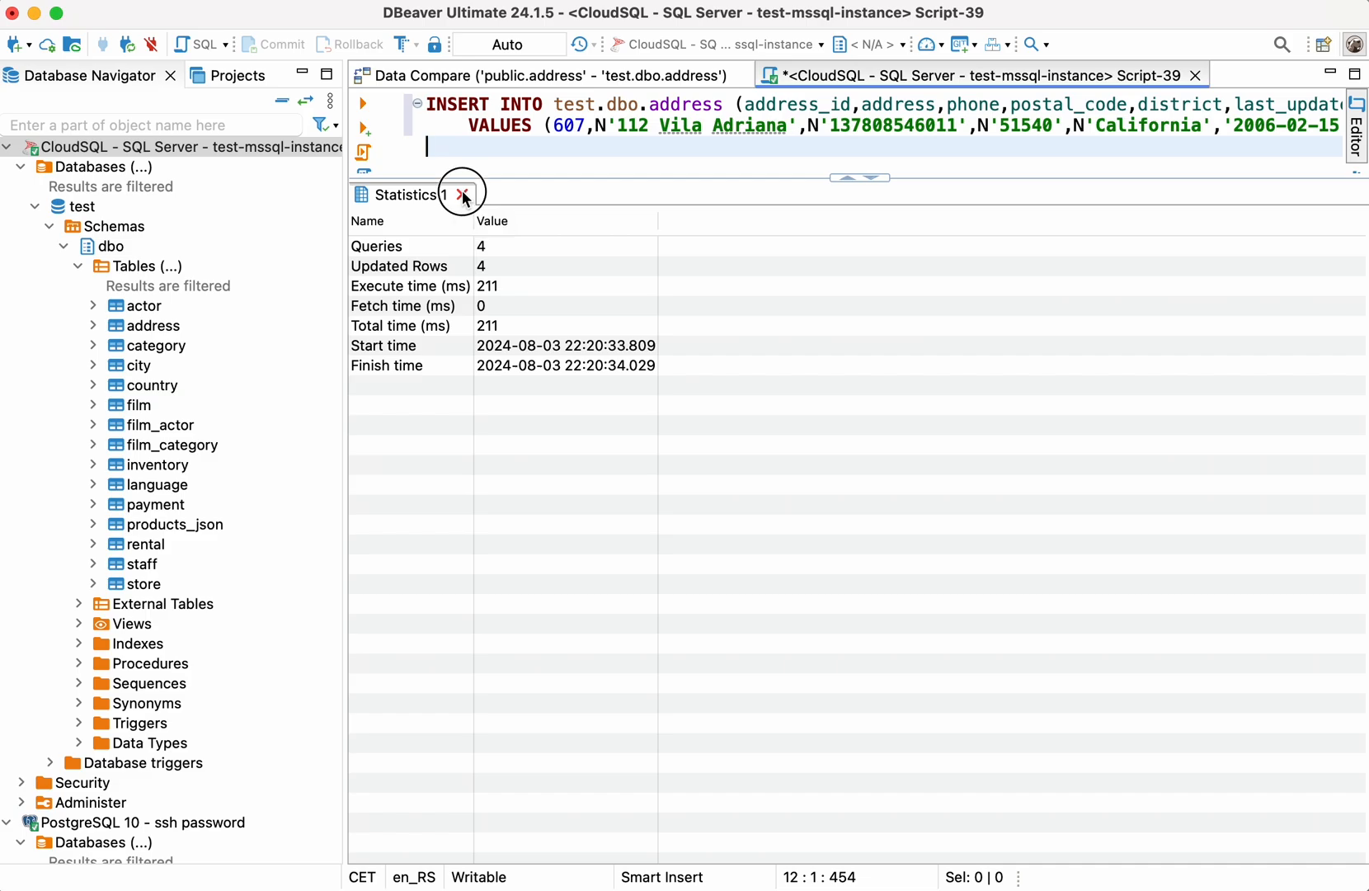
- Close the Statistics tab and launch Data Compare on the SQL Server address table
click(464, 194)
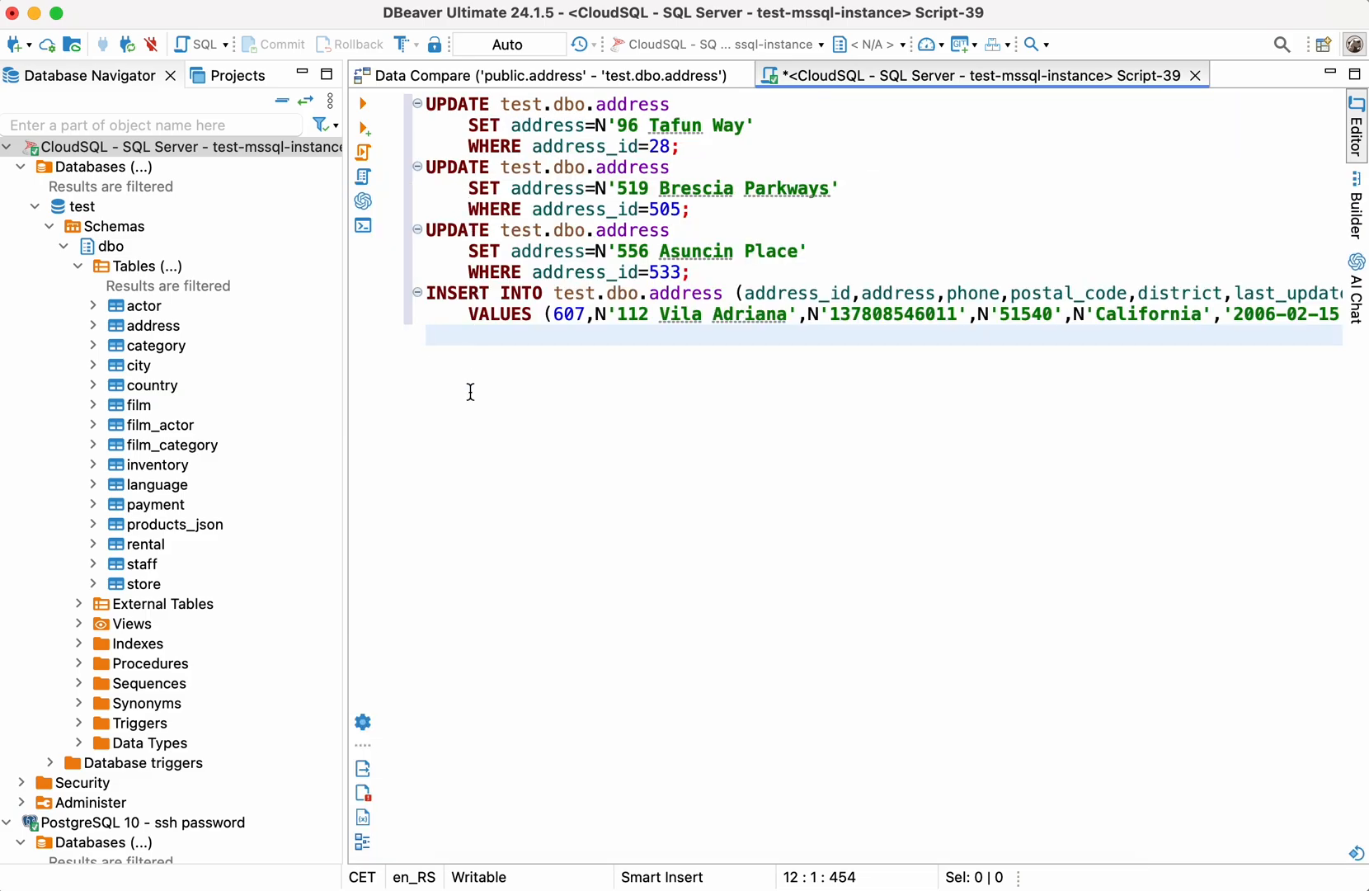
mouse_move(442, 382)
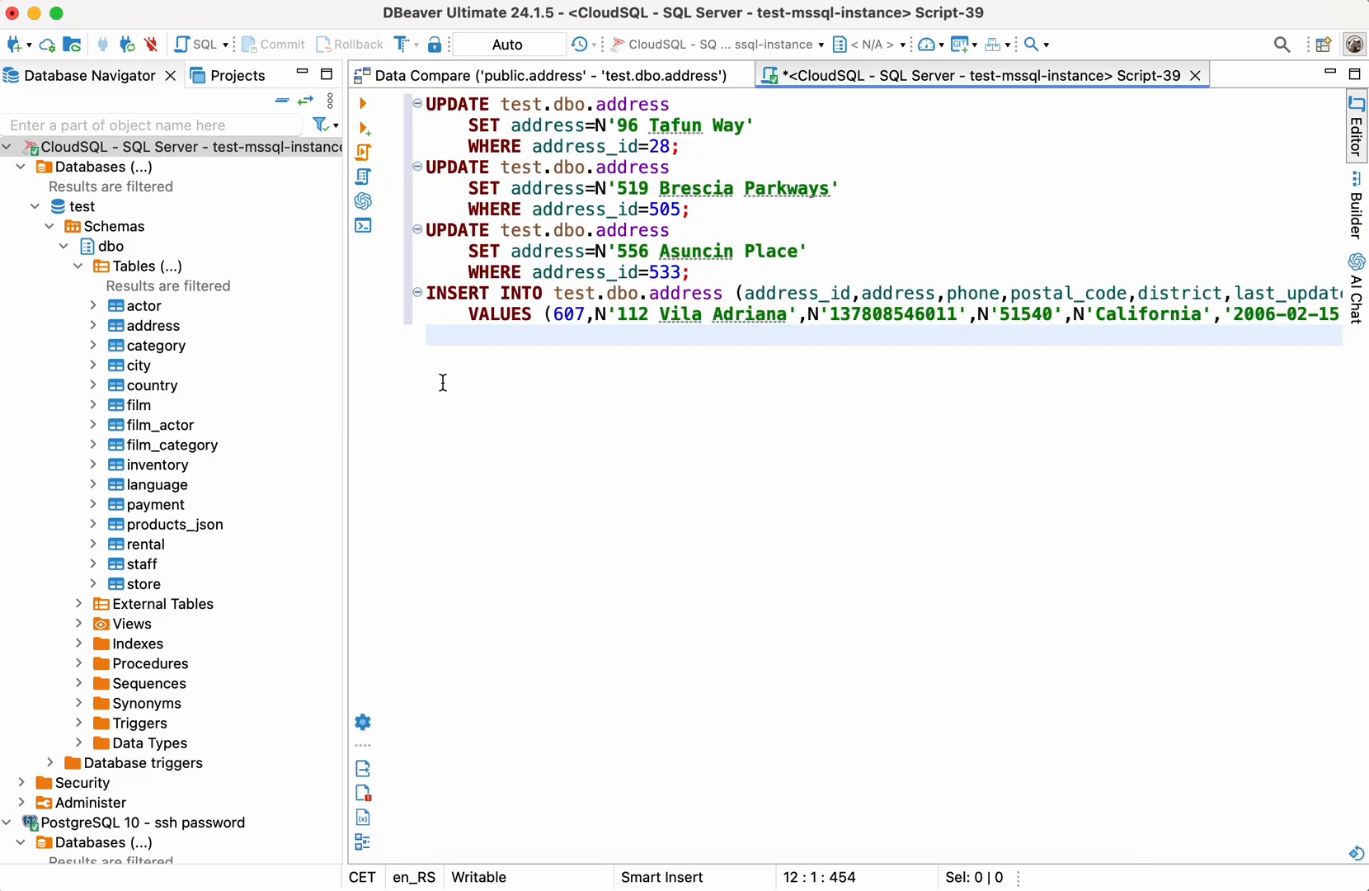
click(154, 325)
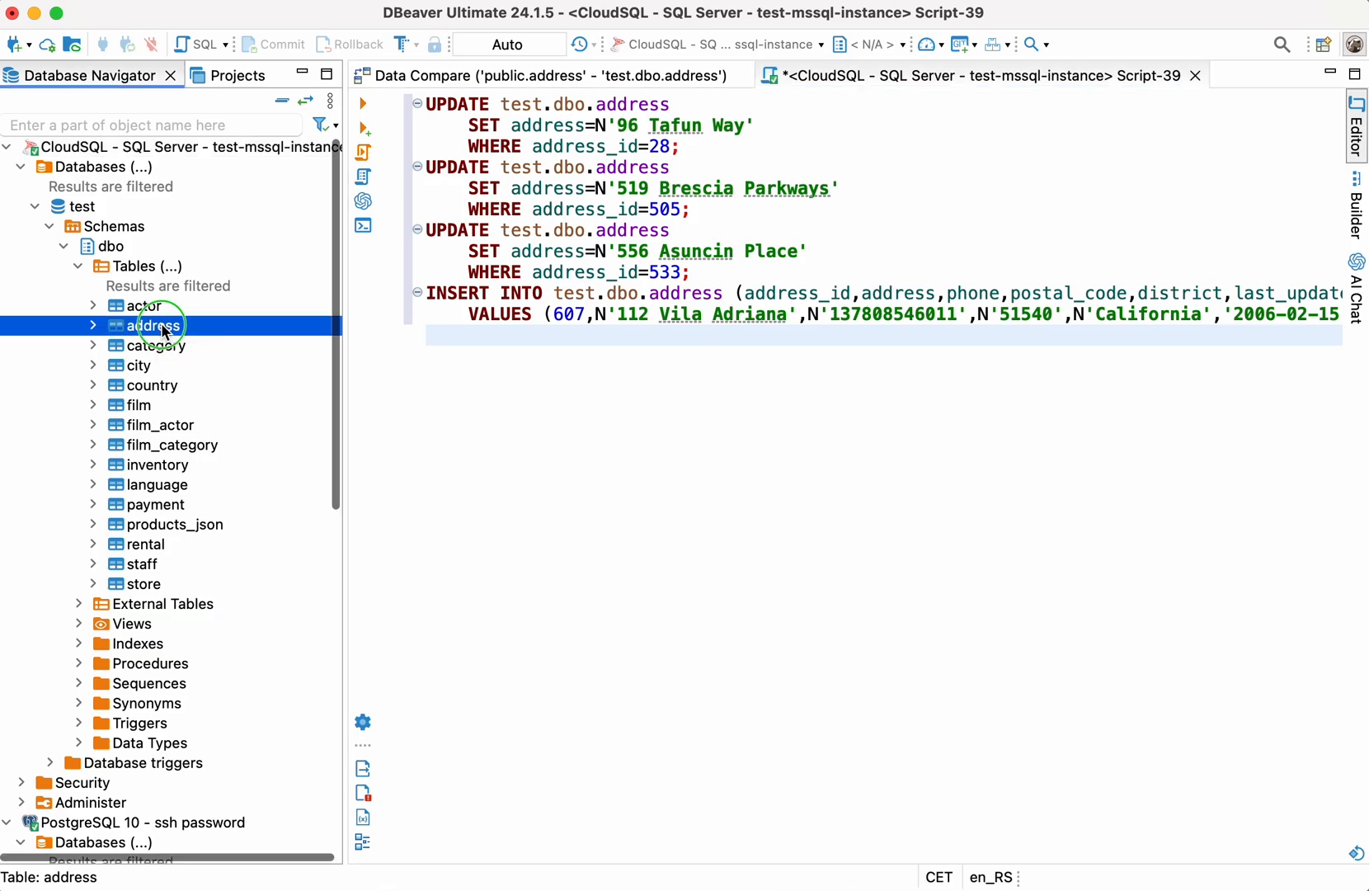
right_click(155, 325)
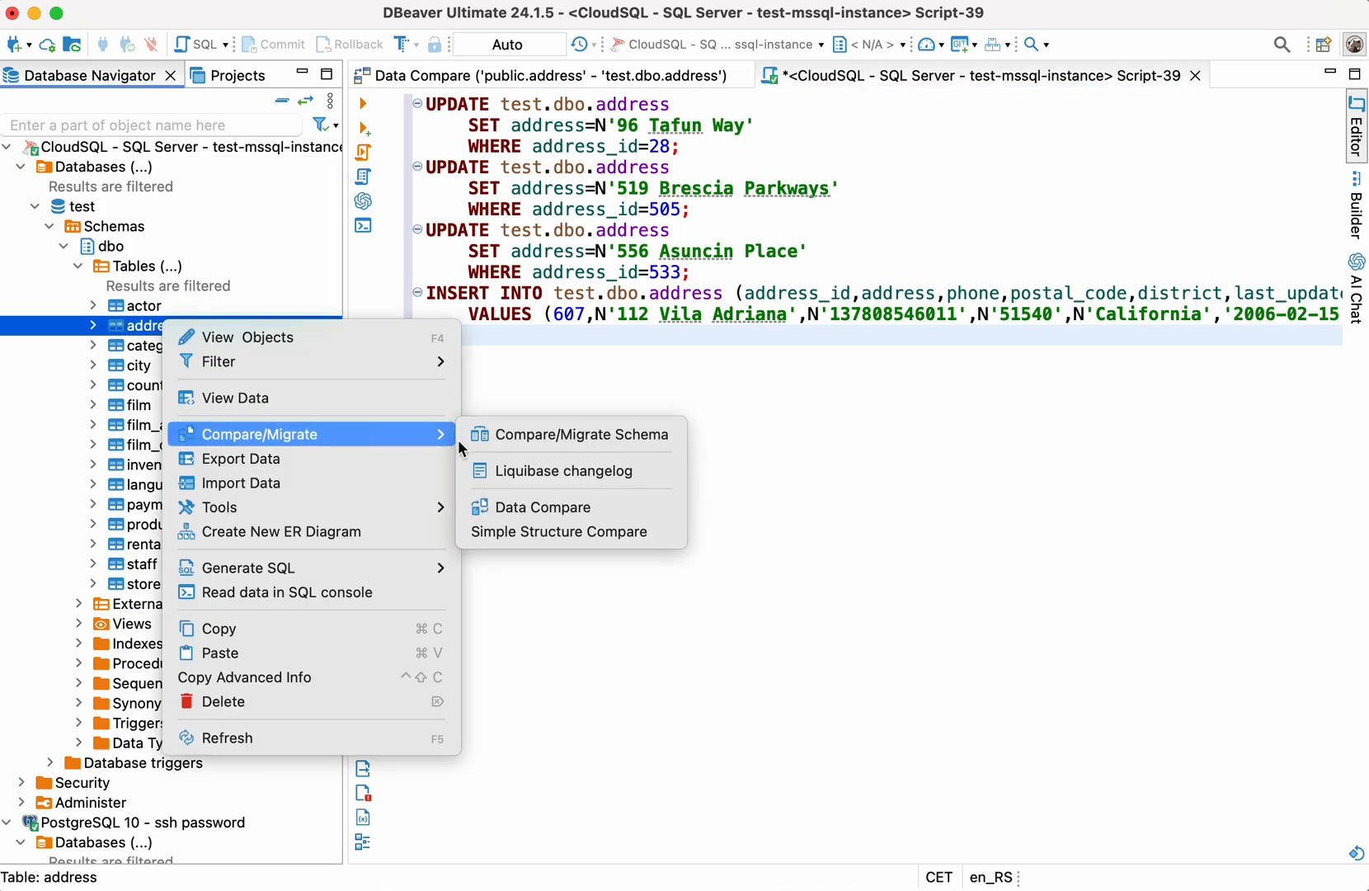
click(542, 507)
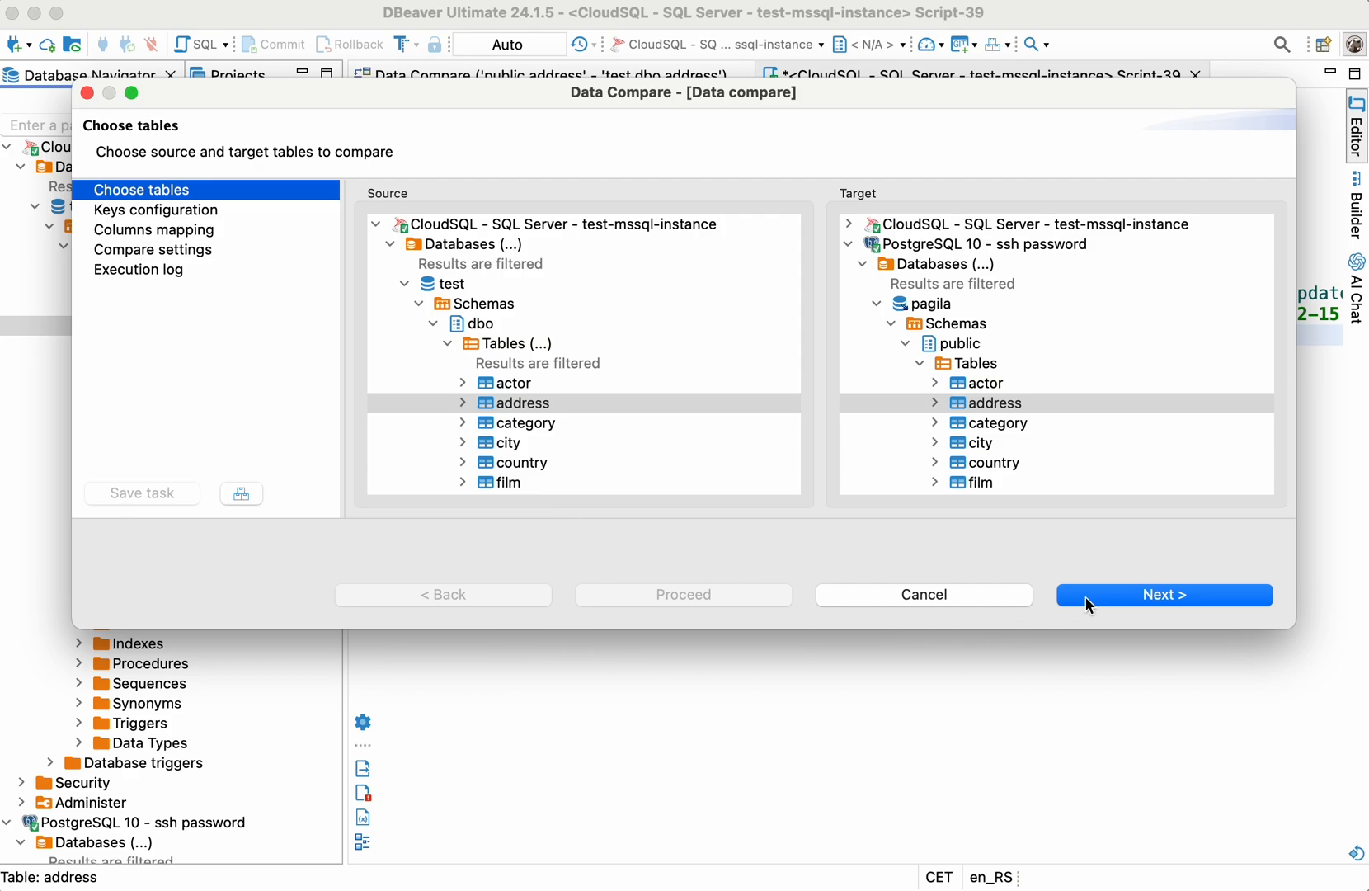
- Use address_id as the source key and run the comparison, showing no changes
click(1164, 595)
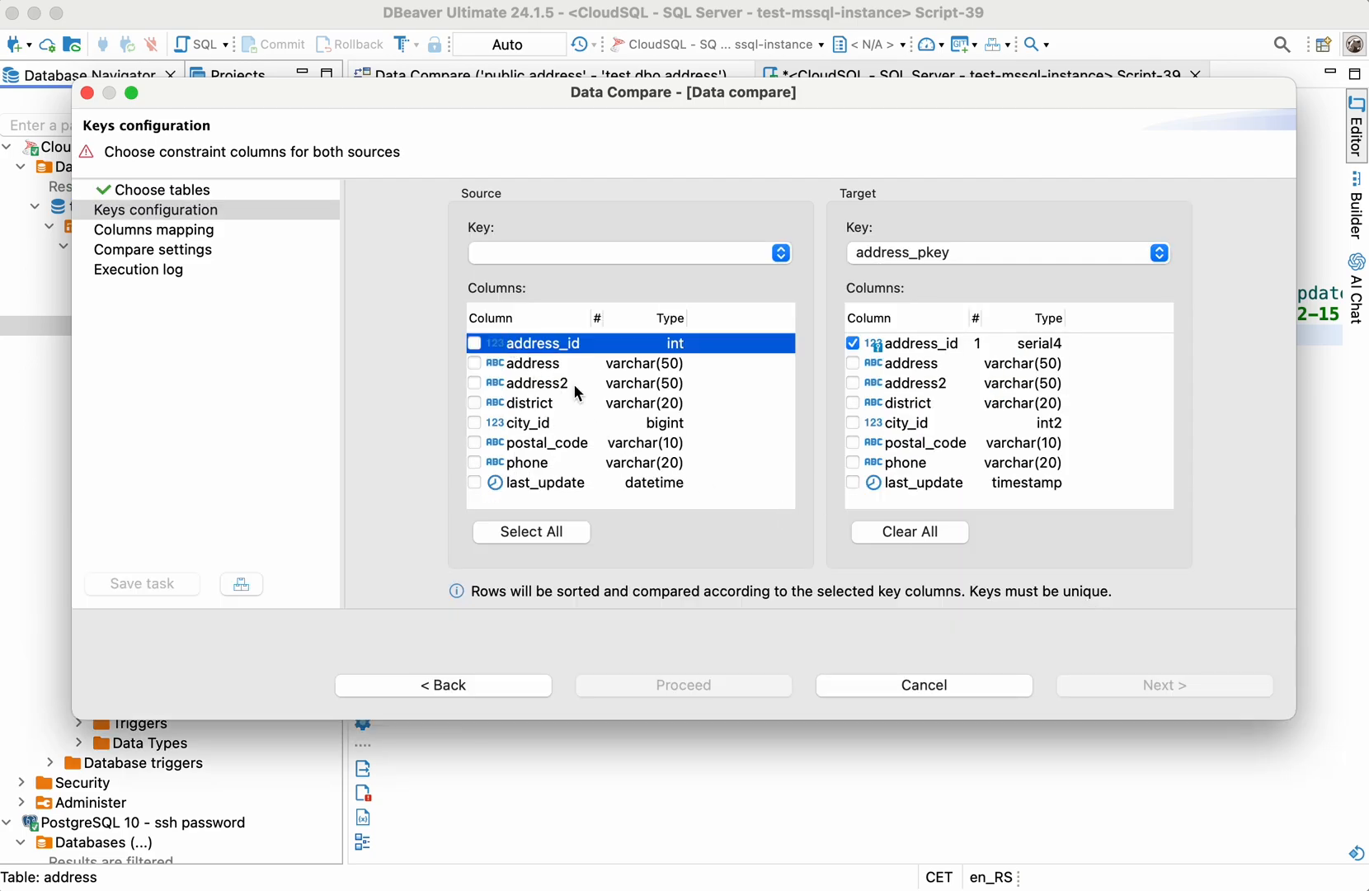
click(474, 342)
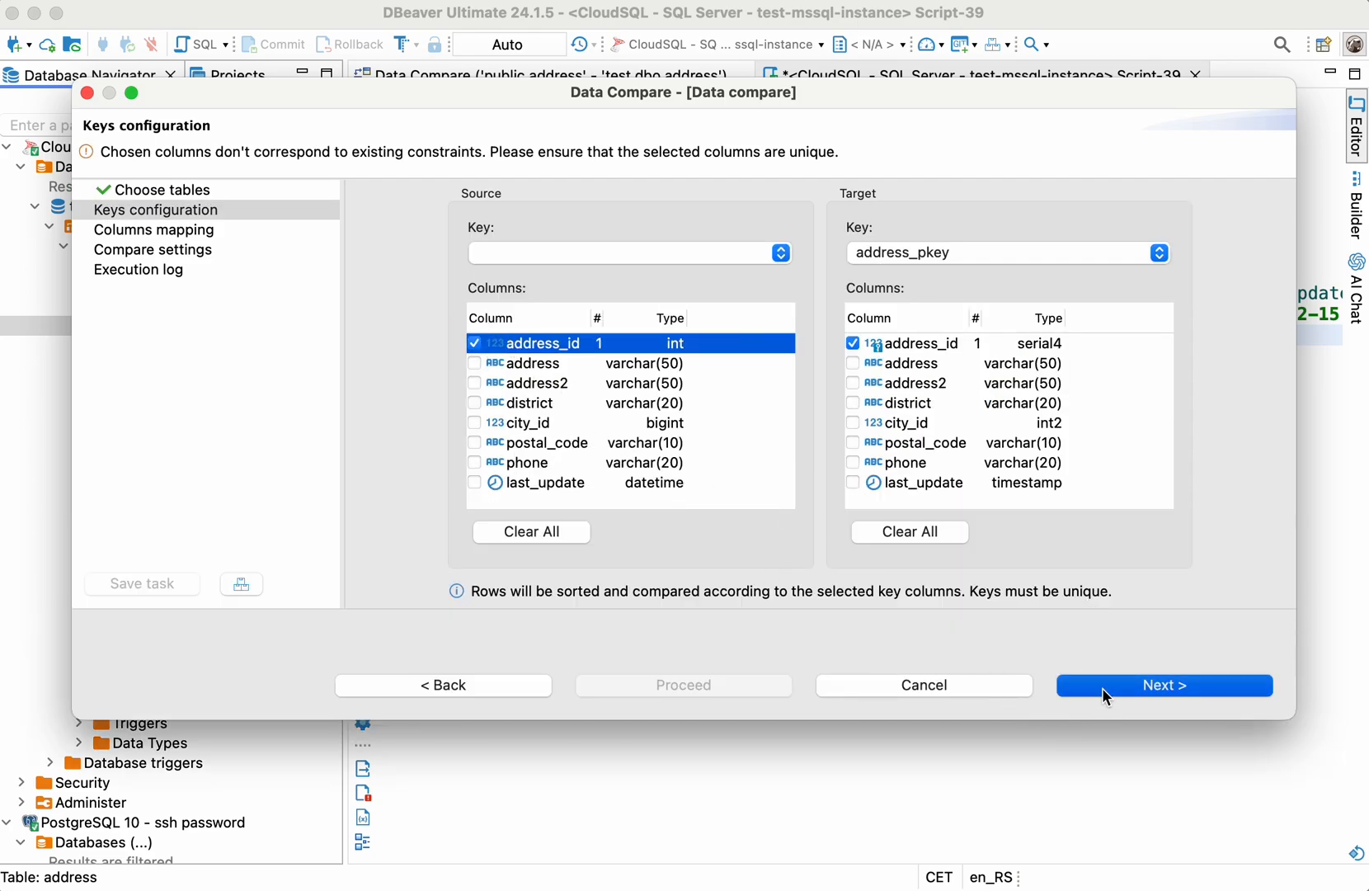
click(1163, 684)
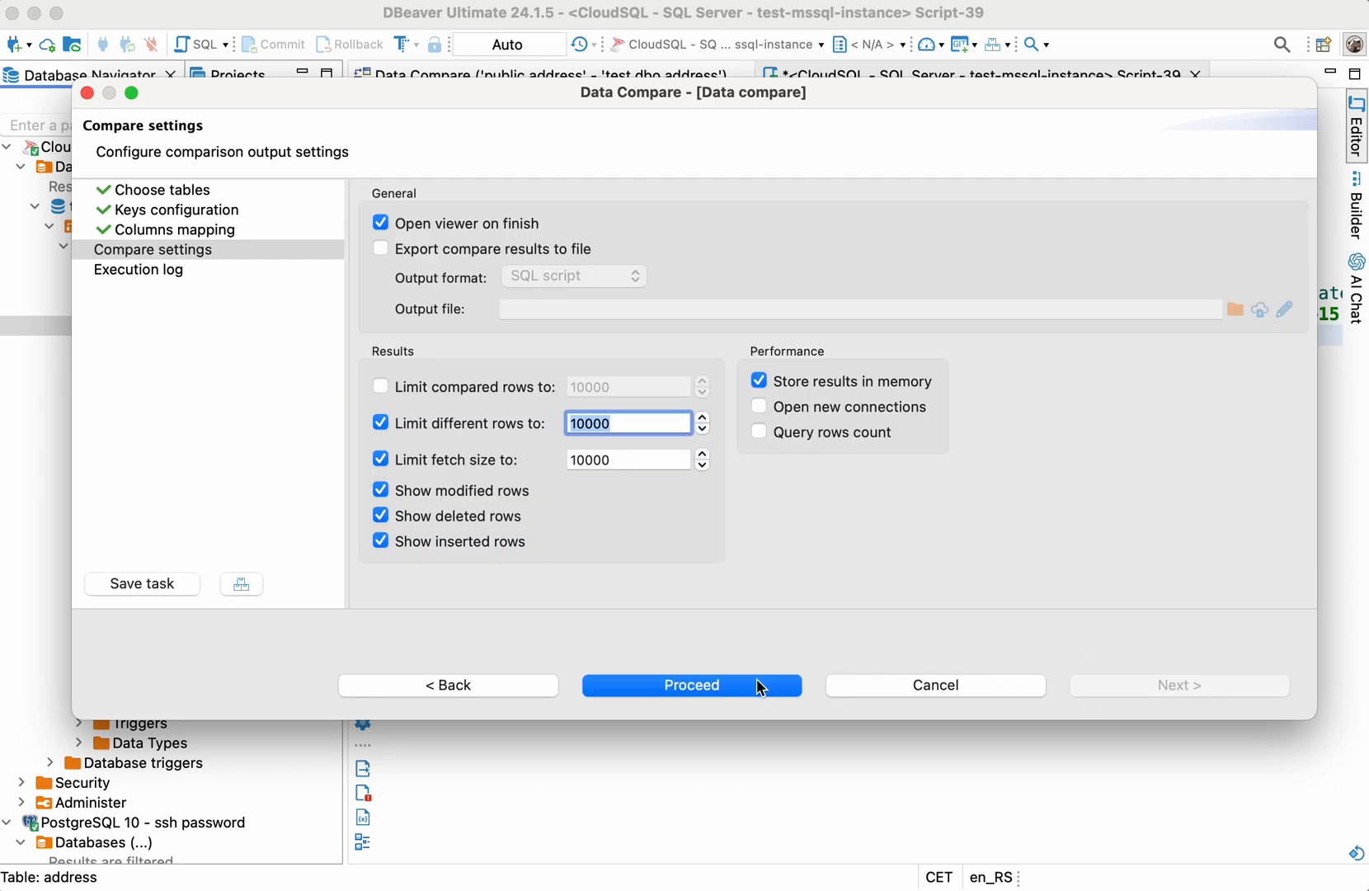
click(690, 684)
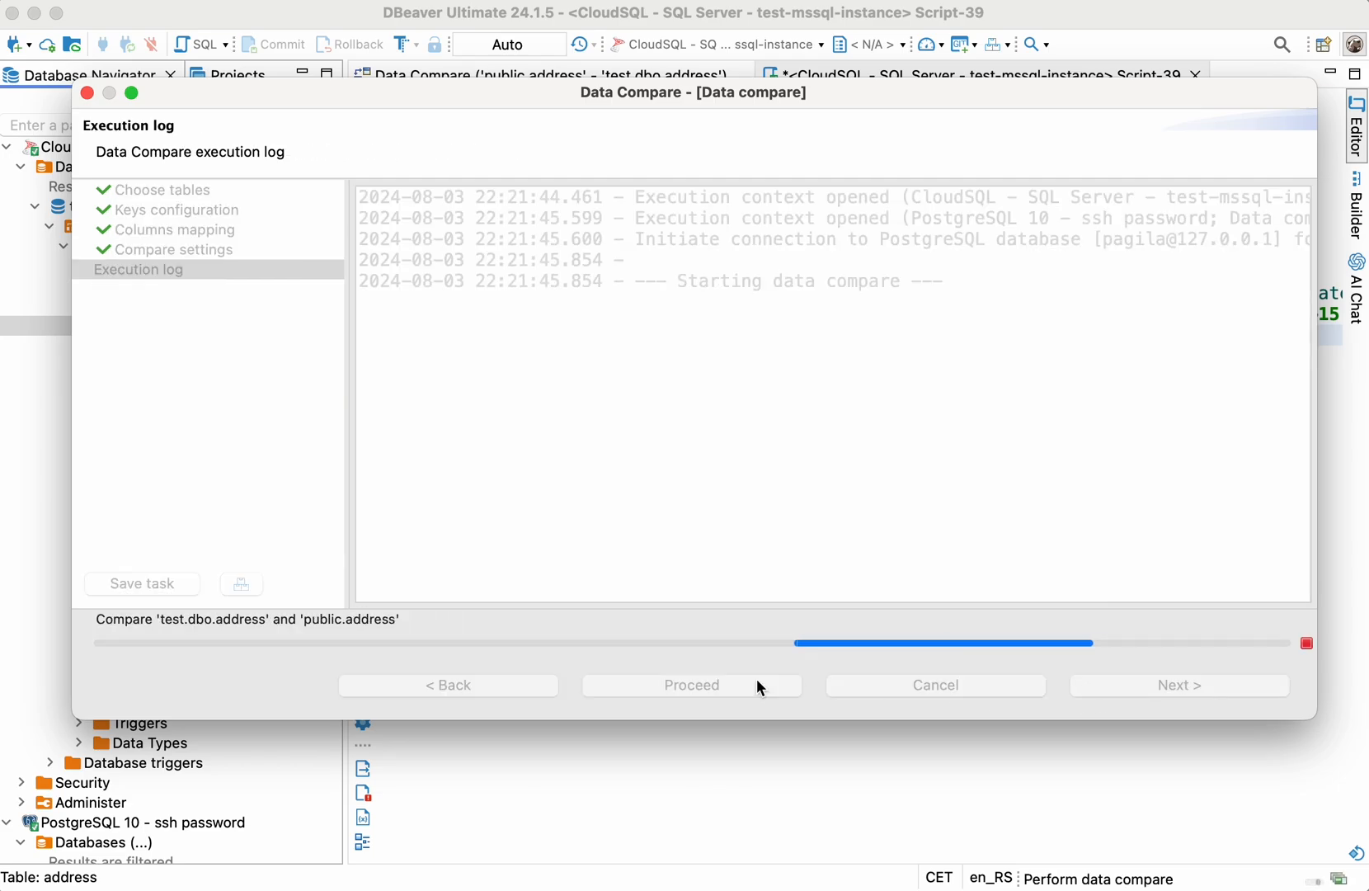
click(690, 684)
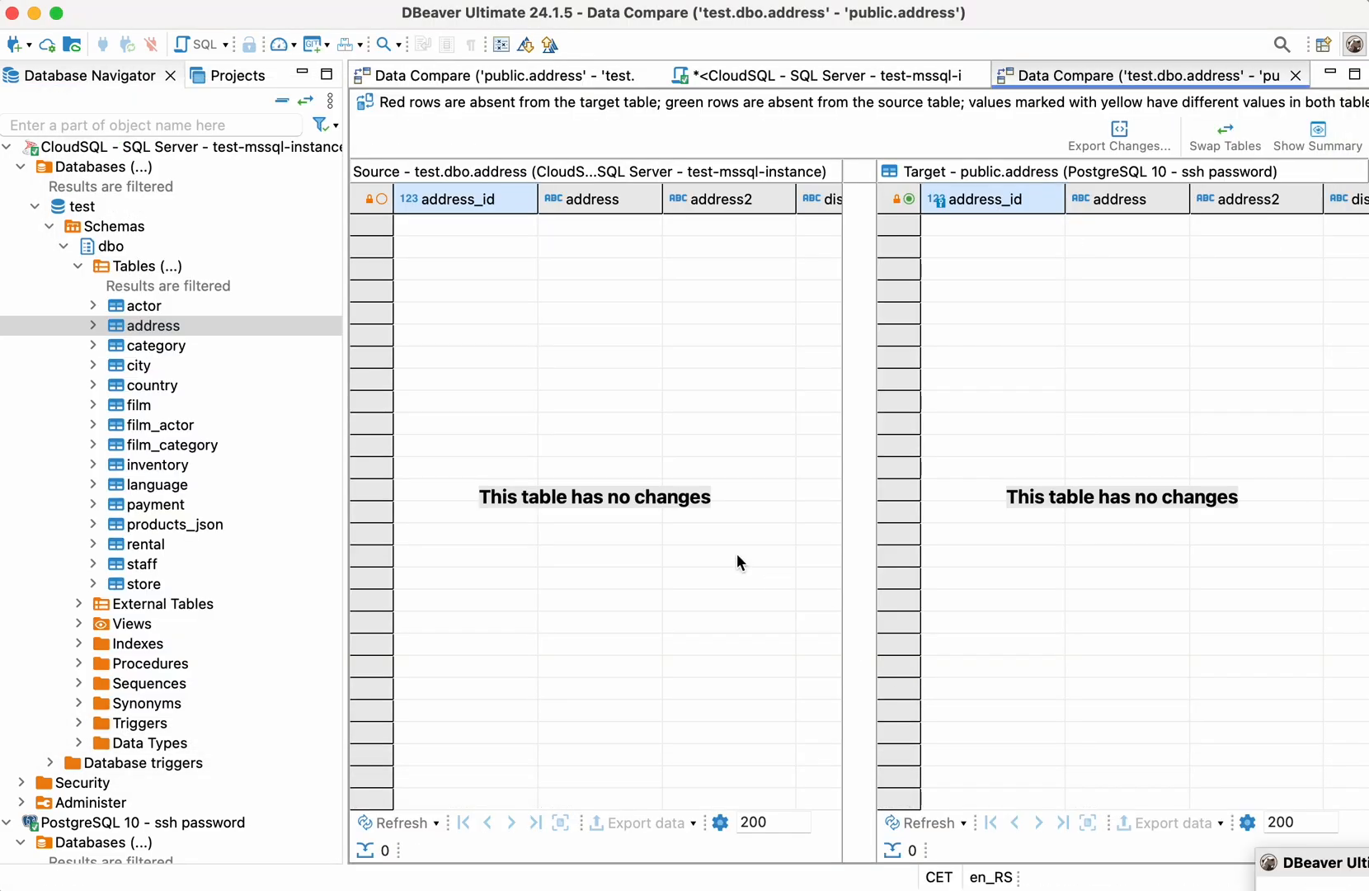
mouse_move(867, 499)
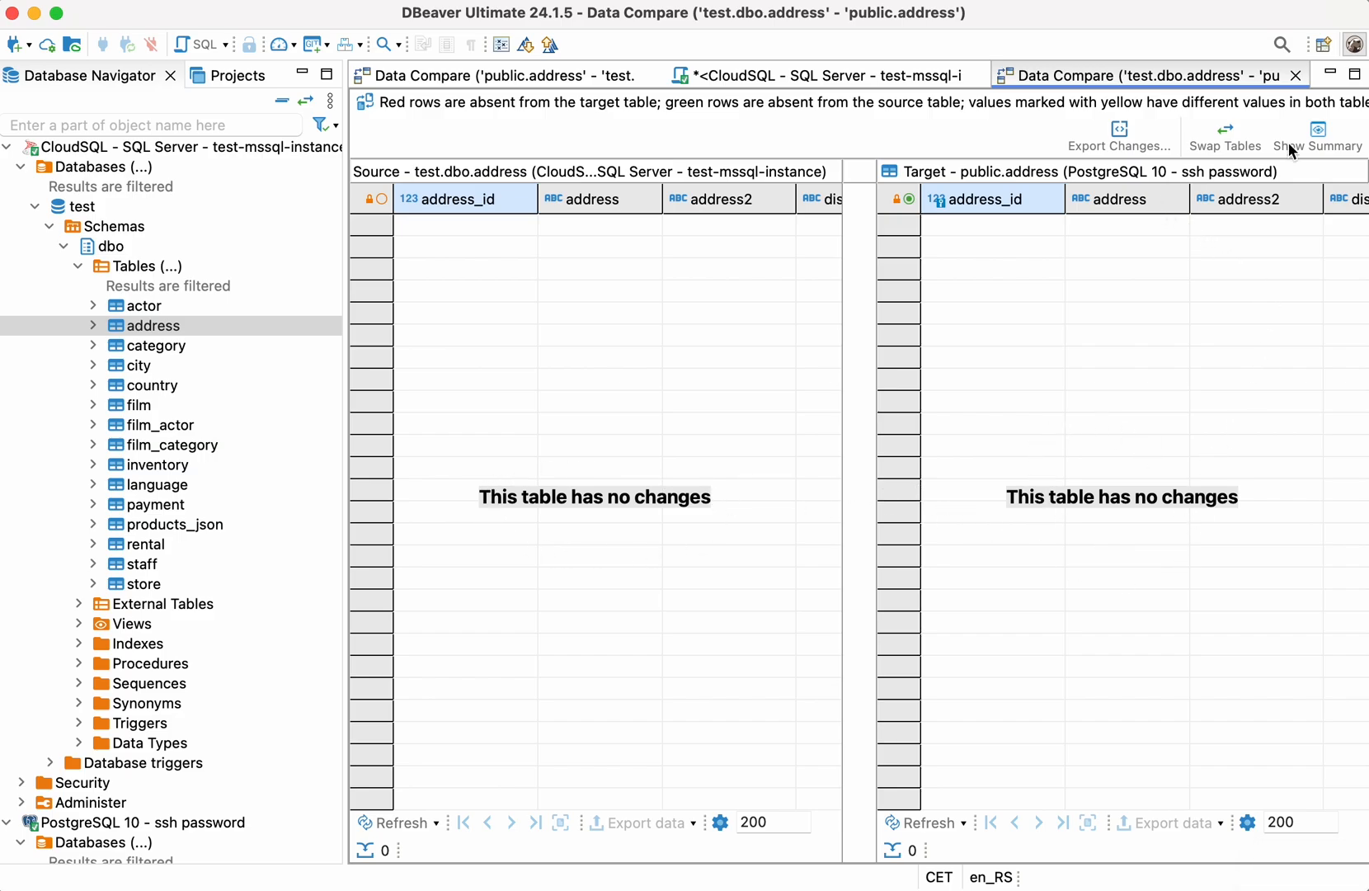
click(1316, 135)
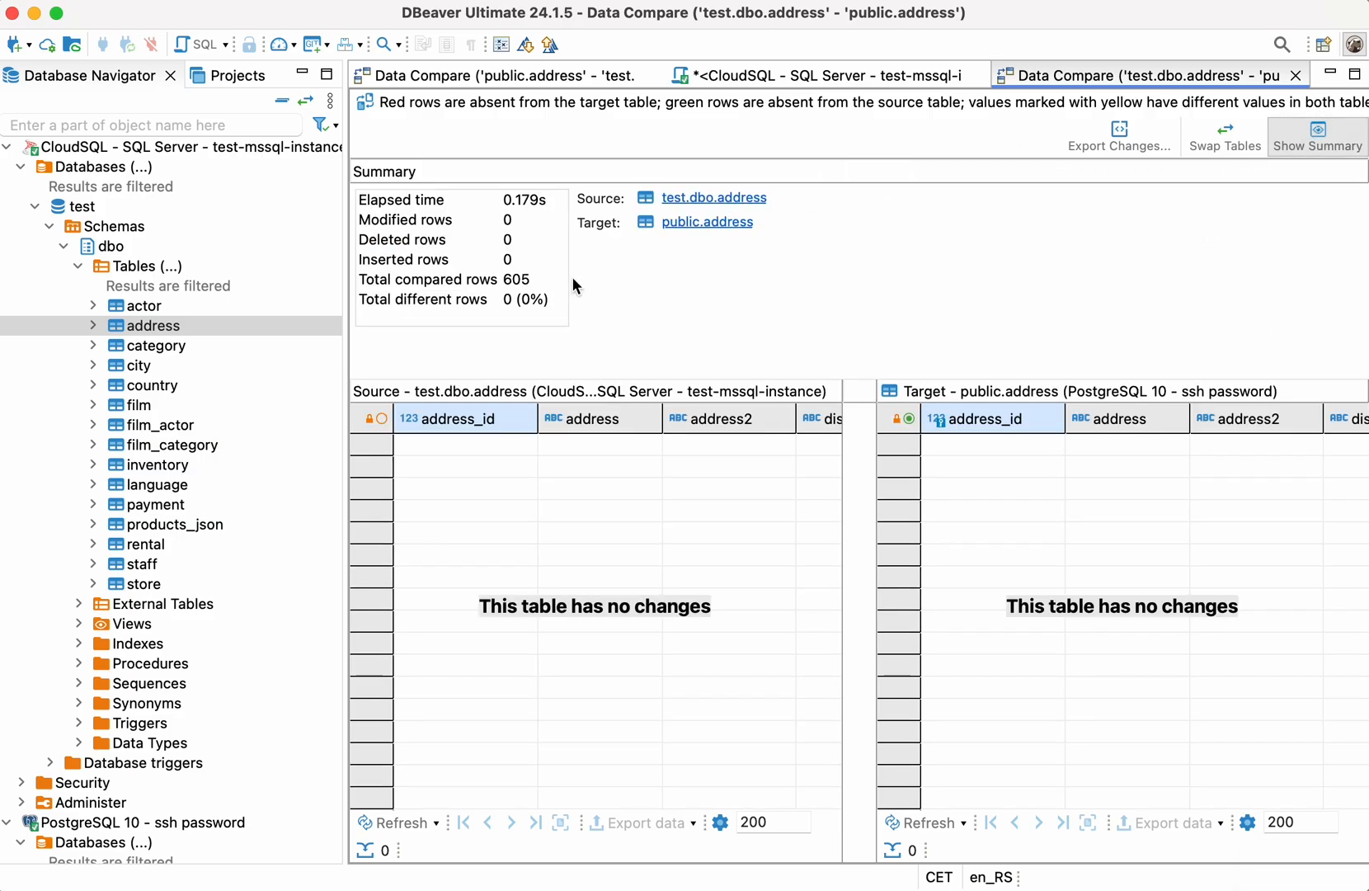
mouse_move(430, 307)
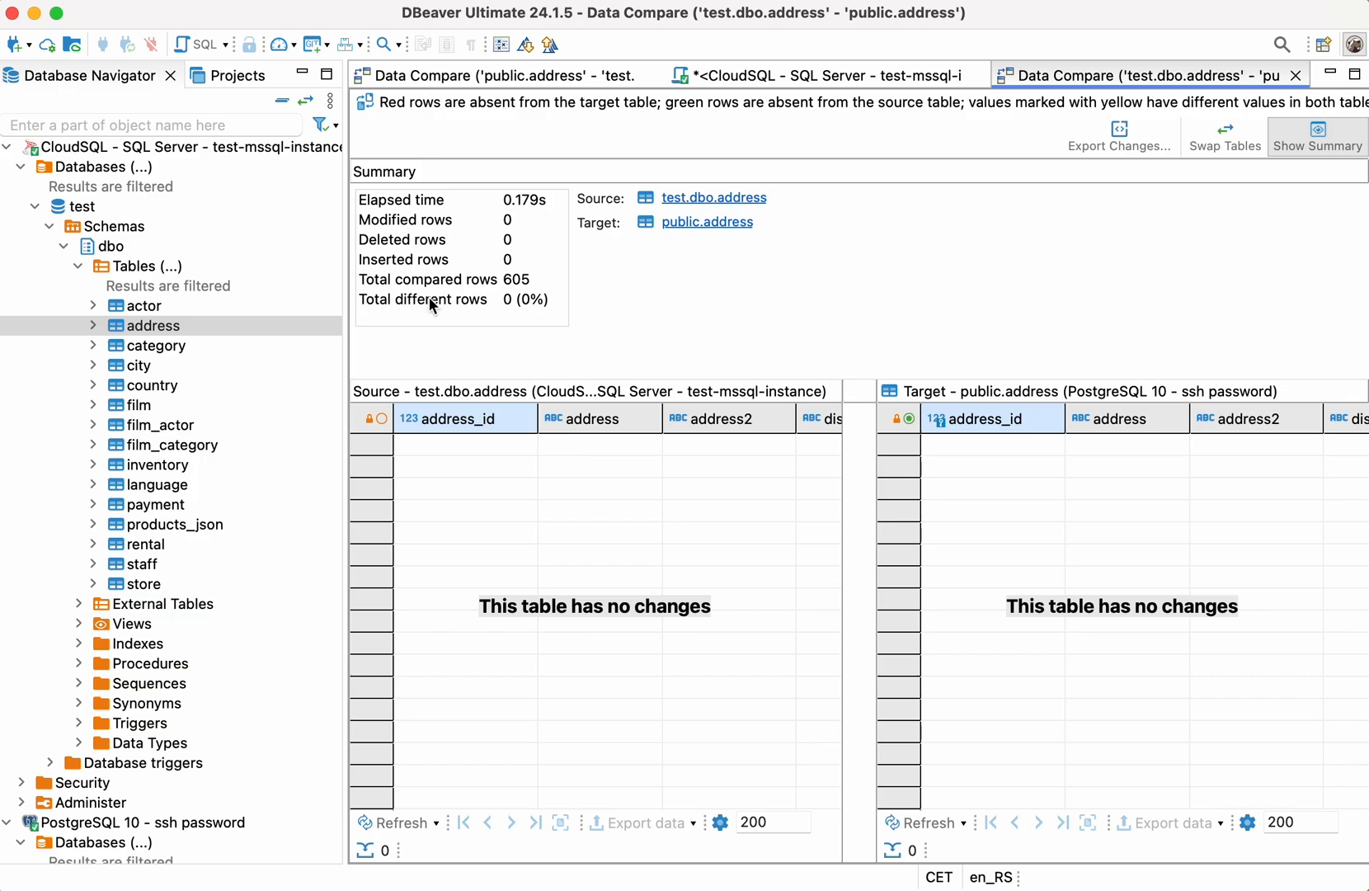
mouse_move(1174, 190)
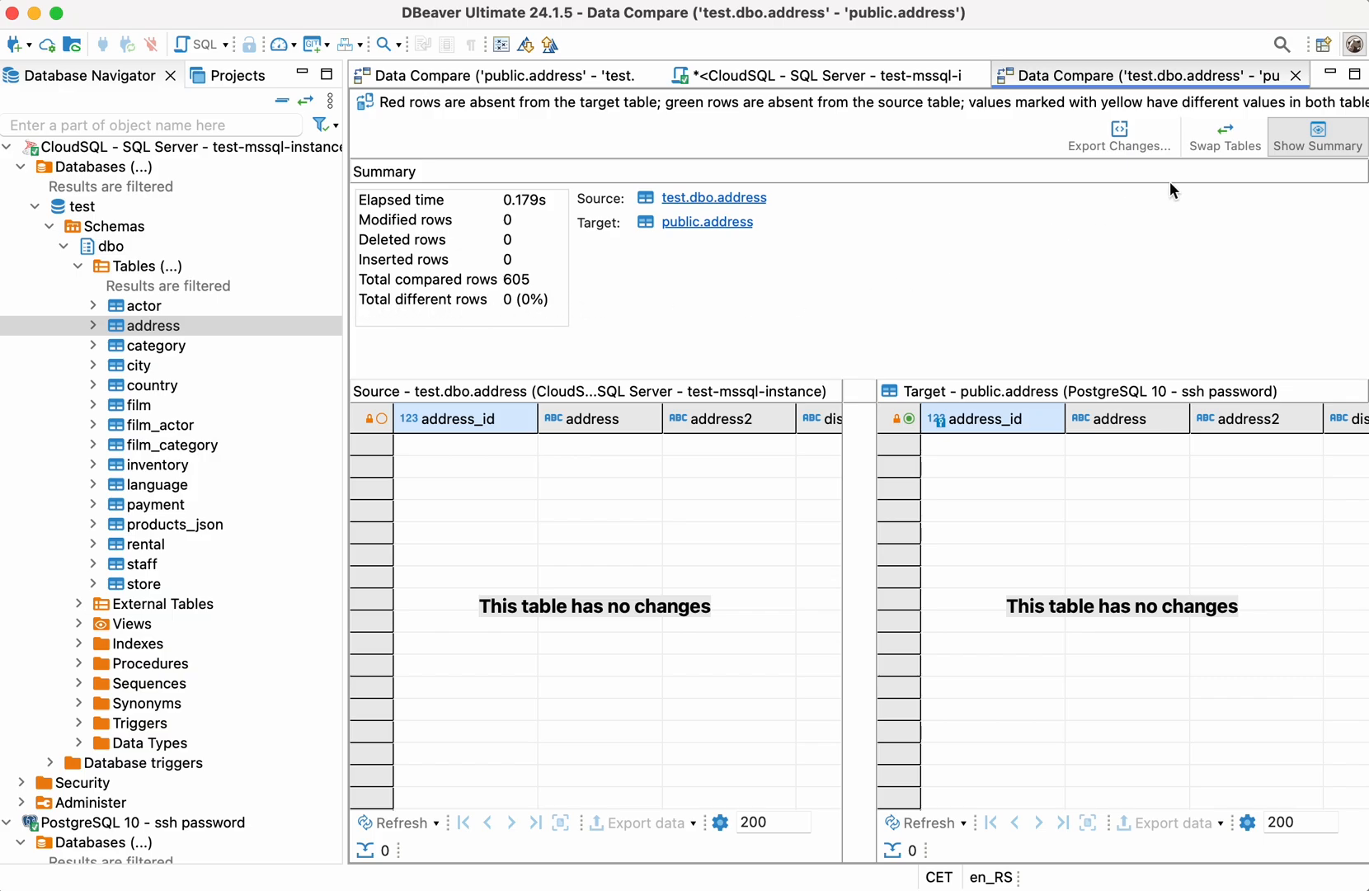
click(1317, 136)
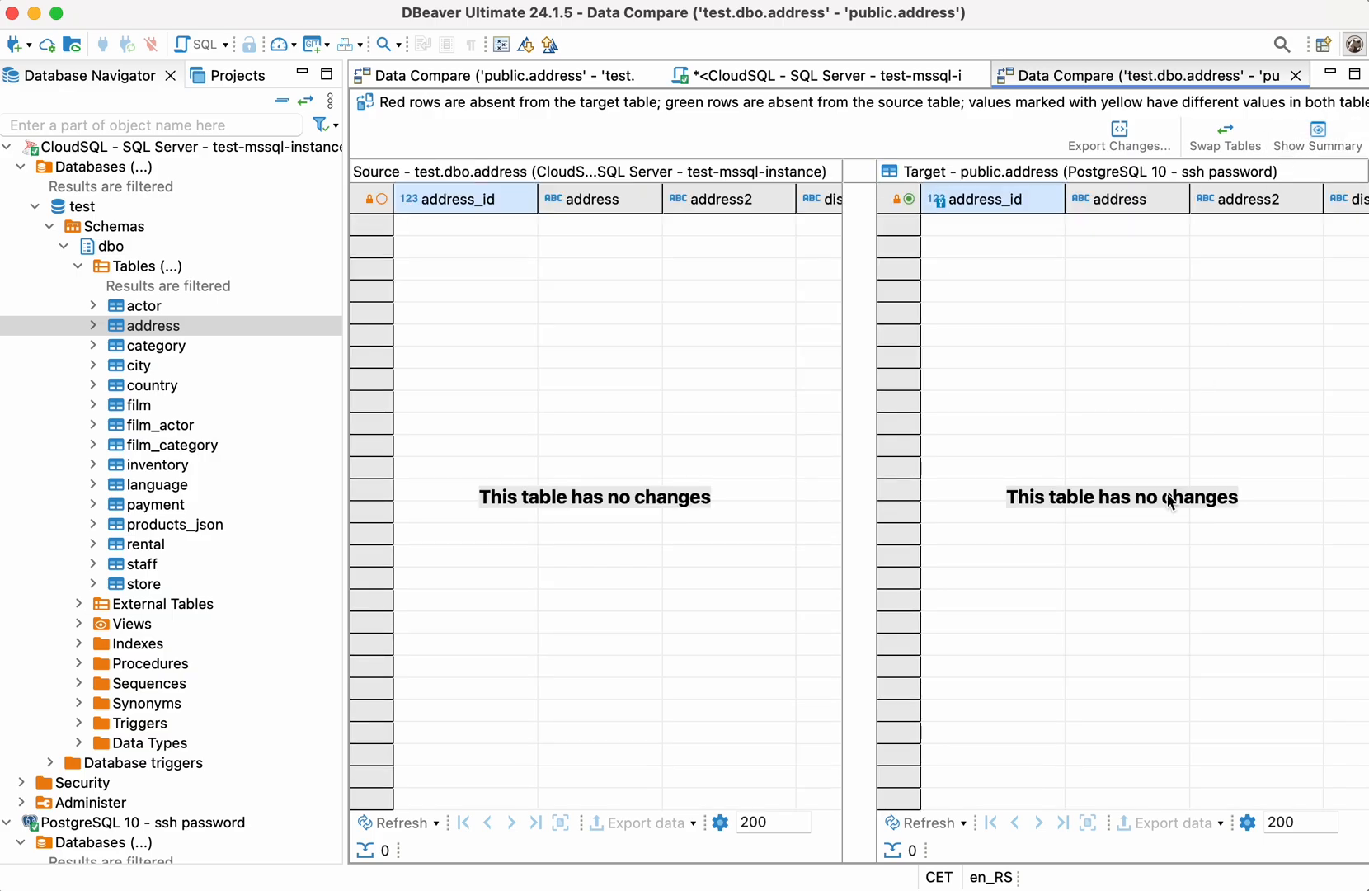
mouse_move(168, 10)
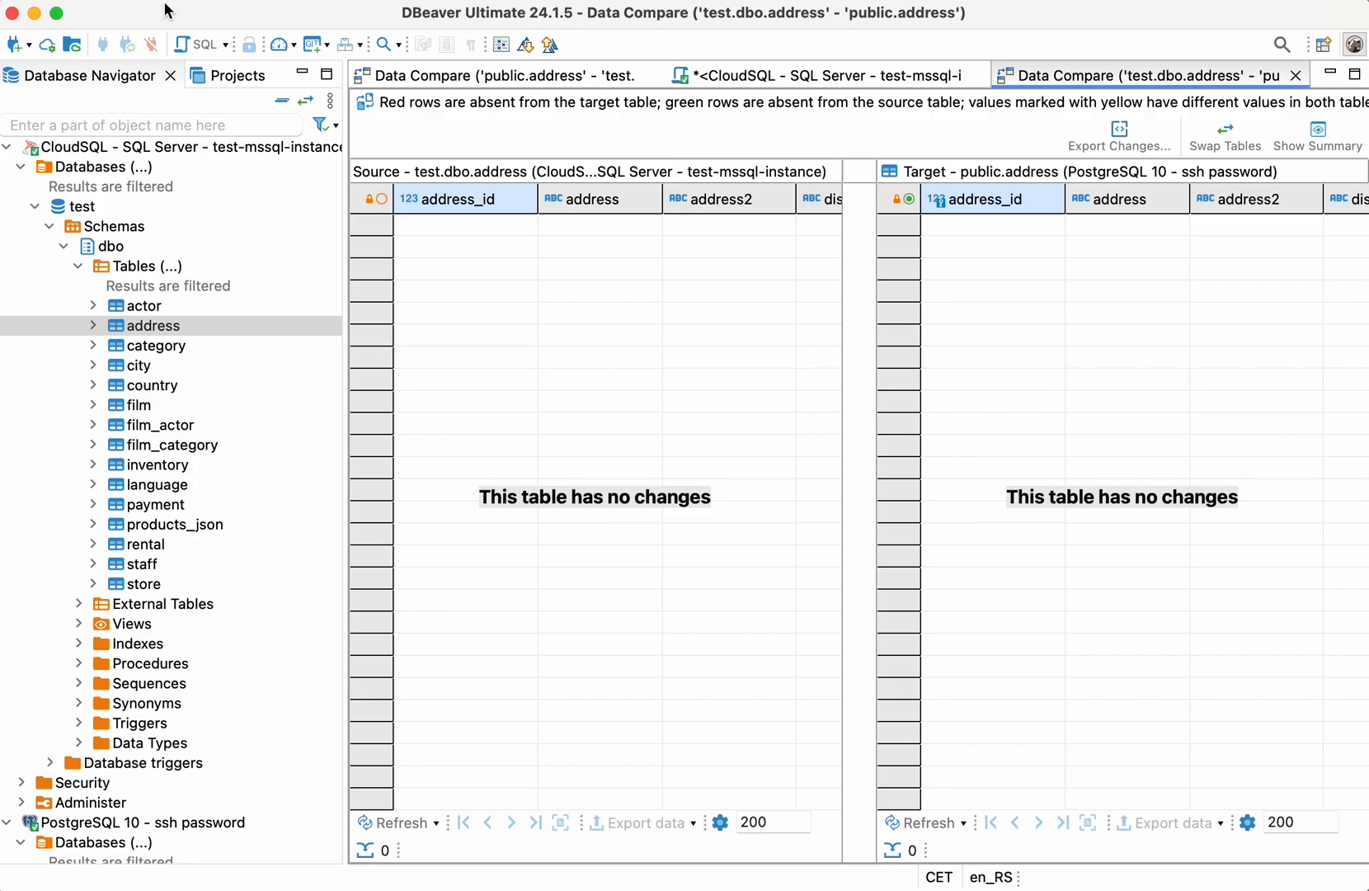